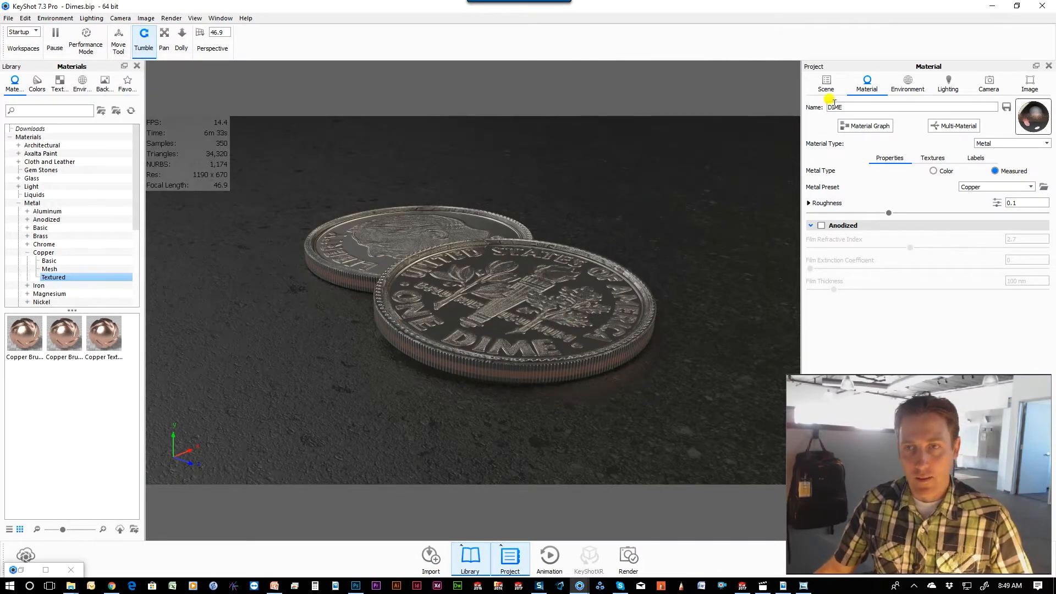
Open the Dime Tails 2 material on dime #2's face part and view its texture maps
click(825, 80)
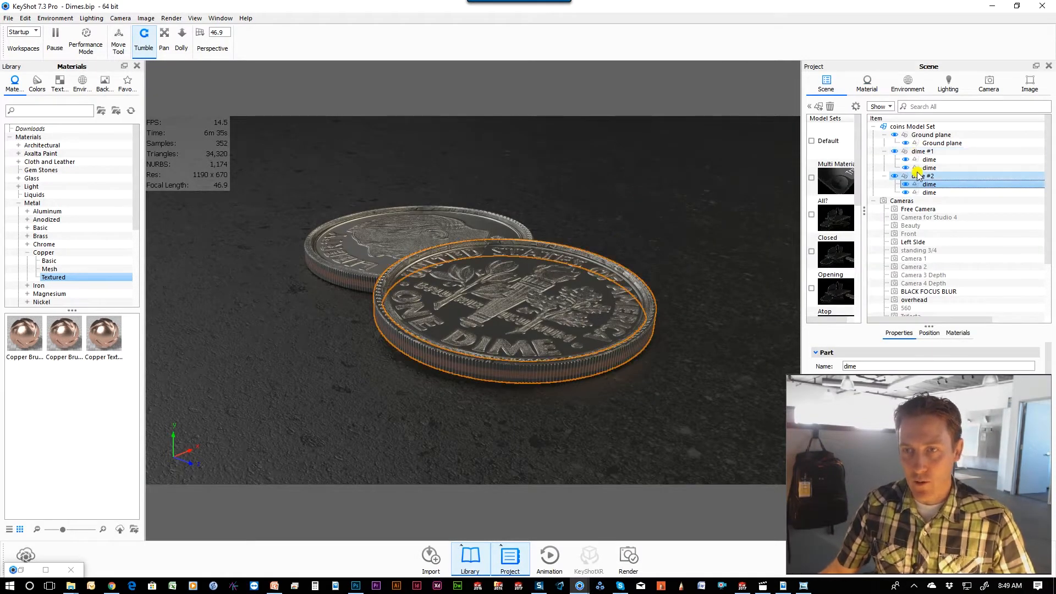
click(929, 184)
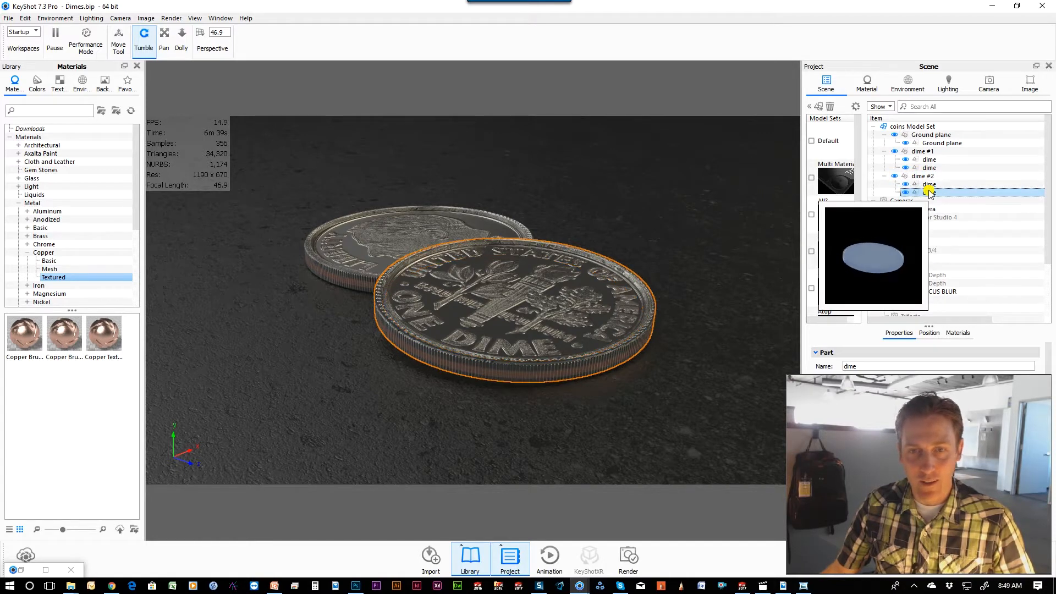
right_click(929, 191)
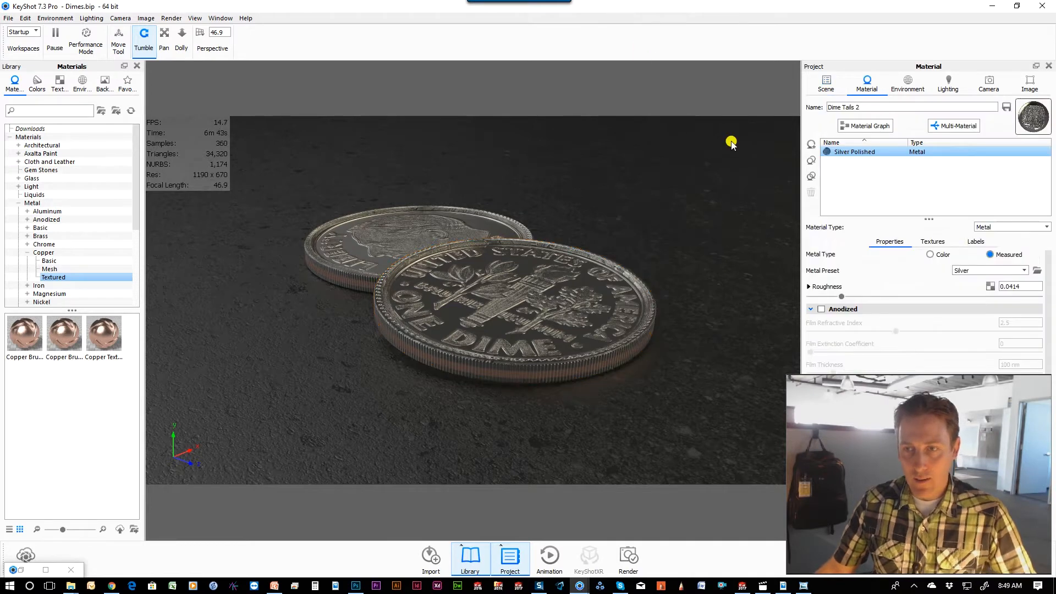
click(932, 241)
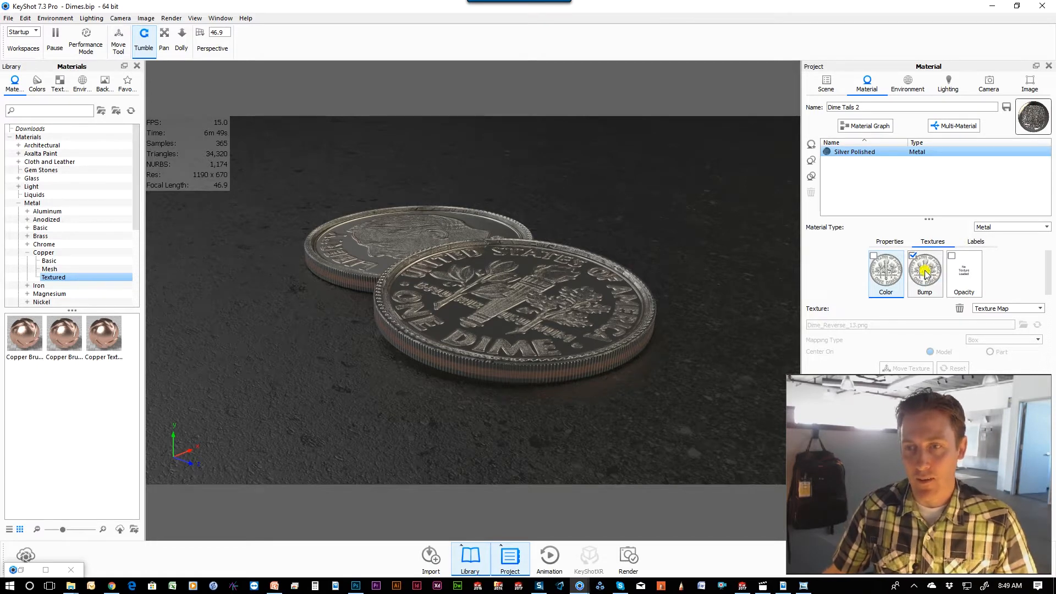
mouse_move(616, 294)
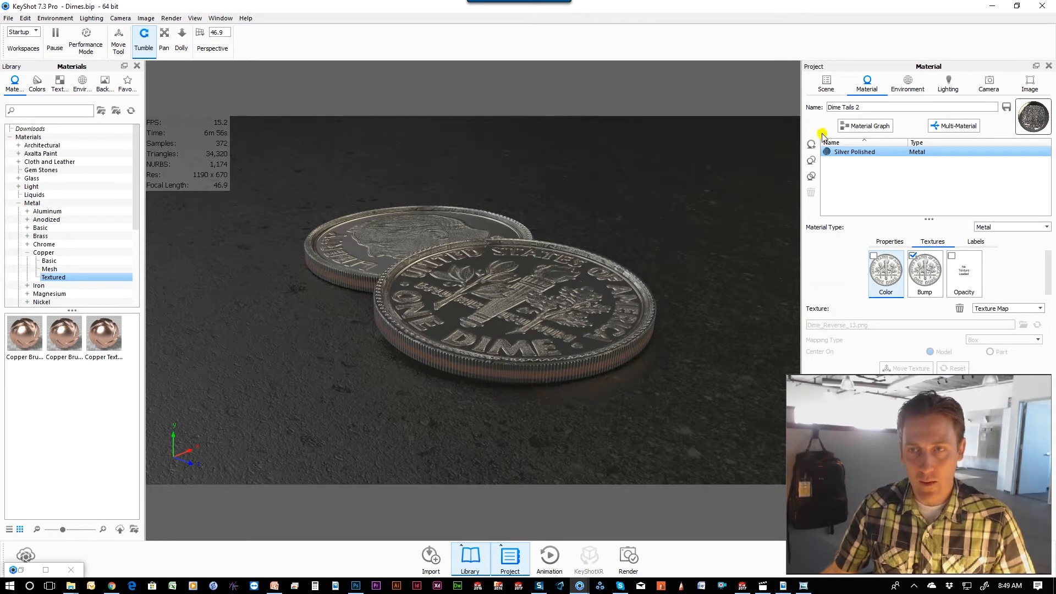
Edit the copper DIME material on the front dime's outer ring
click(825, 83)
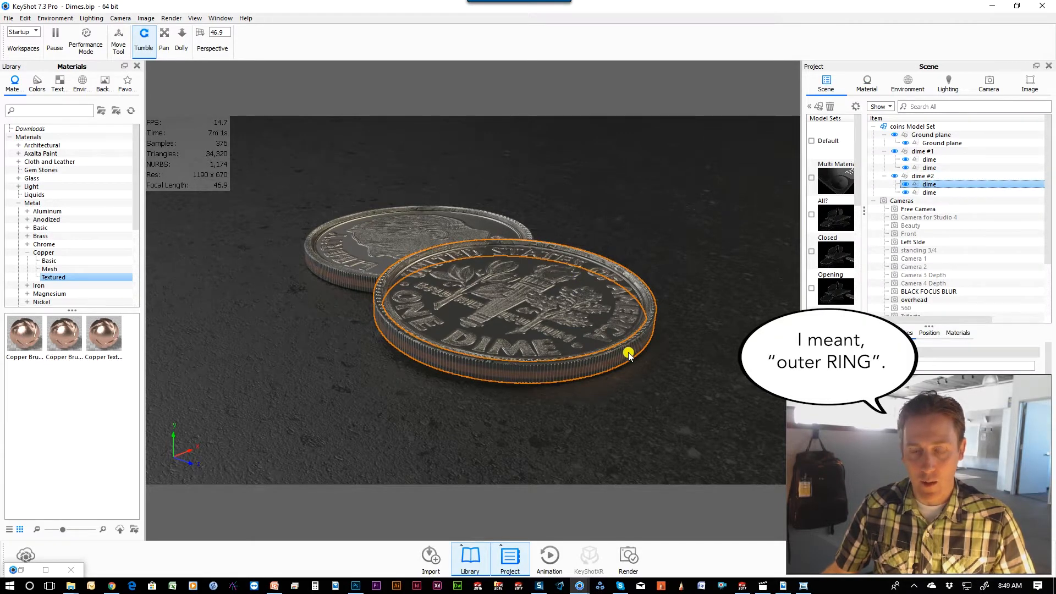
right_click(628, 356)
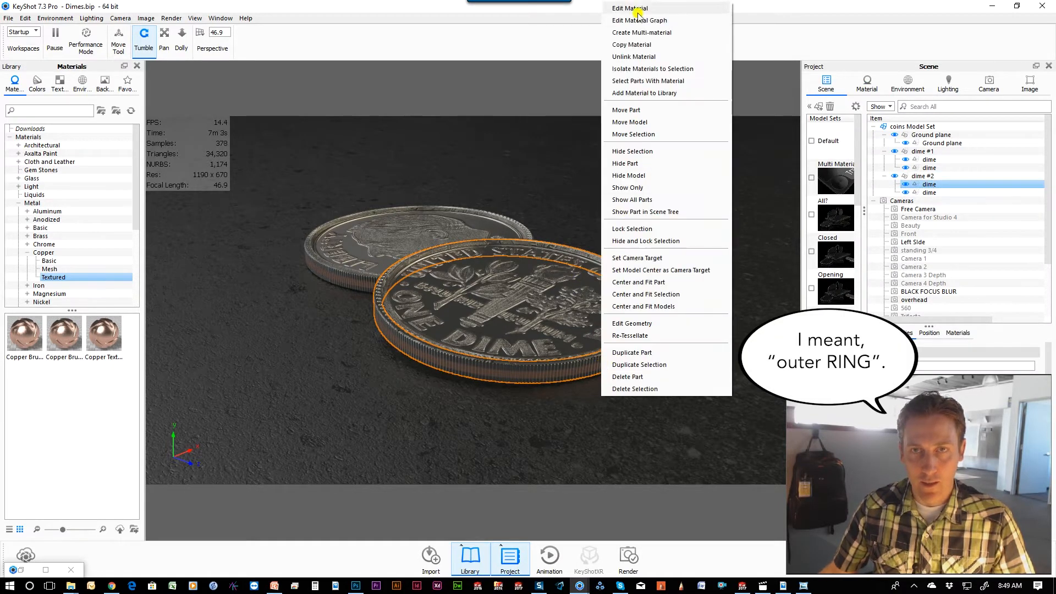
click(627, 7)
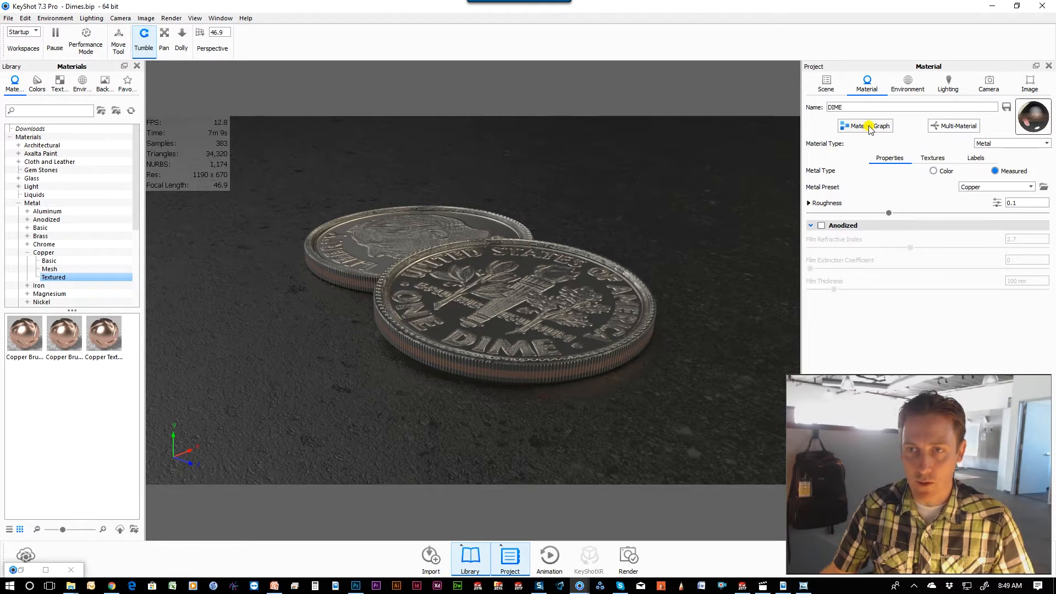
click(866, 126)
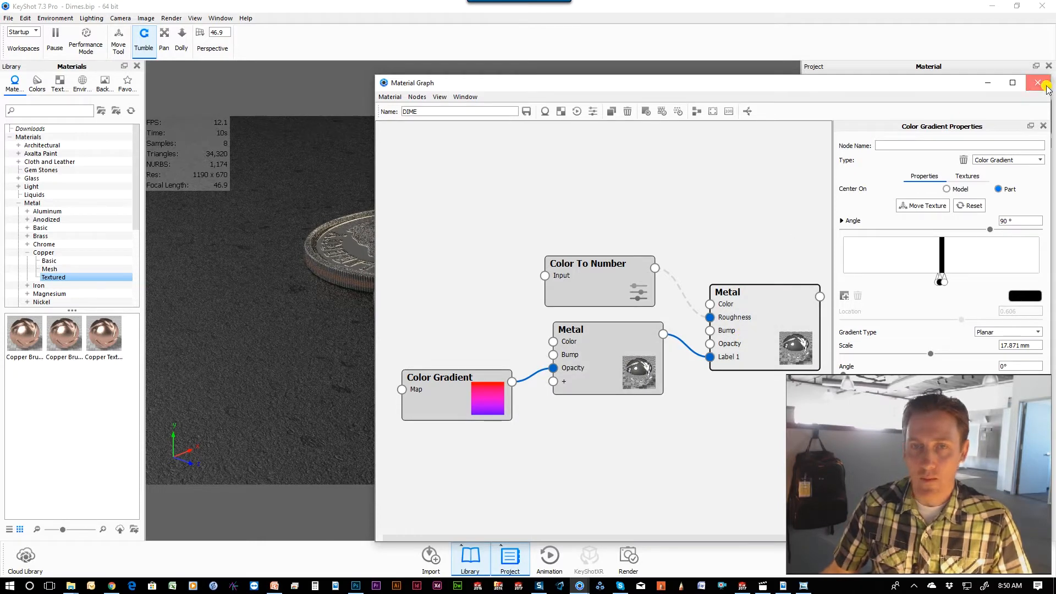
click(1036, 83)
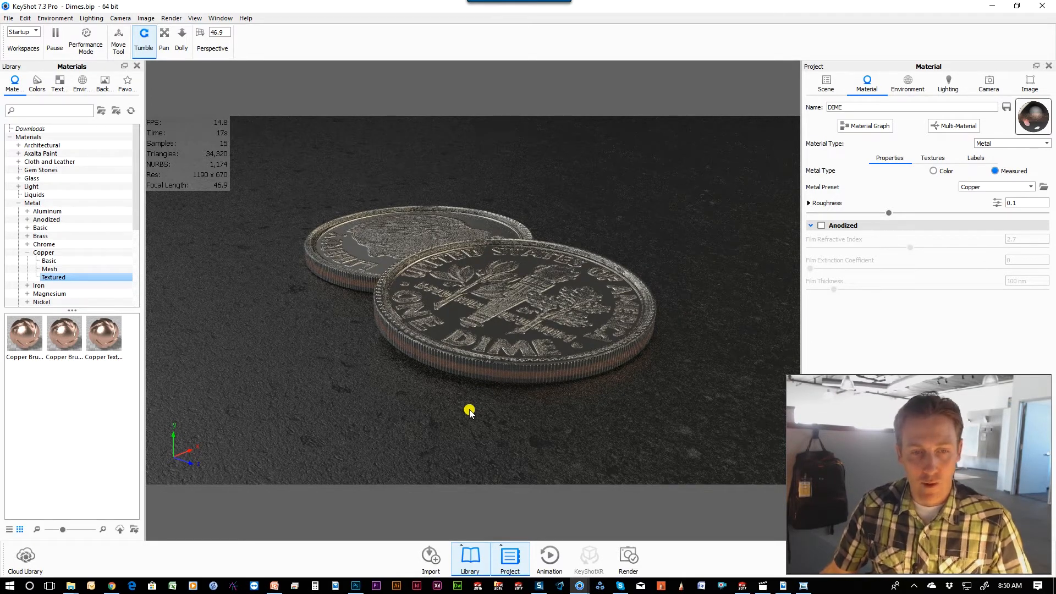
mouse_move(111, 585)
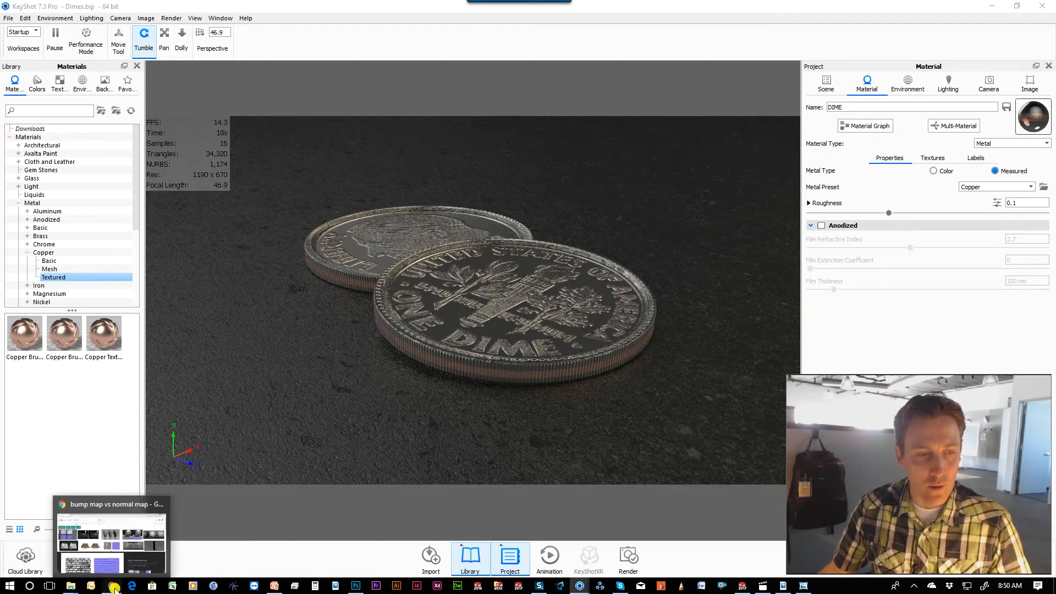
click(113, 585)
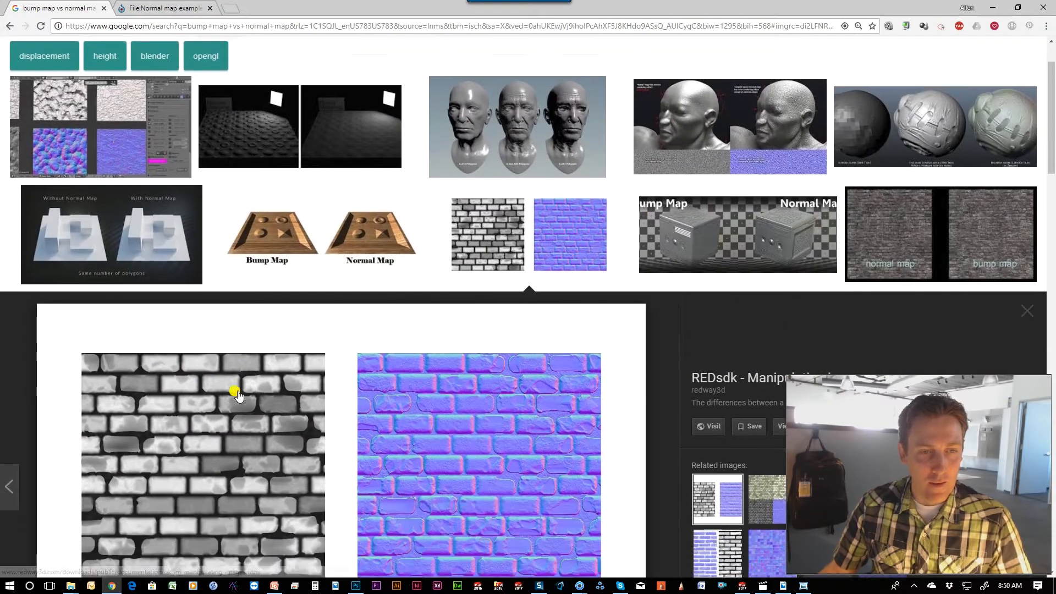
scroll(down, 3)
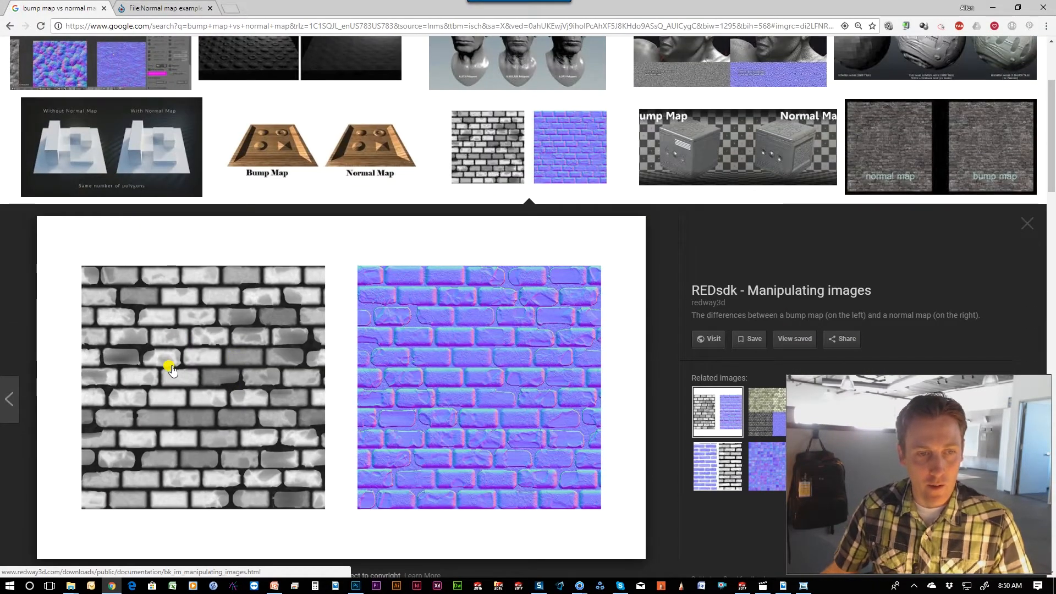
mouse_move(253, 404)
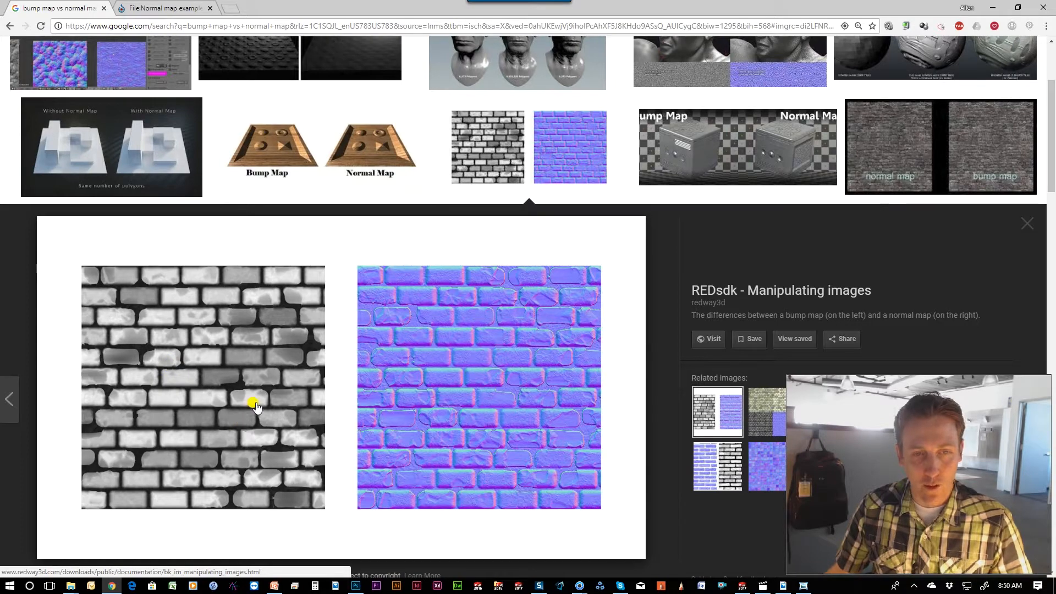
mouse_move(494, 371)
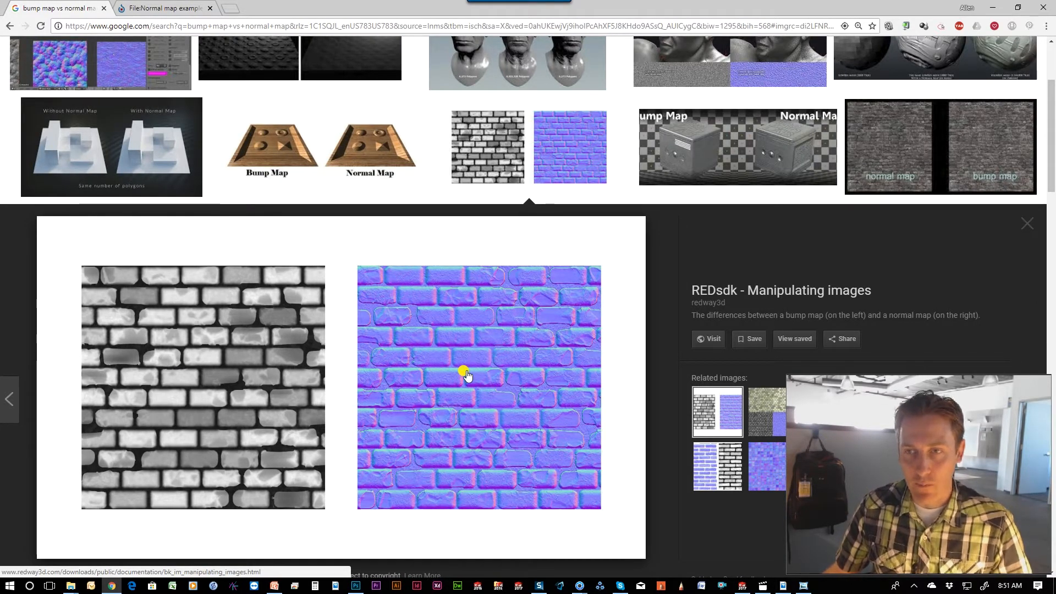
scroll(down, 3)
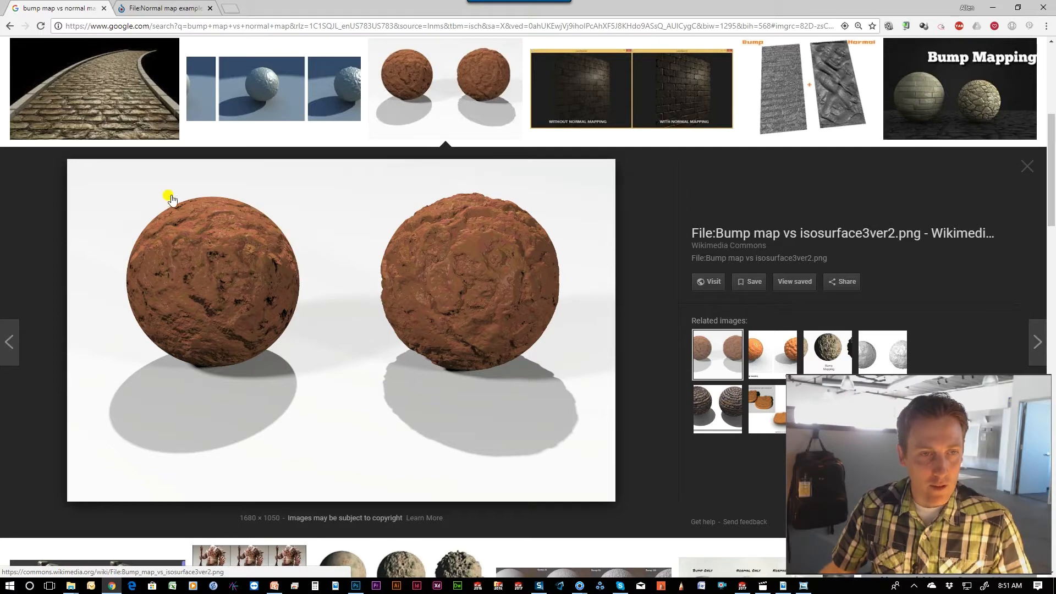
mouse_move(238, 364)
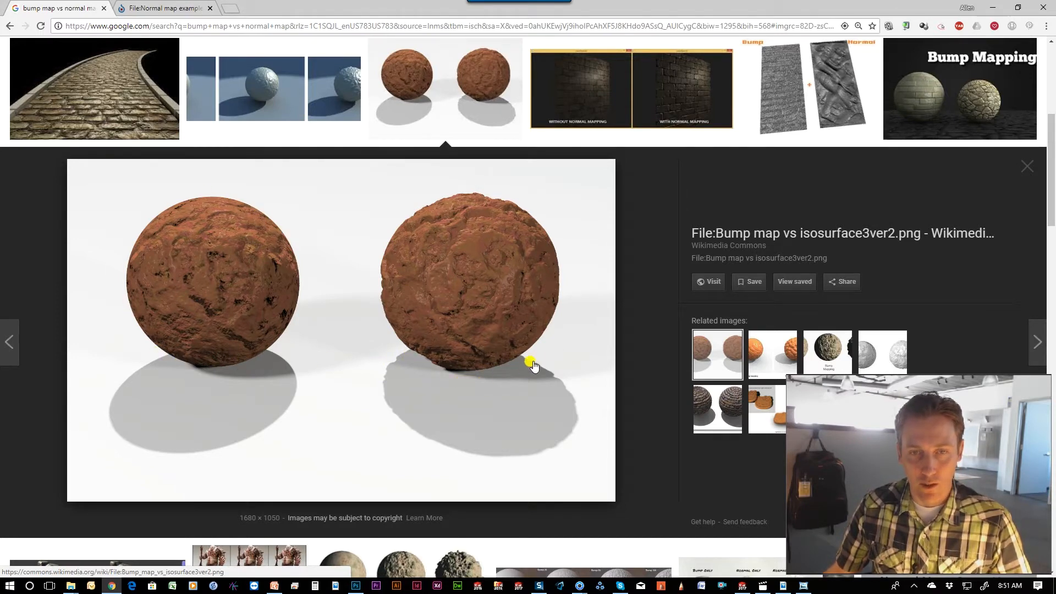
mouse_move(465, 196)
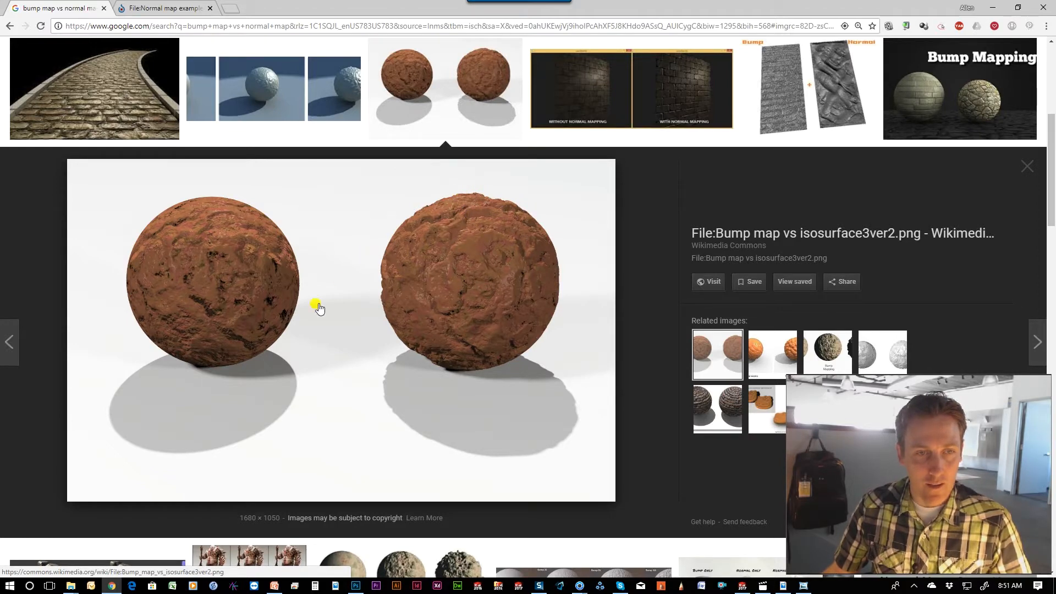
mouse_move(446, 355)
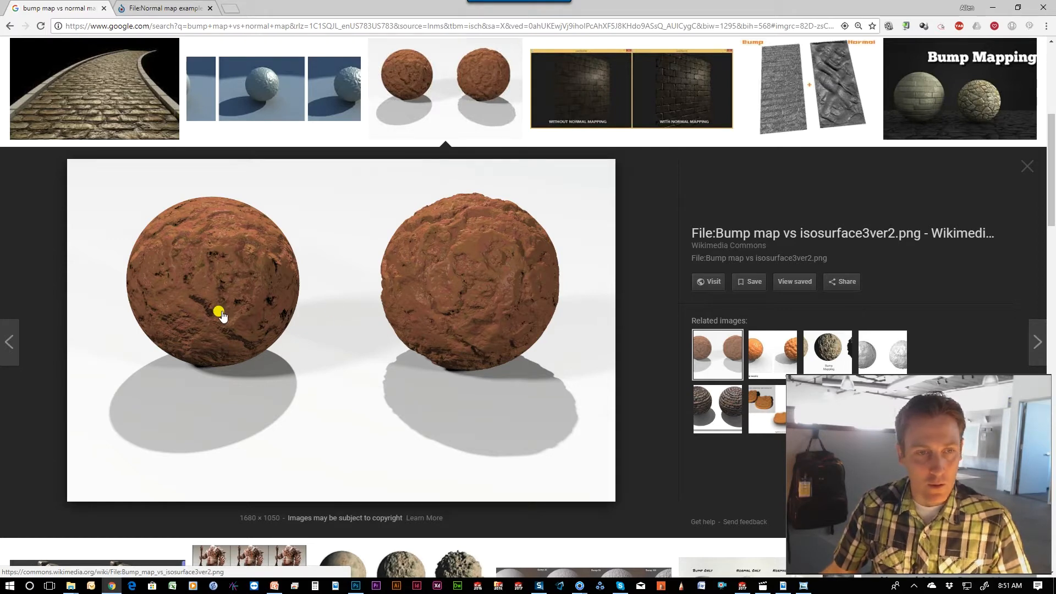
mouse_move(507, 310)
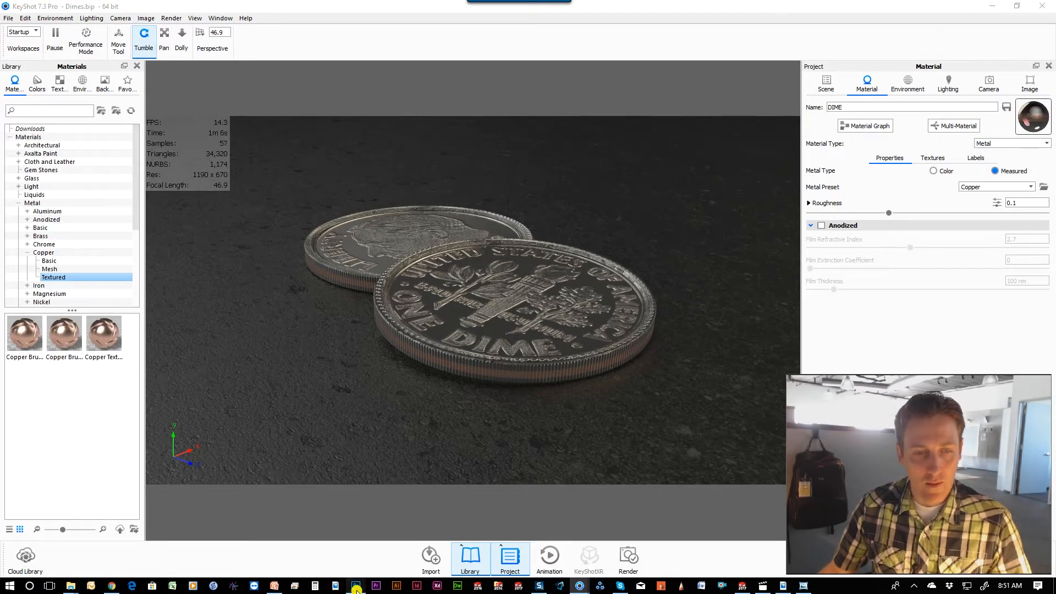
Open the Tech Tip folder in File Explorer and scroll through the quarter images
click(360, 585)
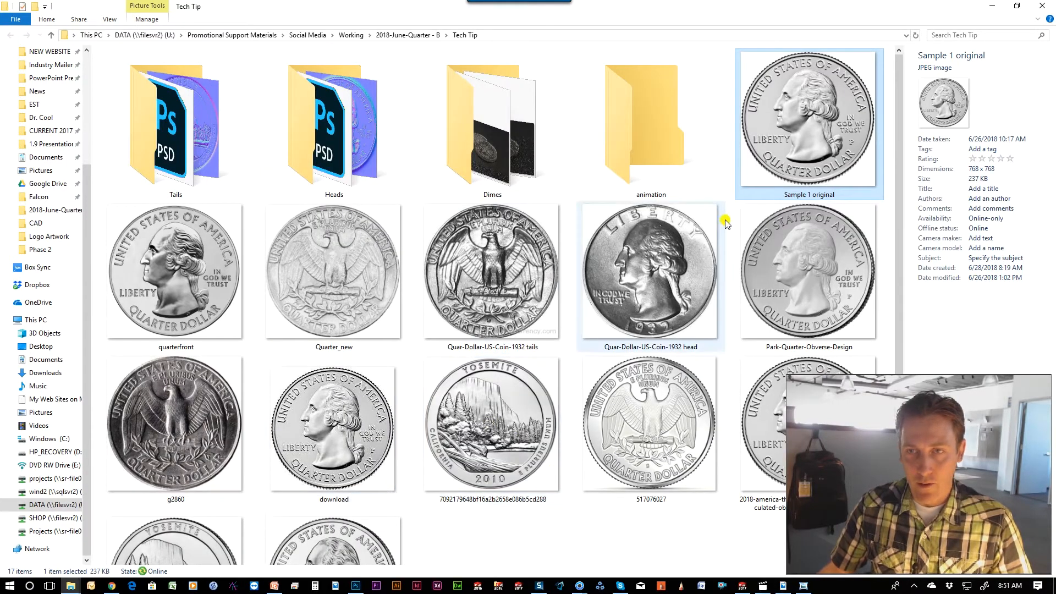
mouse_move(765, 124)
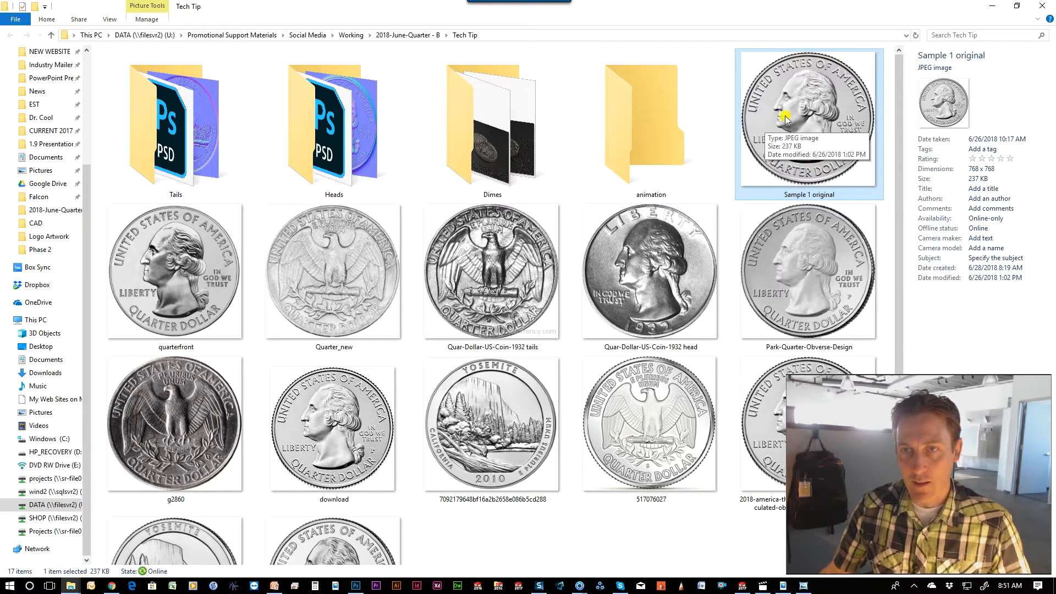
mouse_move(841, 101)
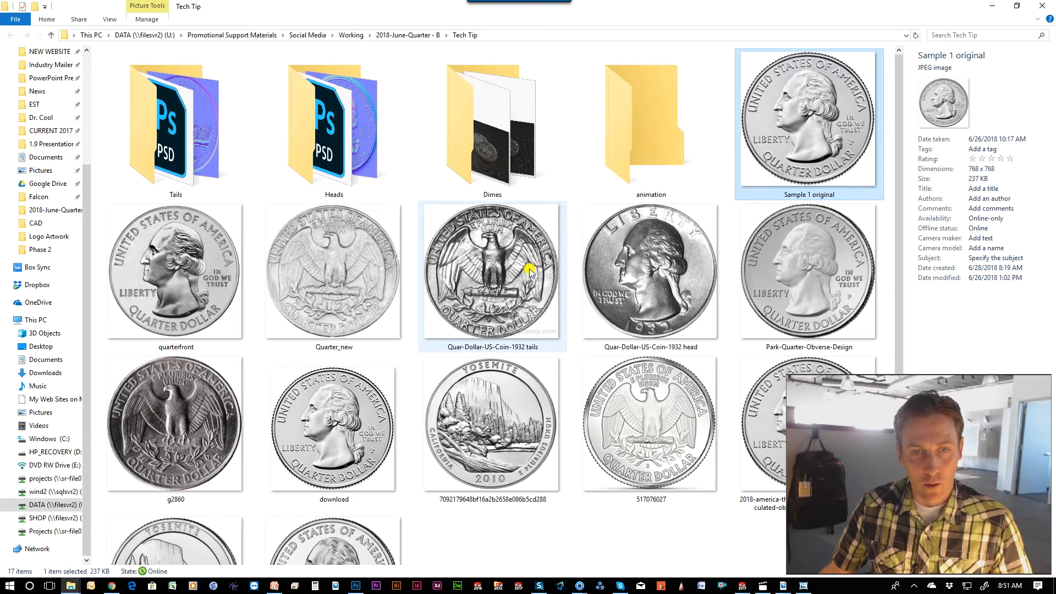
mouse_move(491, 335)
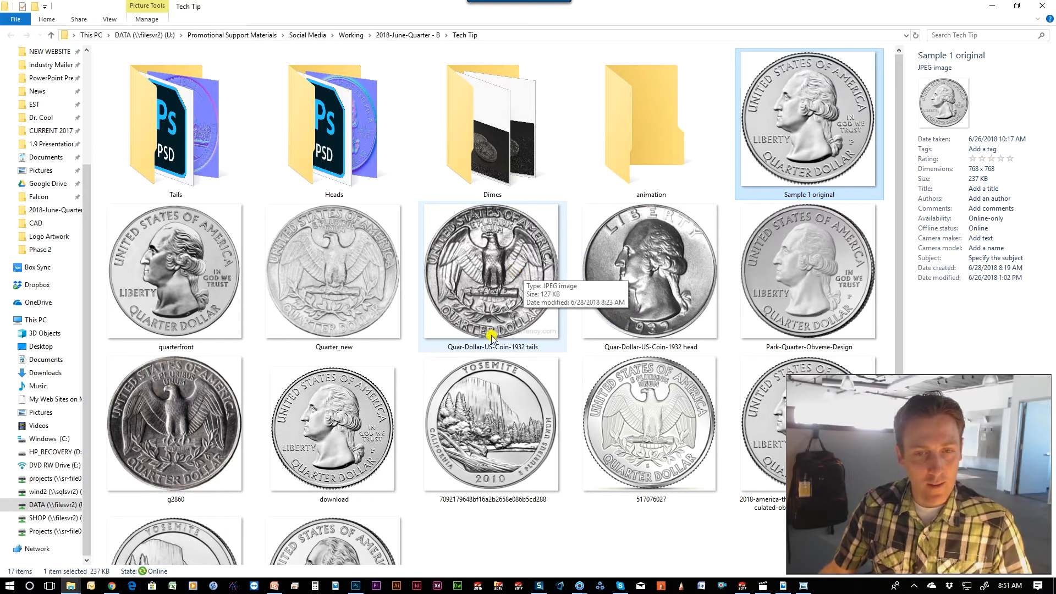
scroll(down, 3)
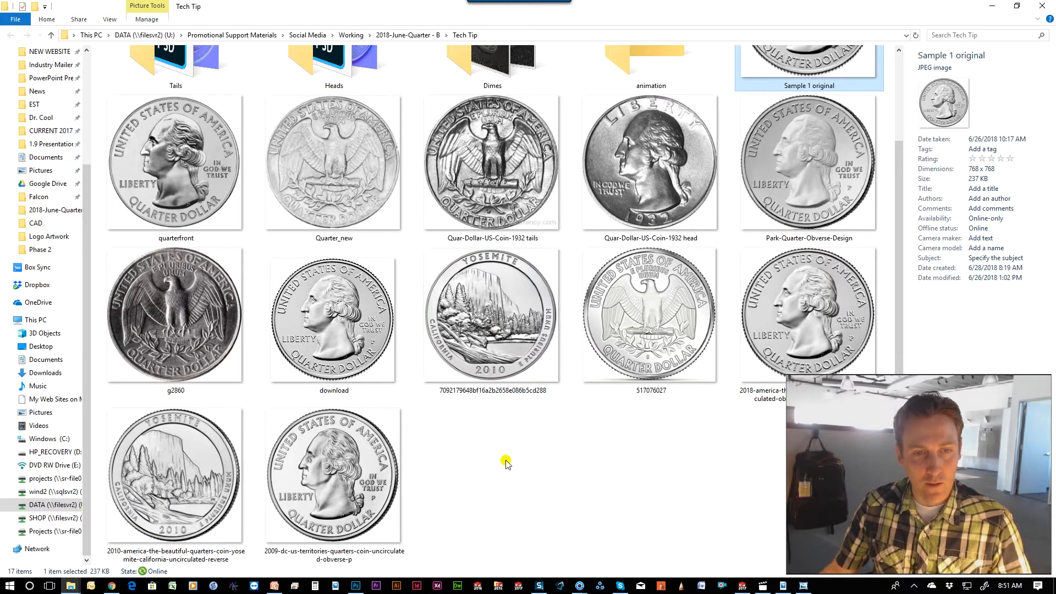
mouse_move(497, 446)
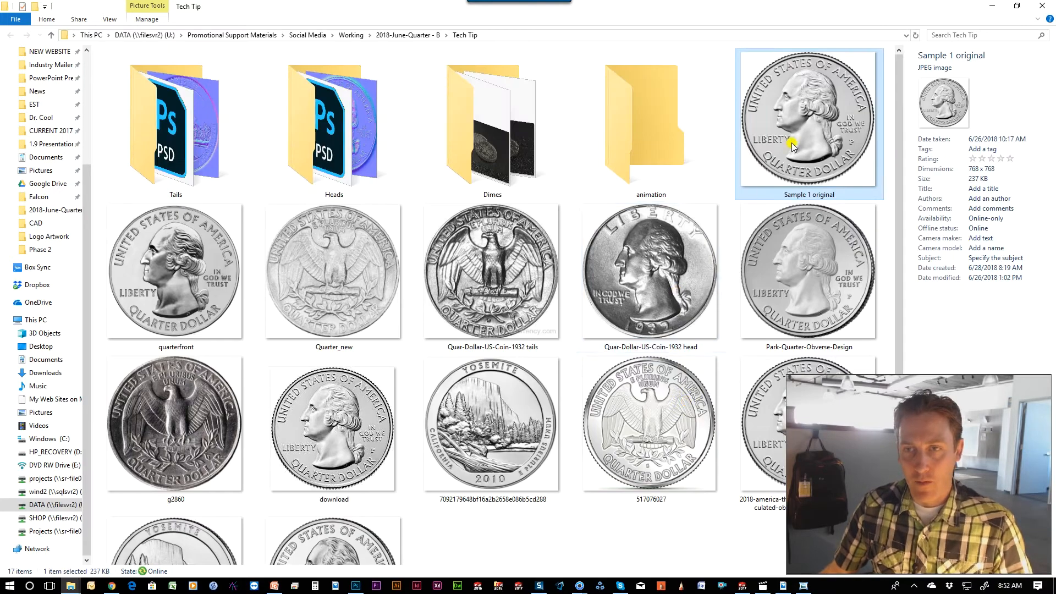
mouse_move(821, 103)
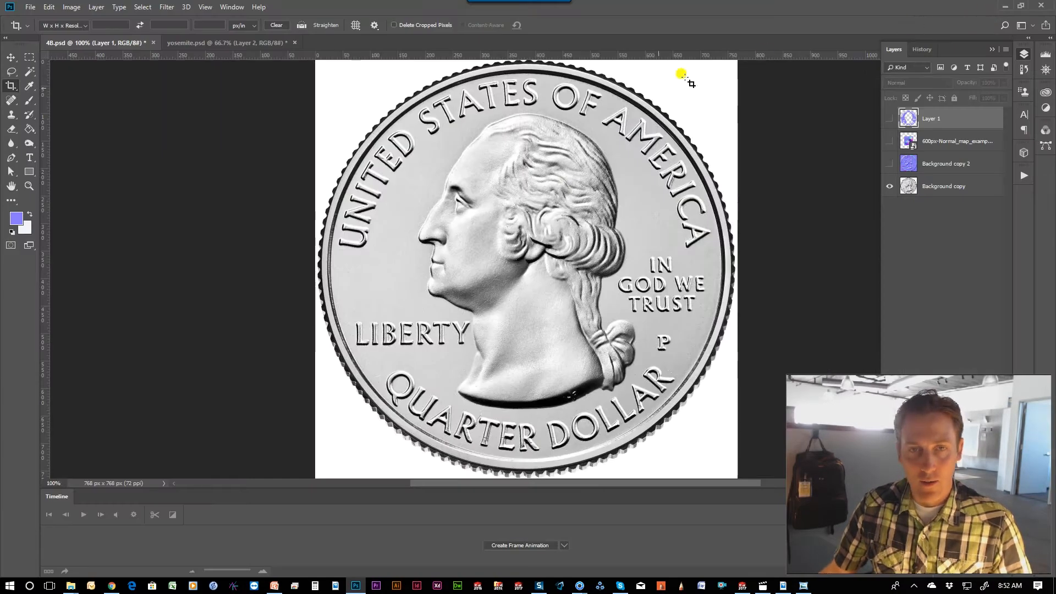
mouse_move(478, 215)
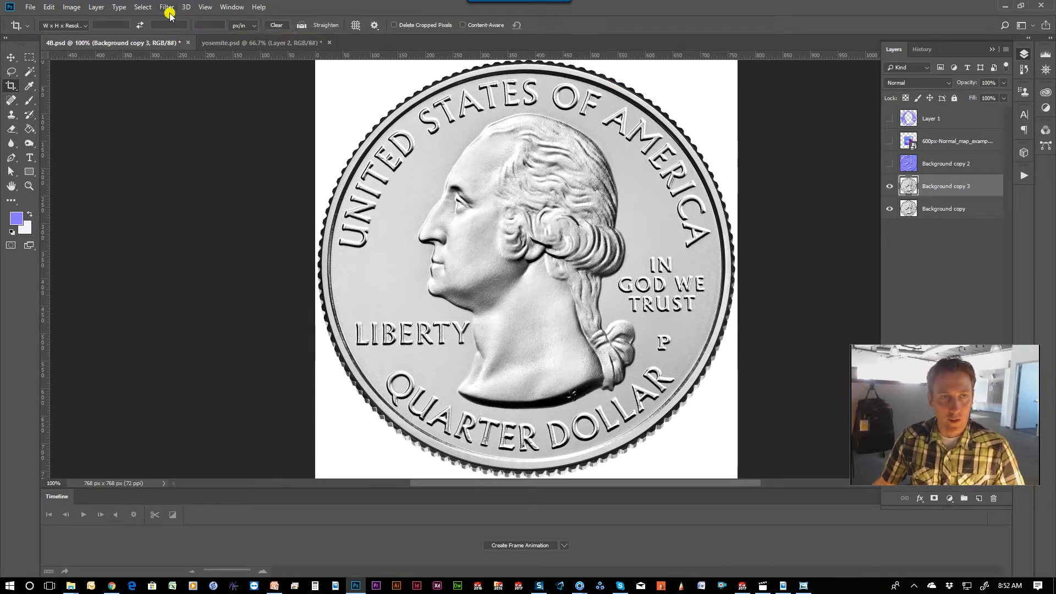
Open Photoshop's Filter menu to reach Generate Normal Map for the quarter layer
click(166, 7)
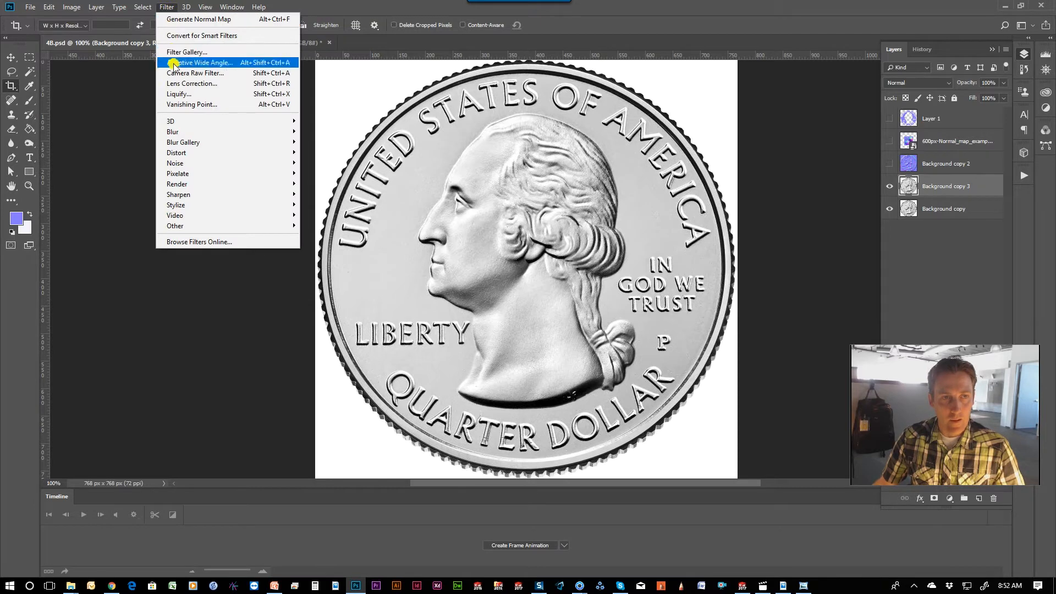
mouse_move(171, 120)
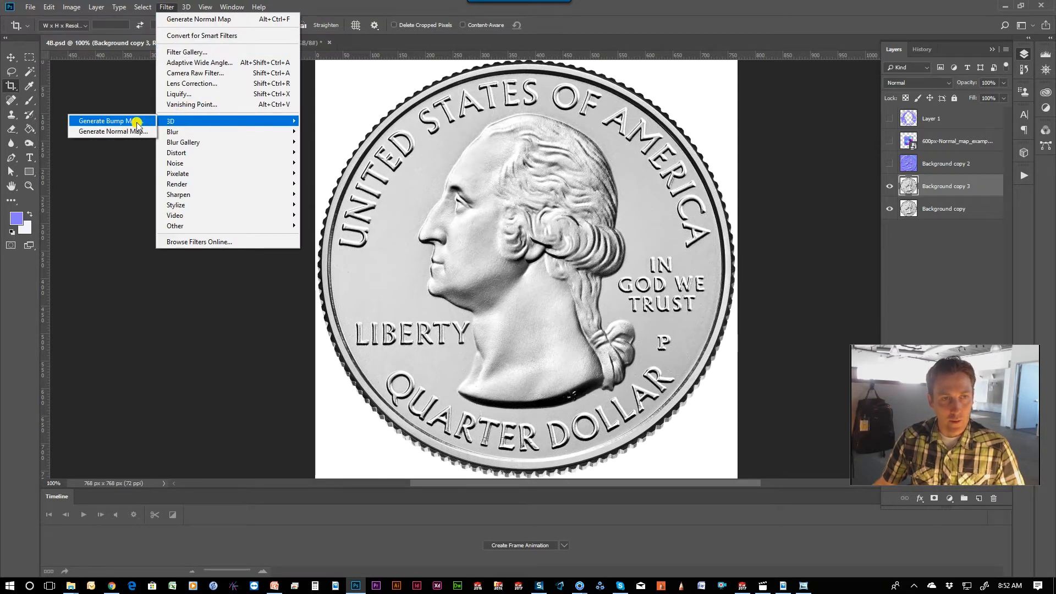
mouse_move(132, 135)
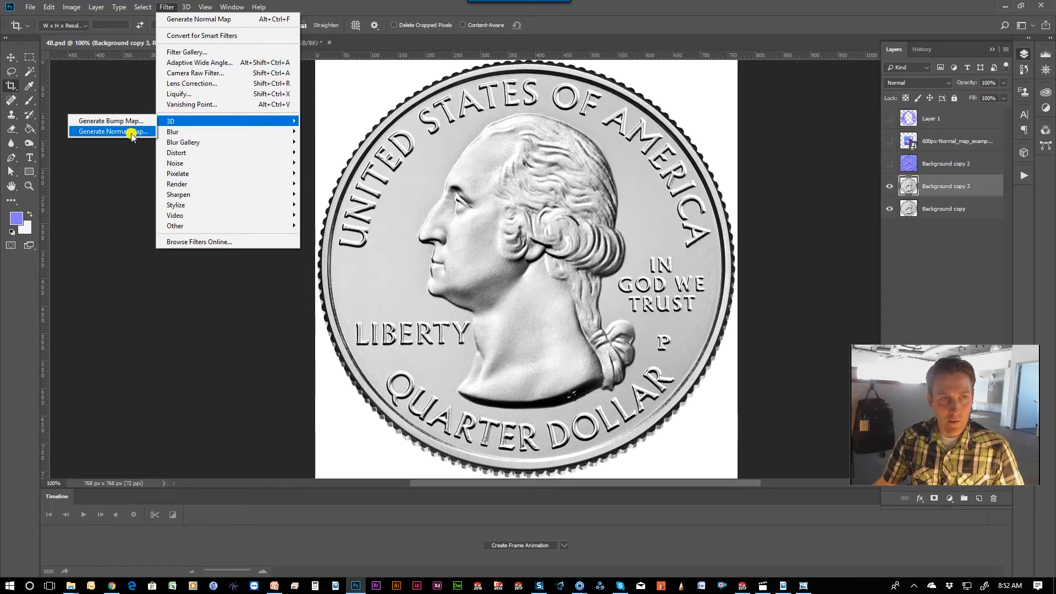
mouse_move(128, 125)
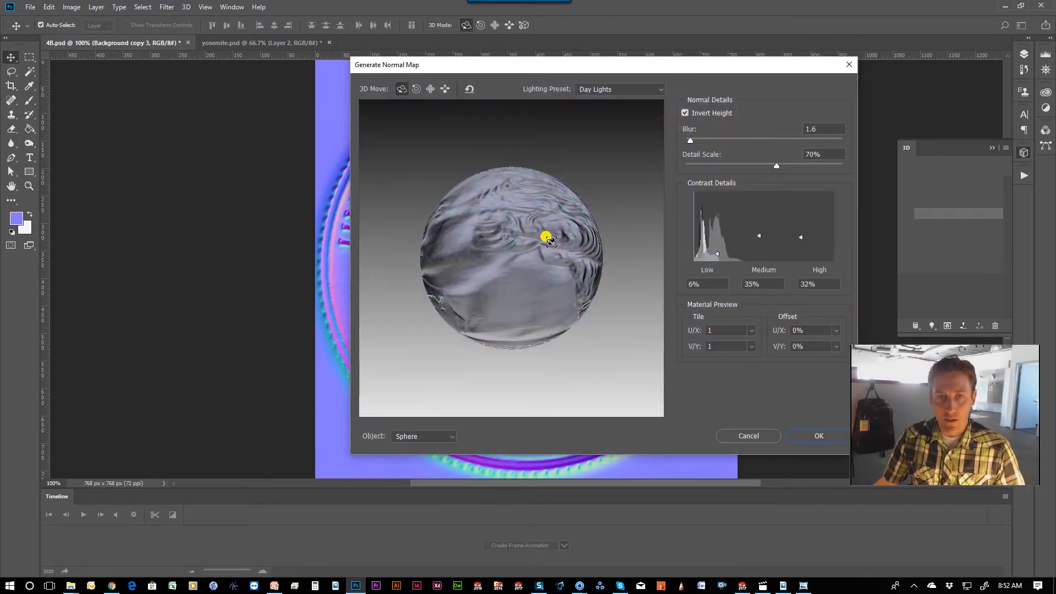
Switch the normal map preview to Cube Wrap and inspect the coin lettering
drag(545, 238, 562, 273)
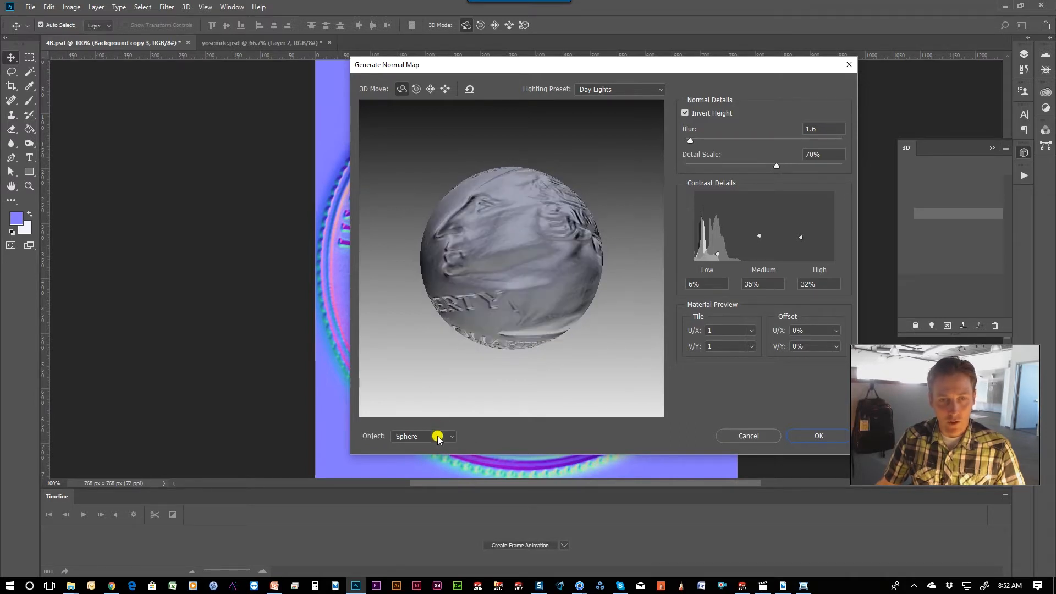
click(437, 436)
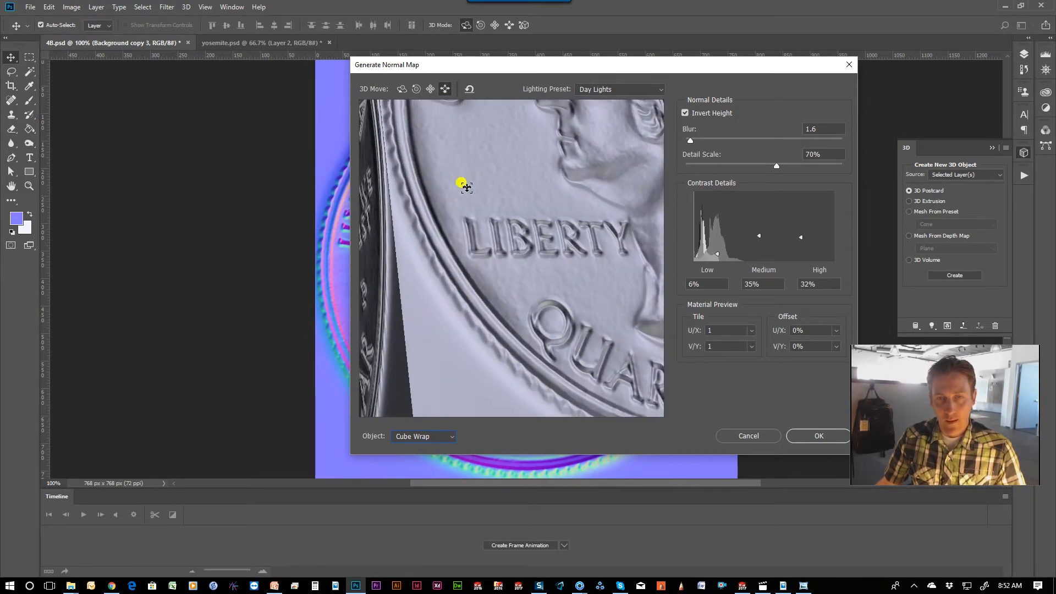
drag(463, 186, 573, 174)
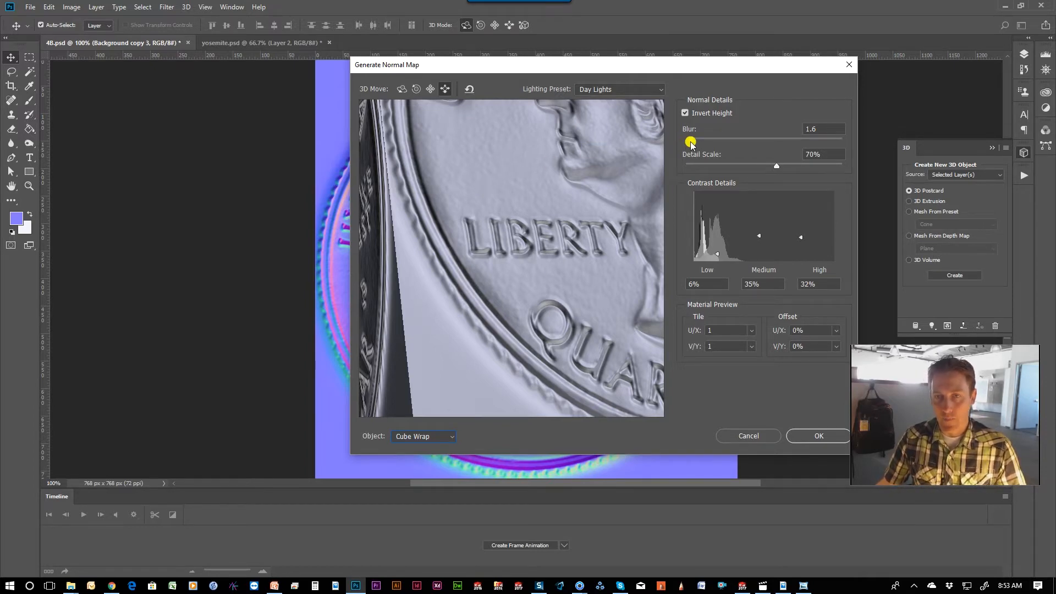
Set blur 0.9, detail scale 82%, contrast 0/32/37%, then close the settings
drag(690, 142, 700, 142)
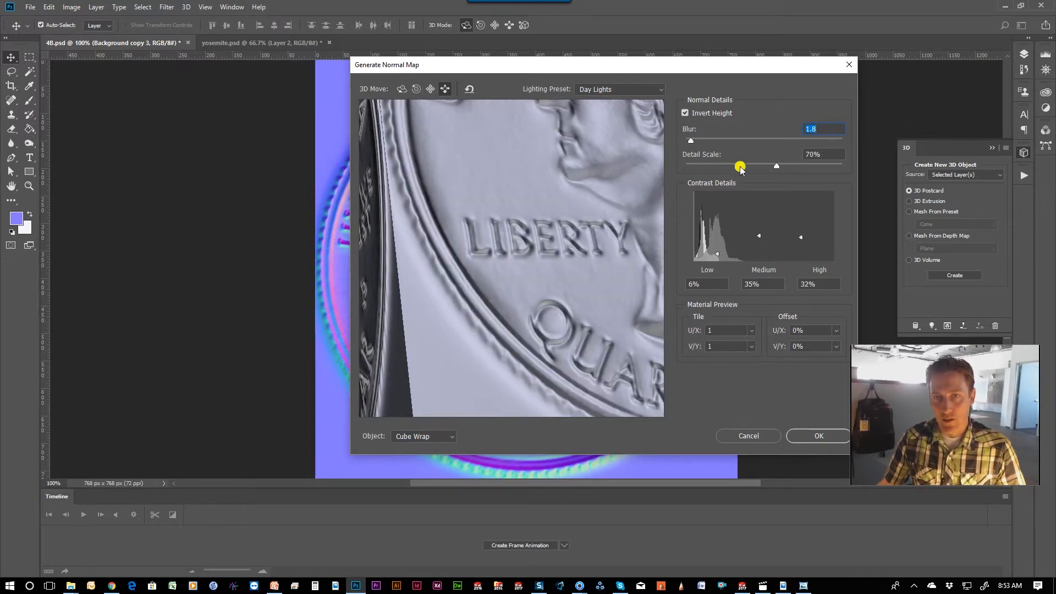
drag(740, 166, 786, 166)
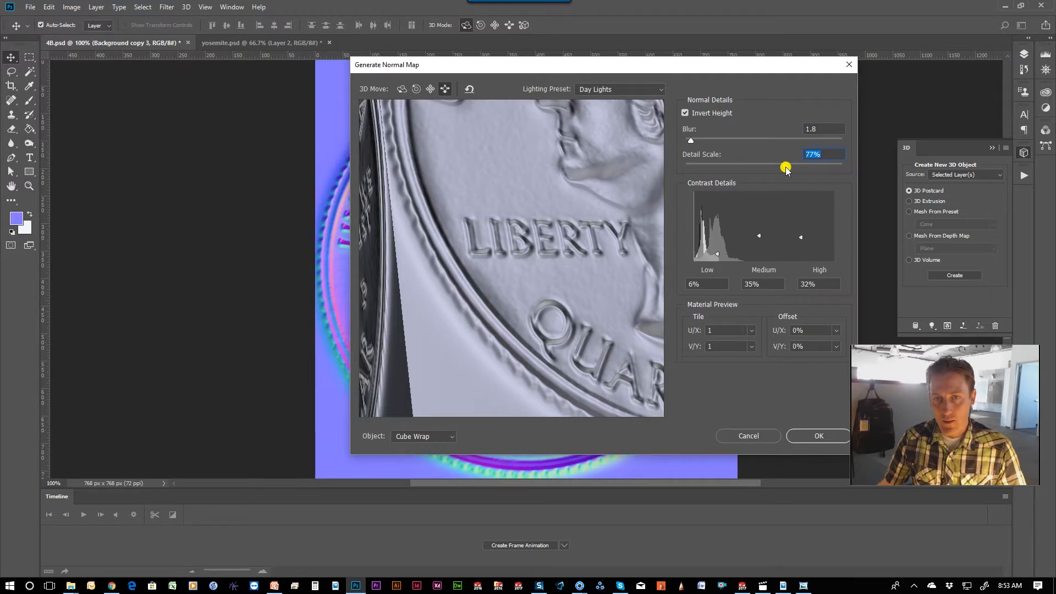
drag(786, 166, 789, 166)
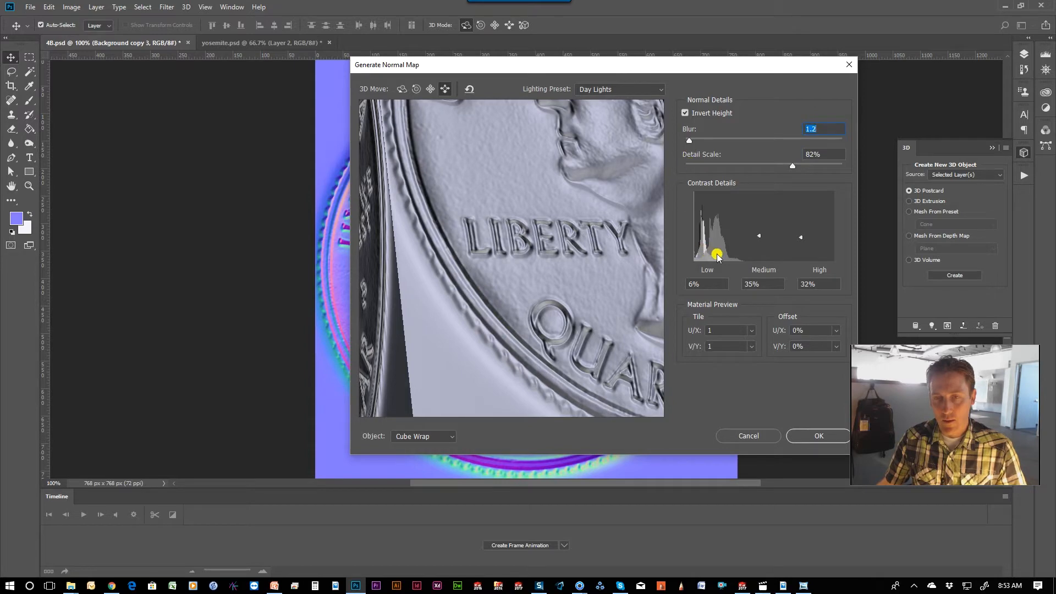
drag(717, 254, 704, 255)
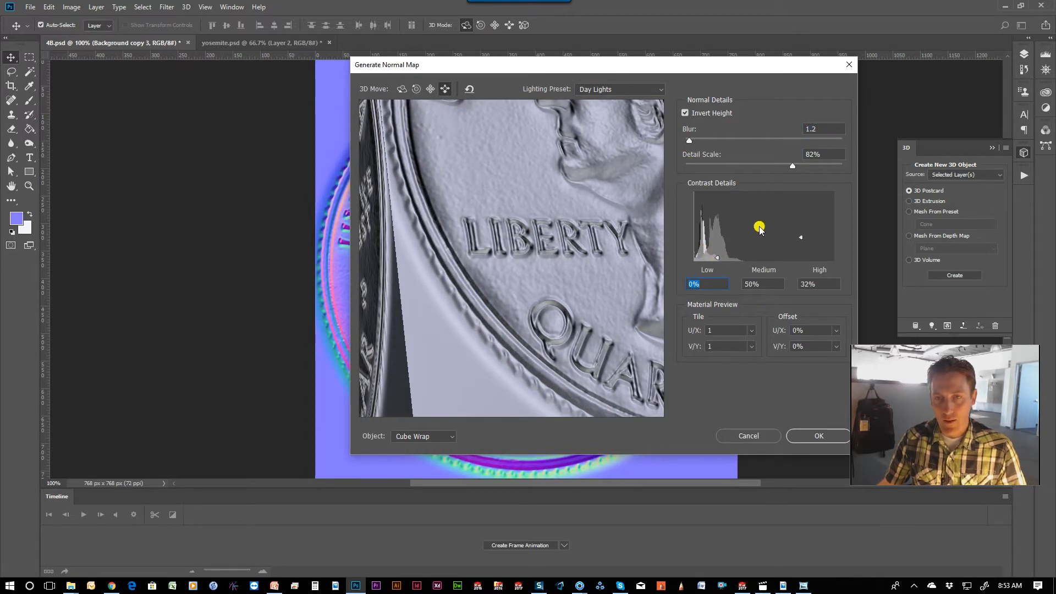
drag(759, 227, 760, 237)
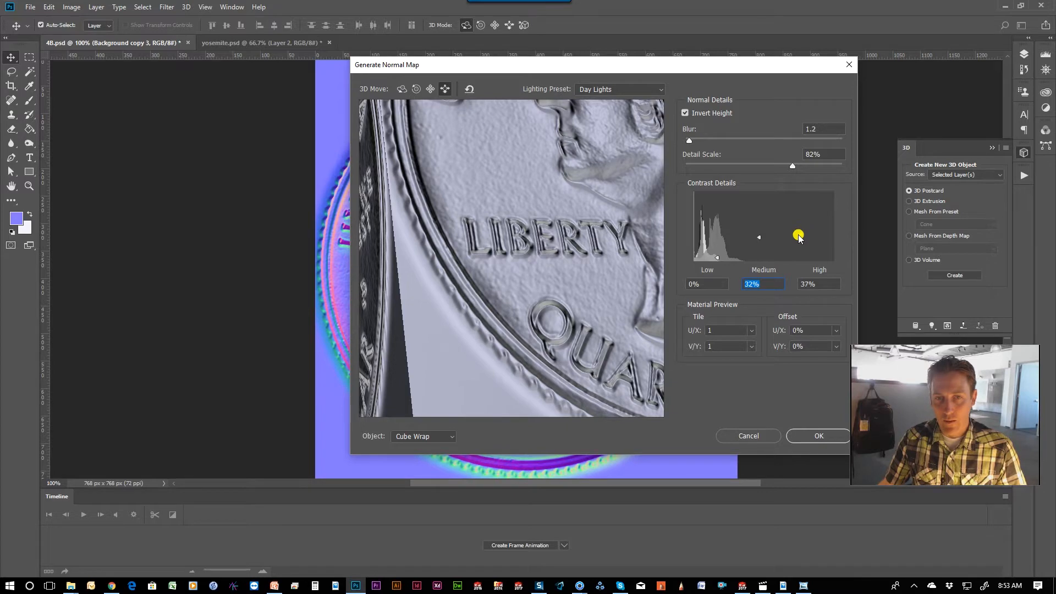
click(819, 284)
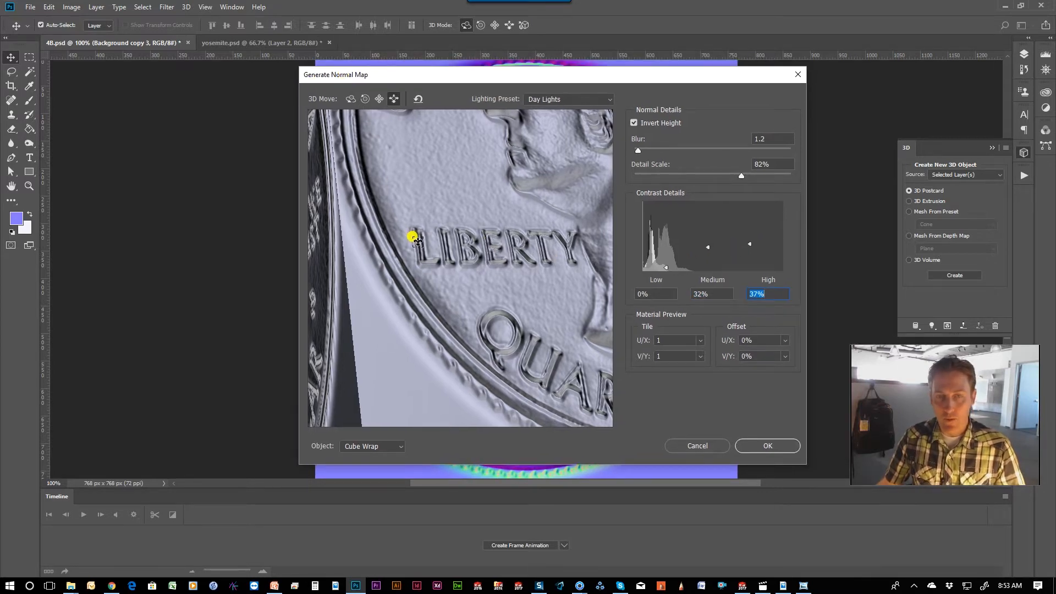
drag(414, 240, 542, 338)
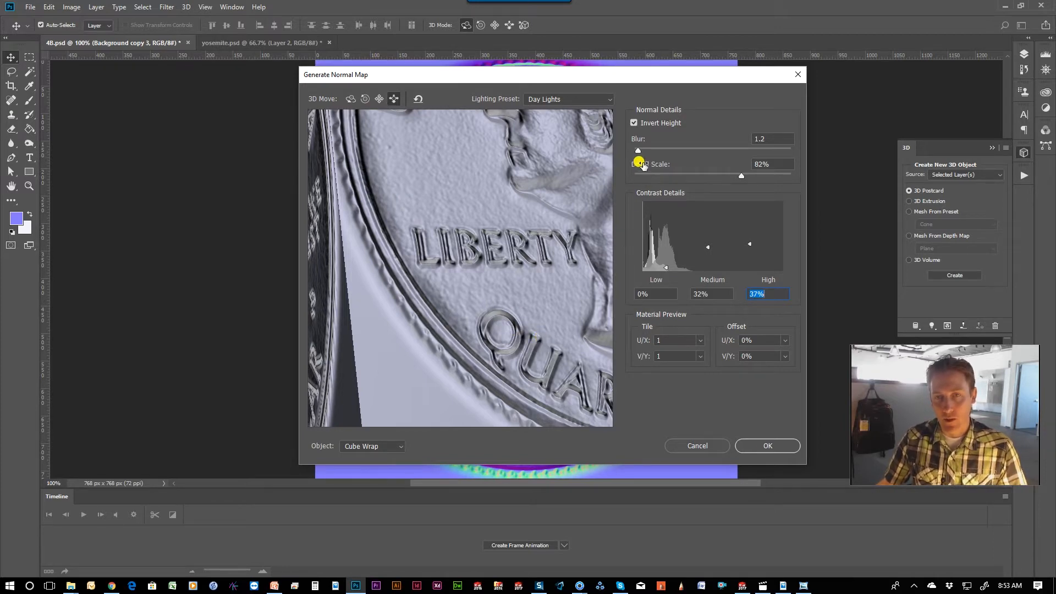
drag(636, 150, 639, 150)
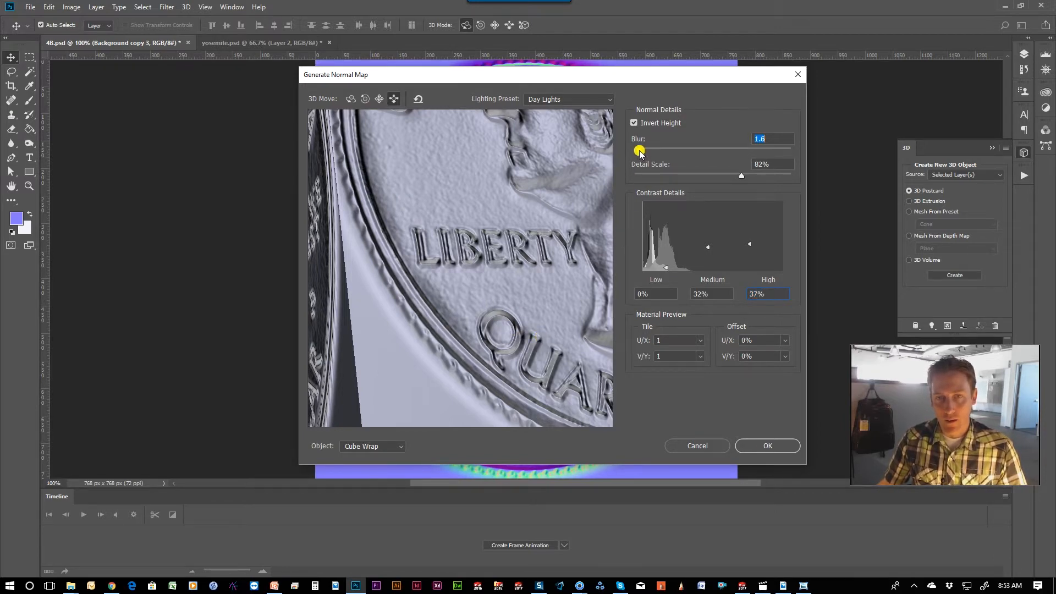
drag(638, 150, 633, 150)
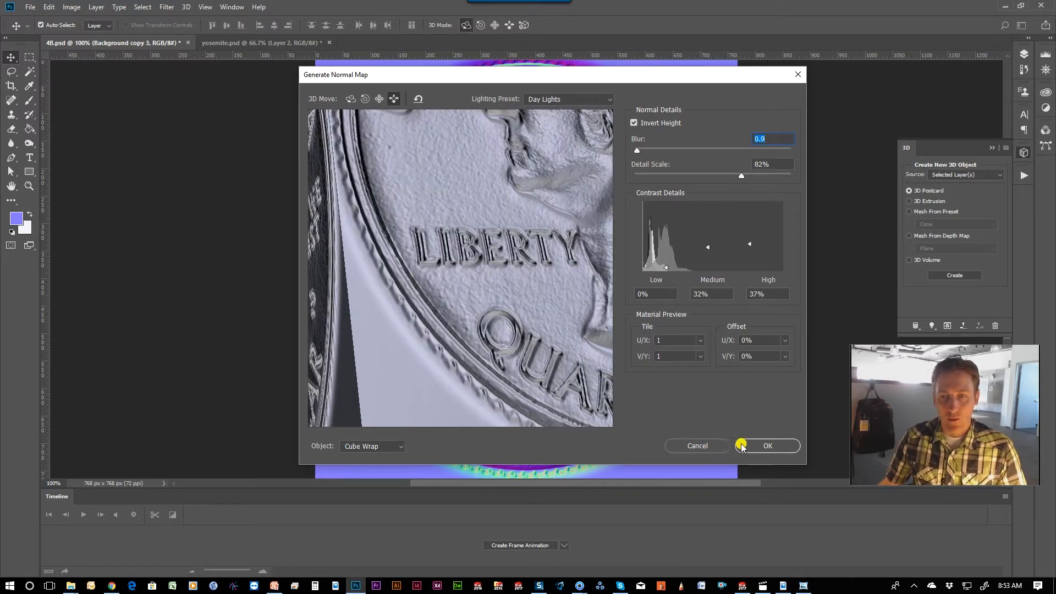
click(768, 446)
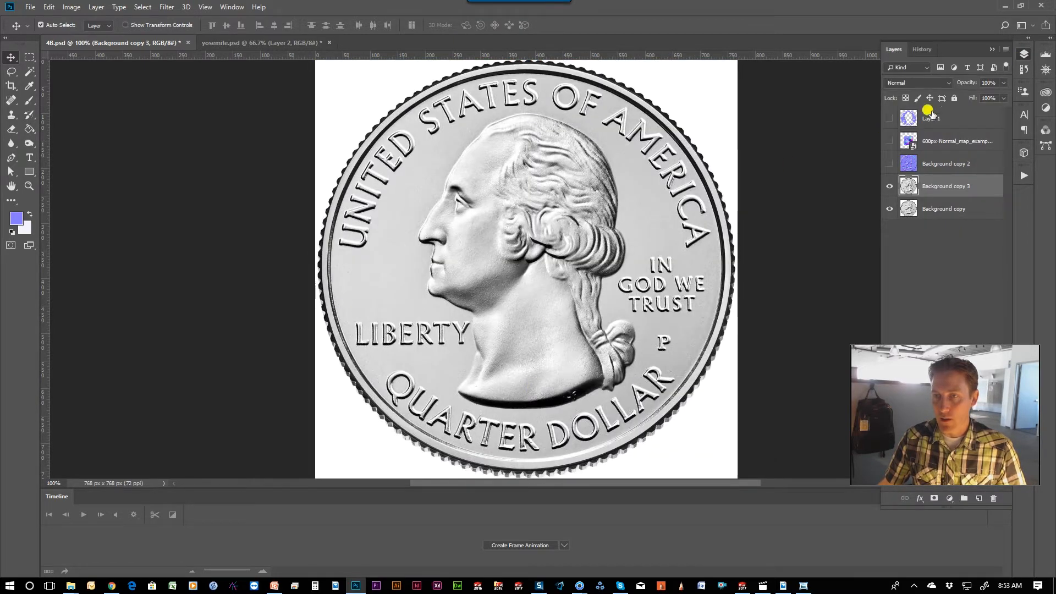
Toggle Background copy 2's normal map on and off to compare with the plain coin
click(889, 163)
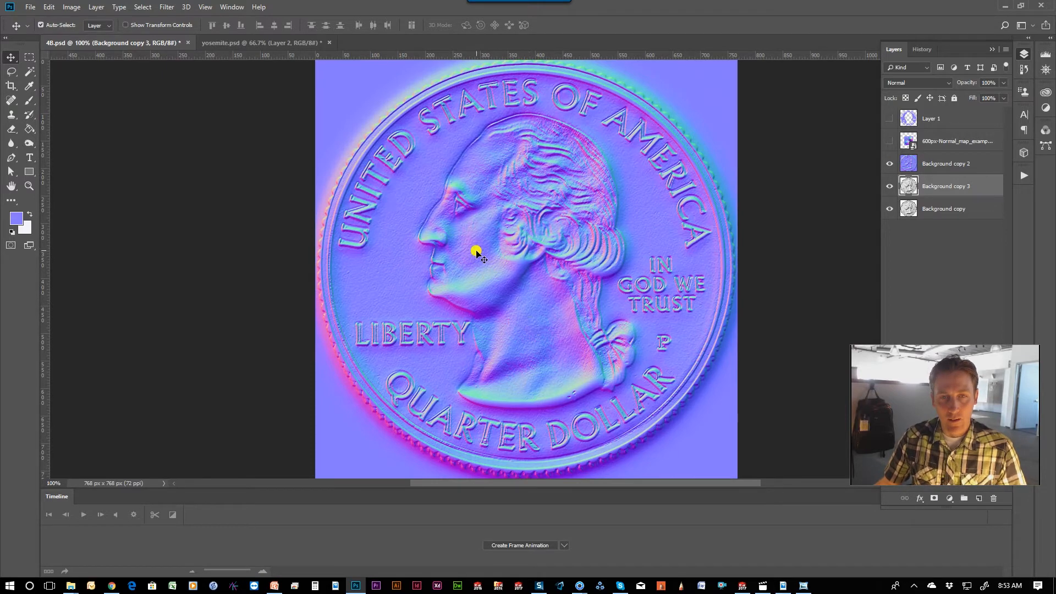
mouse_move(638, 262)
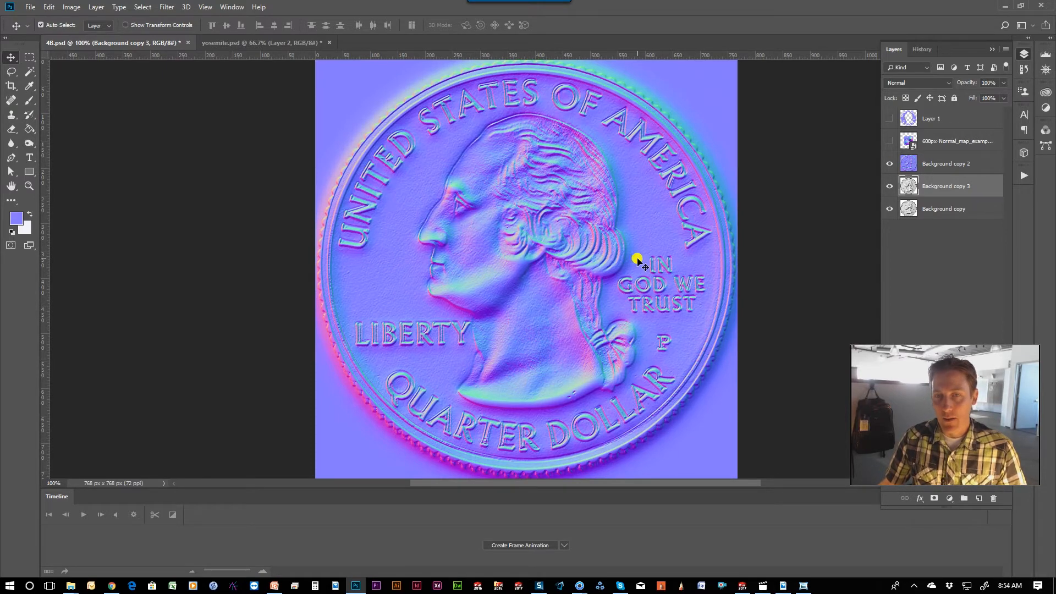
mouse_move(396, 212)
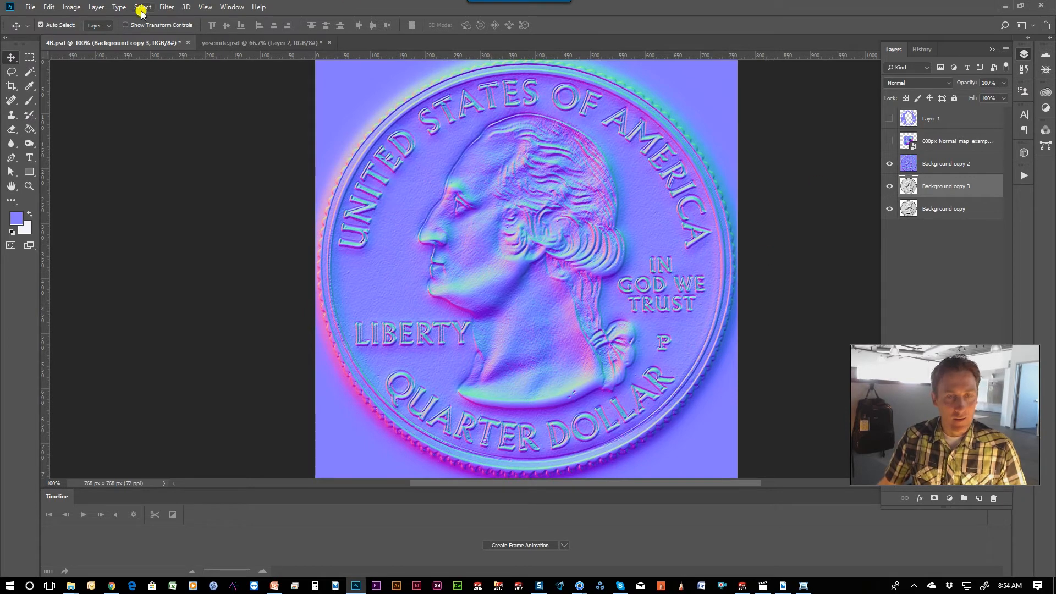
click(889, 163)
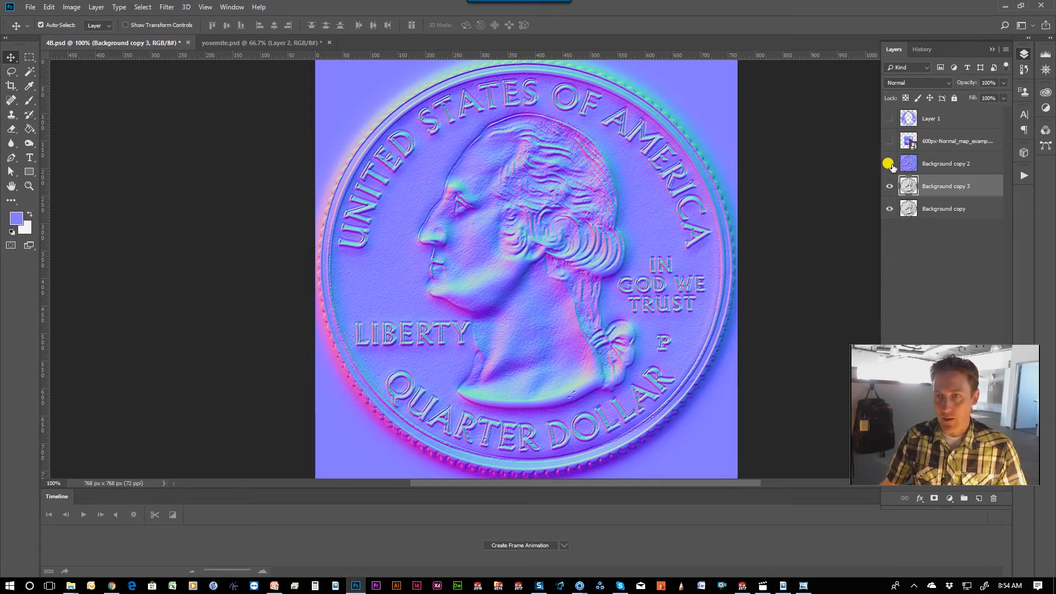
click(889, 163)
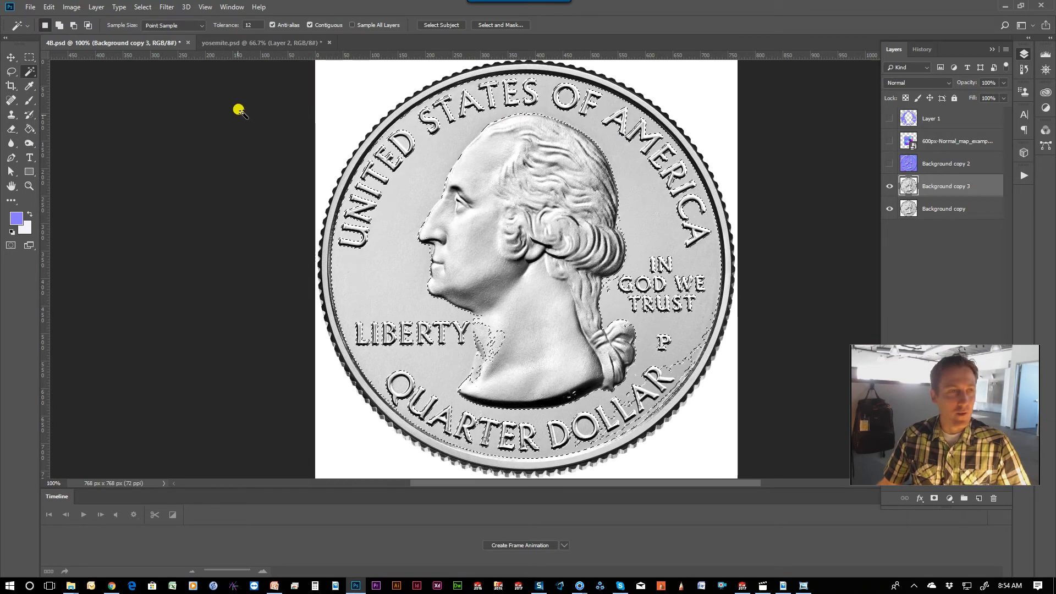
Load the bg channel selection onto the quarter, then switch to the browser
click(142, 8)
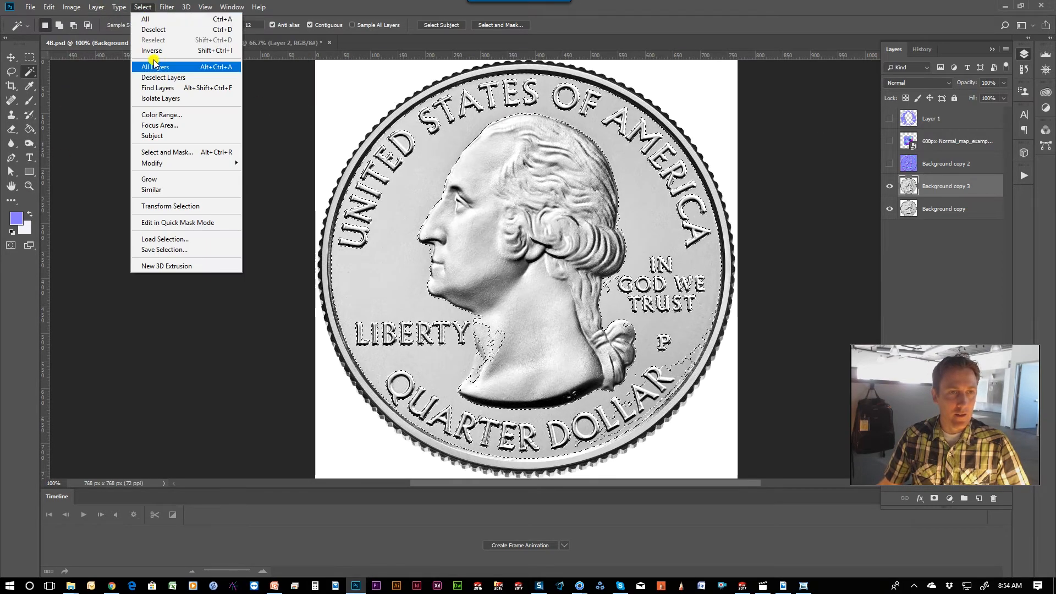
mouse_move(159, 163)
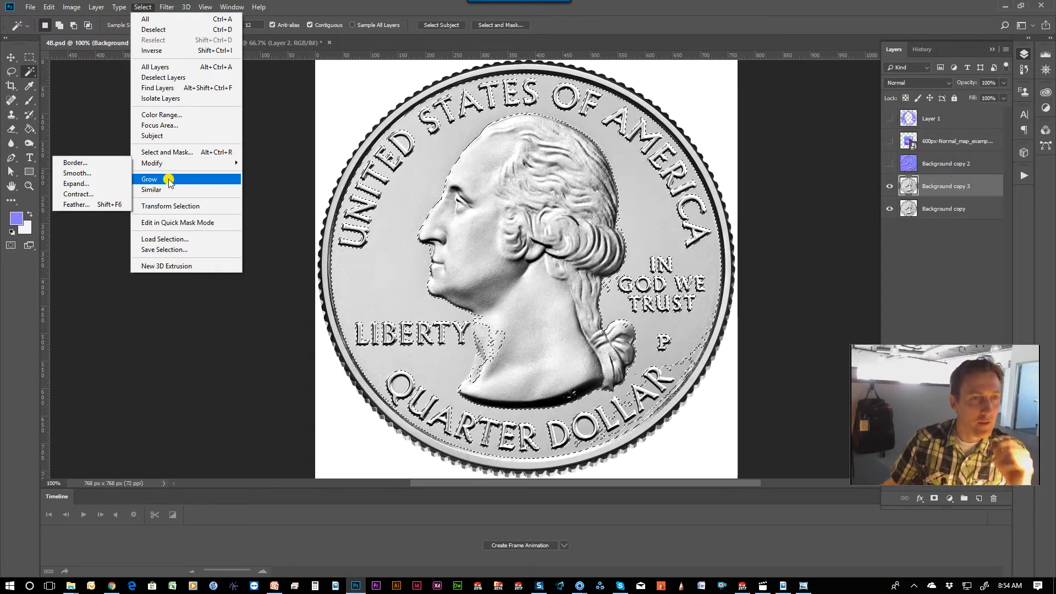
click(165, 239)
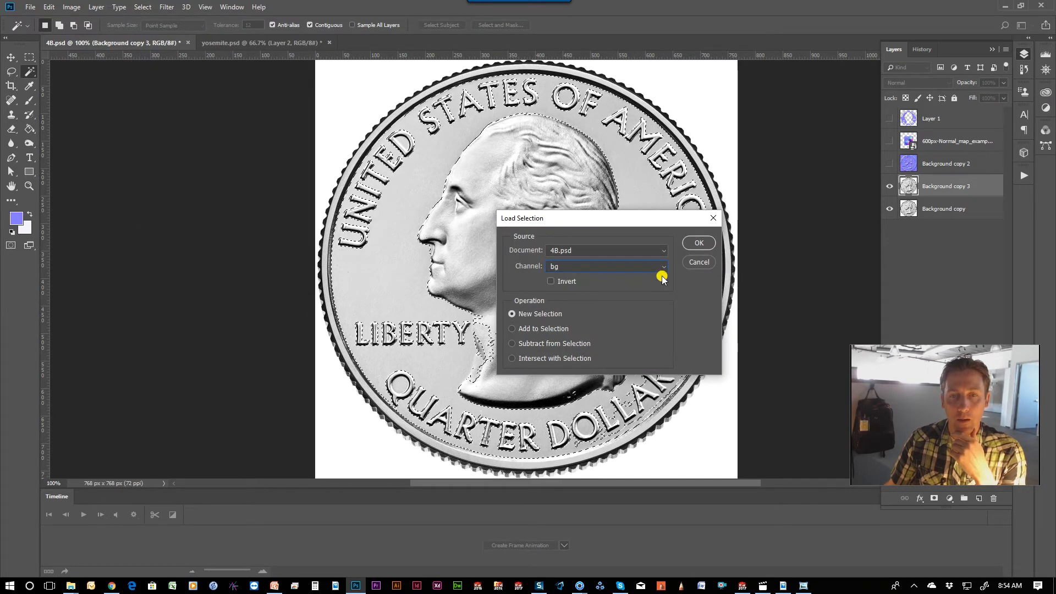
click(698, 243)
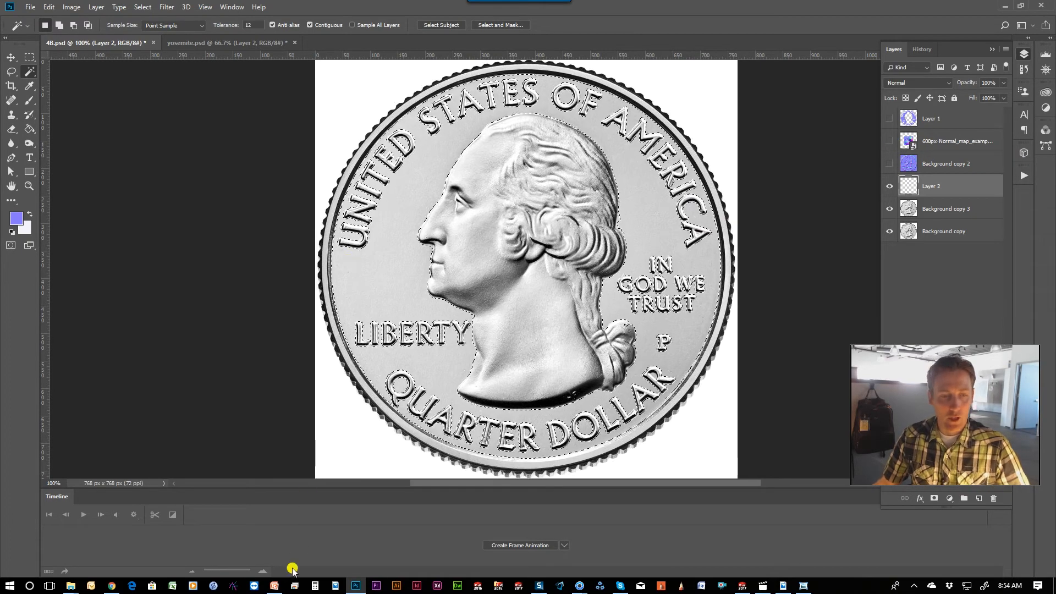
click(113, 586)
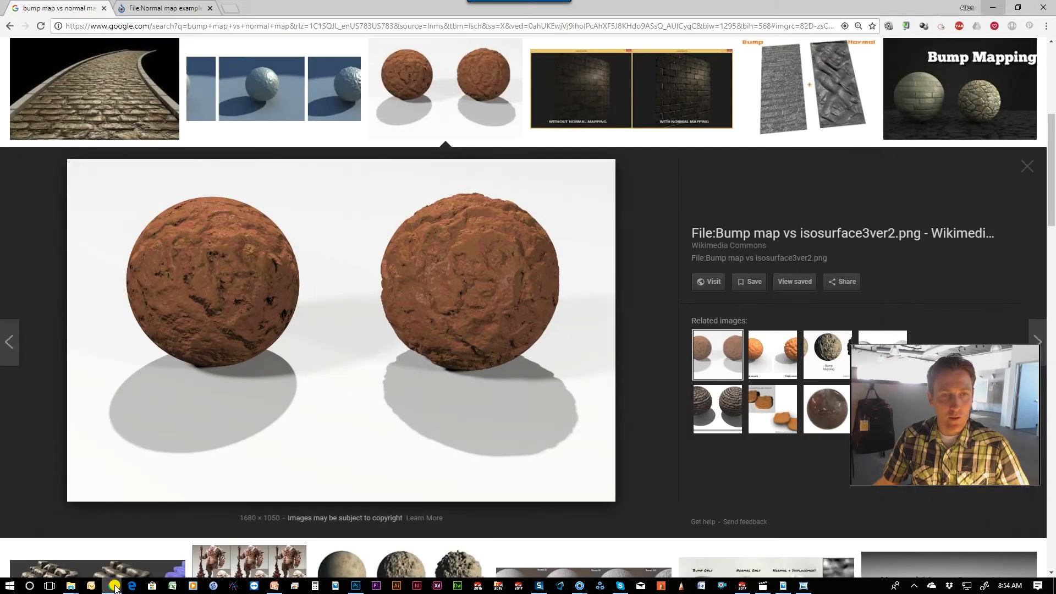
View the Wikimedia 'Normal map example - Map.png' page in Chrome
click(165, 8)
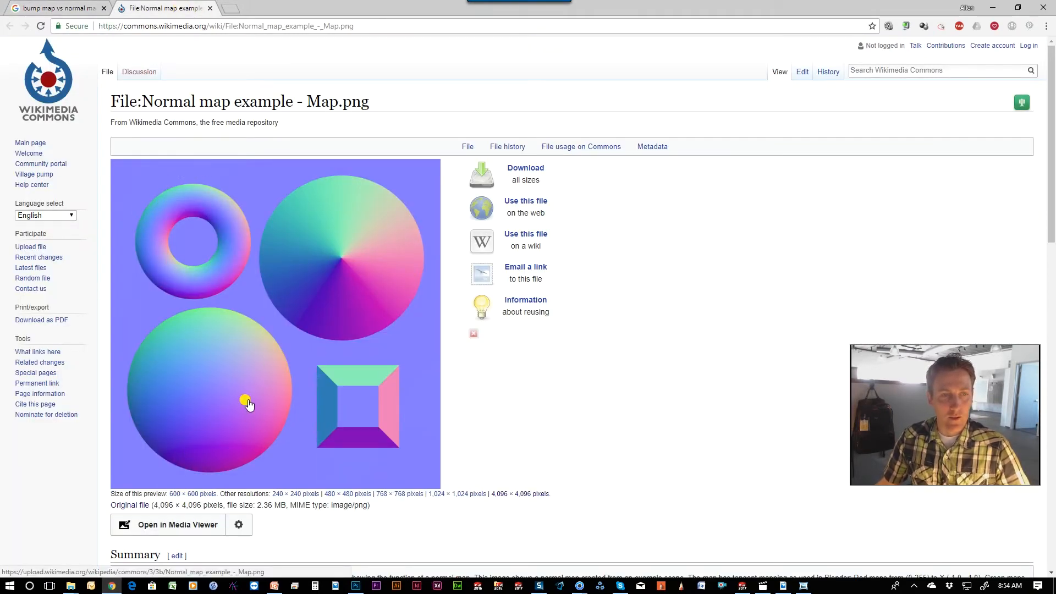
mouse_move(323, 353)
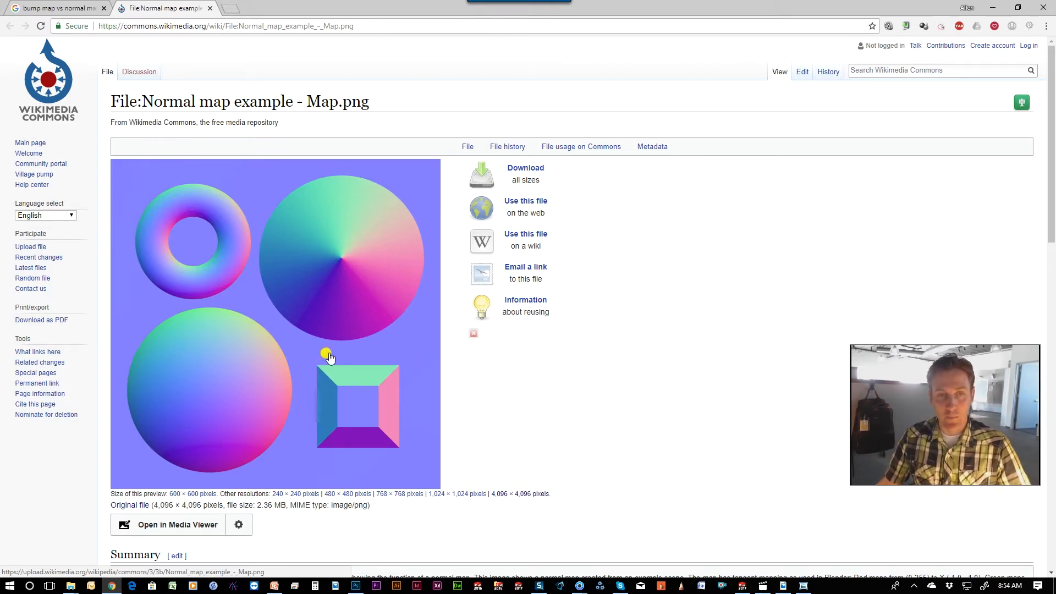
mouse_move(326, 236)
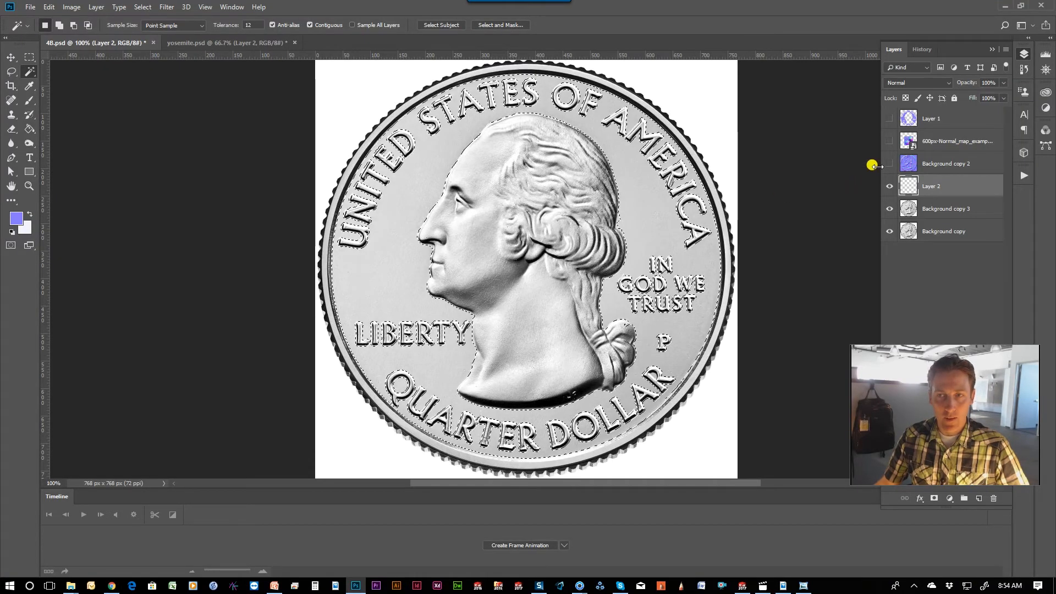
Toggle Layer 1 and Background copy 2 visibility to compare the normal map looks
click(889, 118)
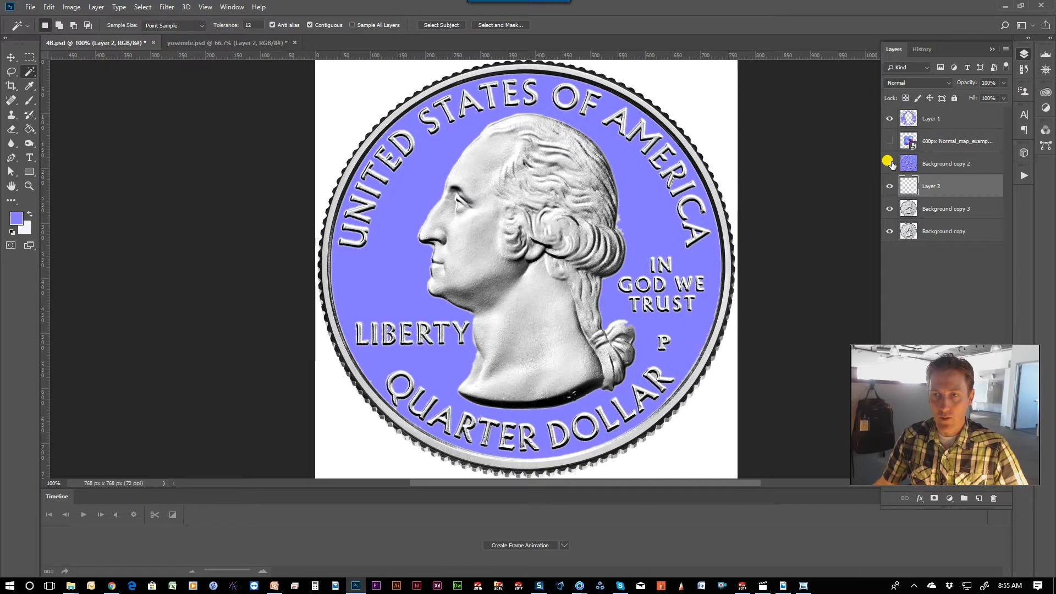
click(889, 140)
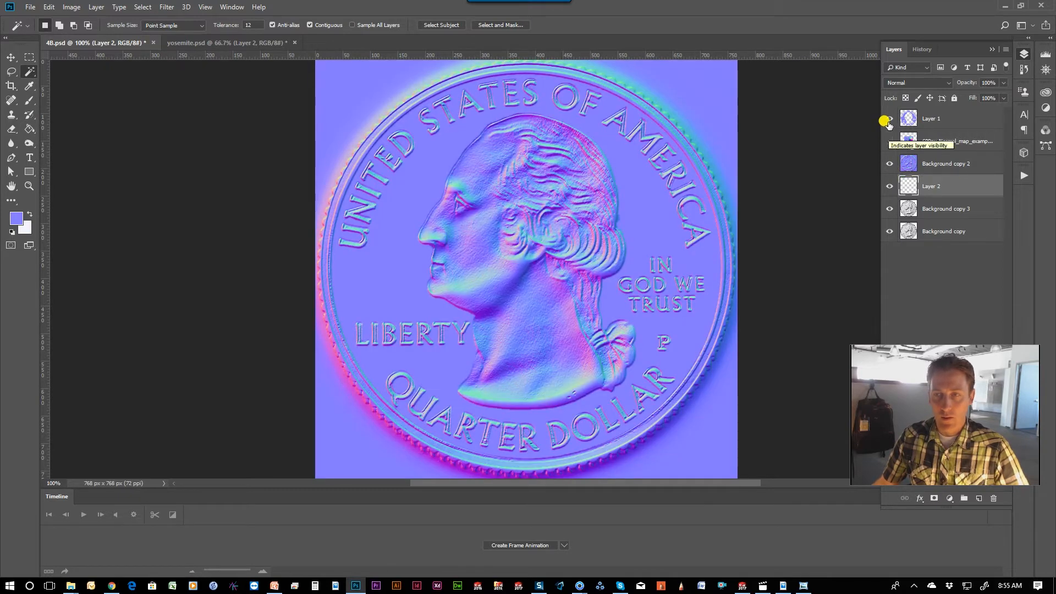
click(889, 141)
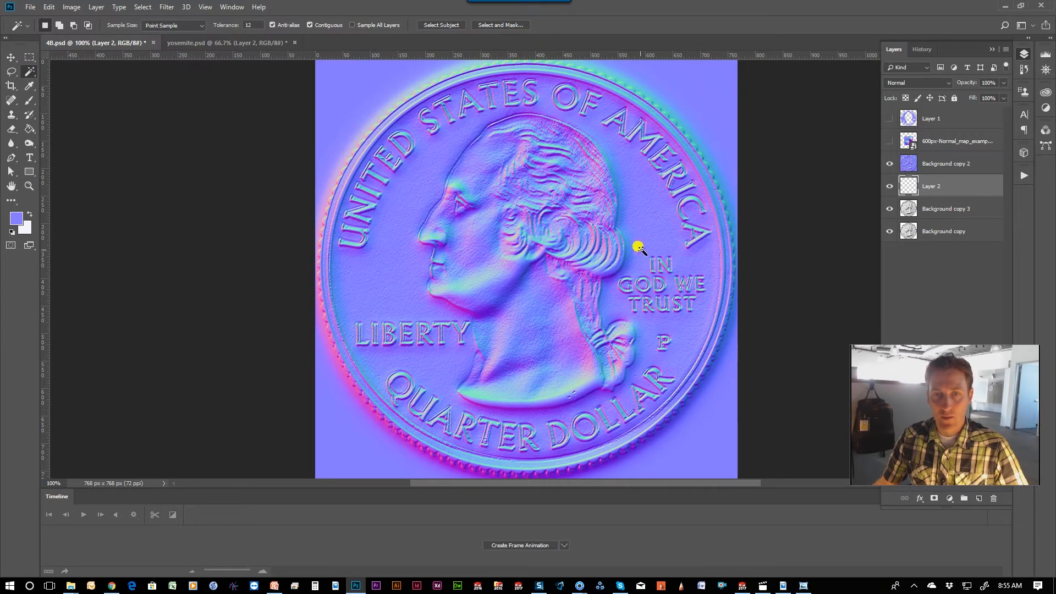
mouse_move(395, 213)
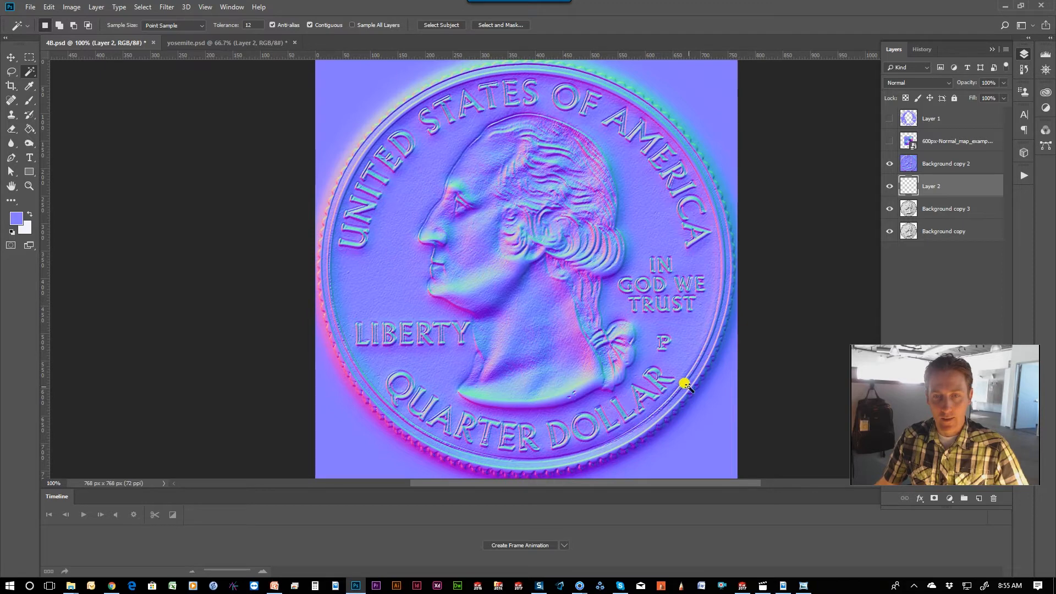
mouse_move(624, 223)
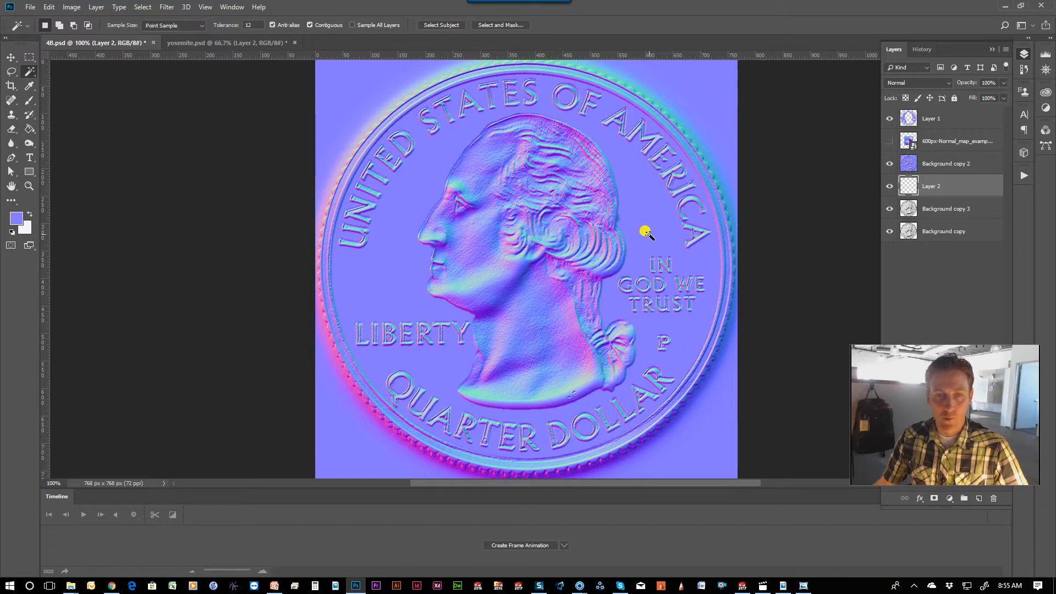
mouse_move(840, 154)
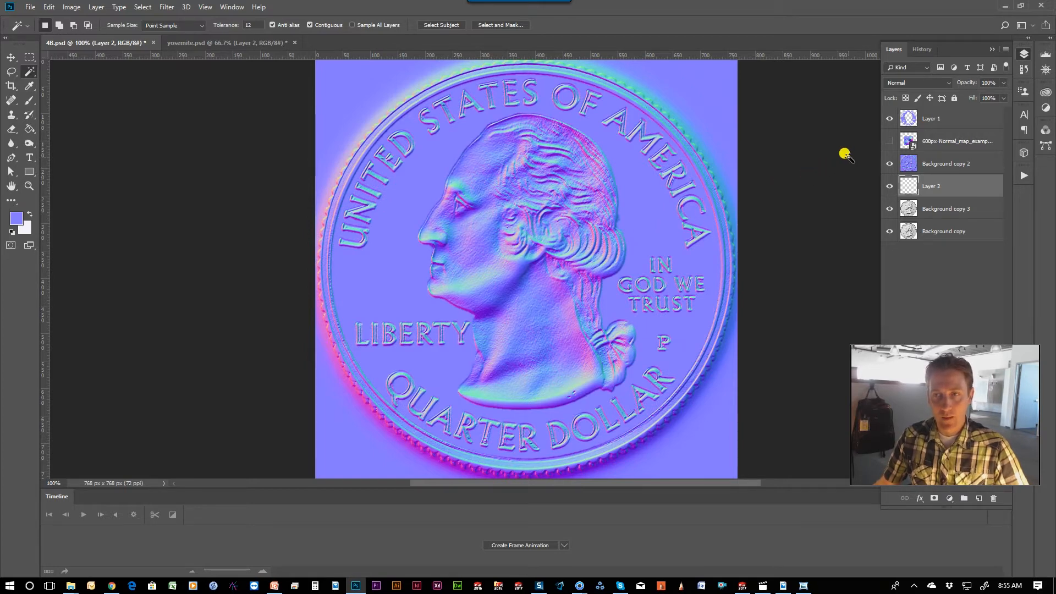
Select the normal map example layer in the Layers panel
click(889, 140)
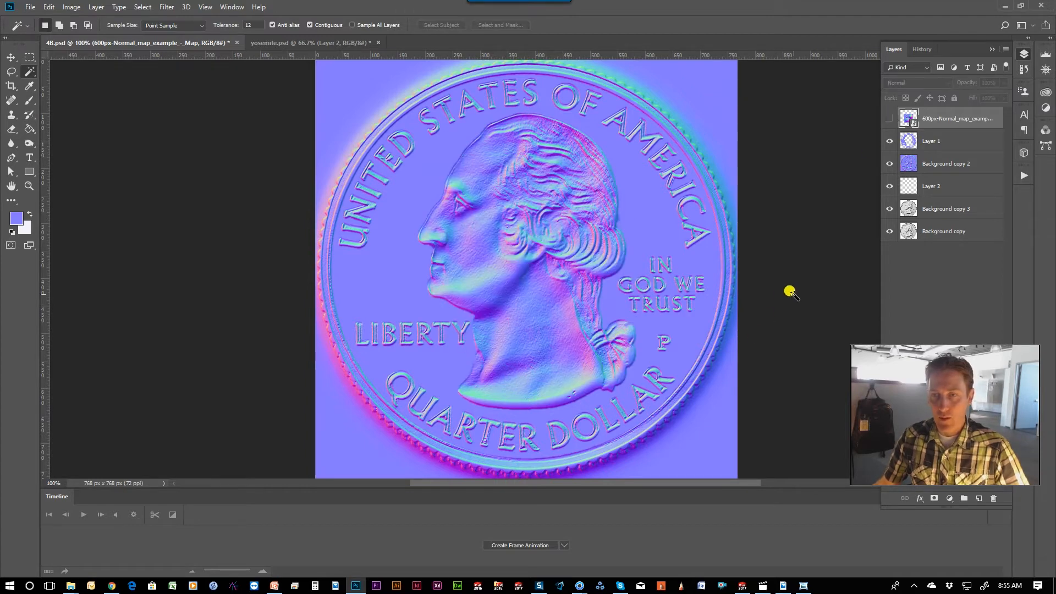
mouse_move(240, 105)
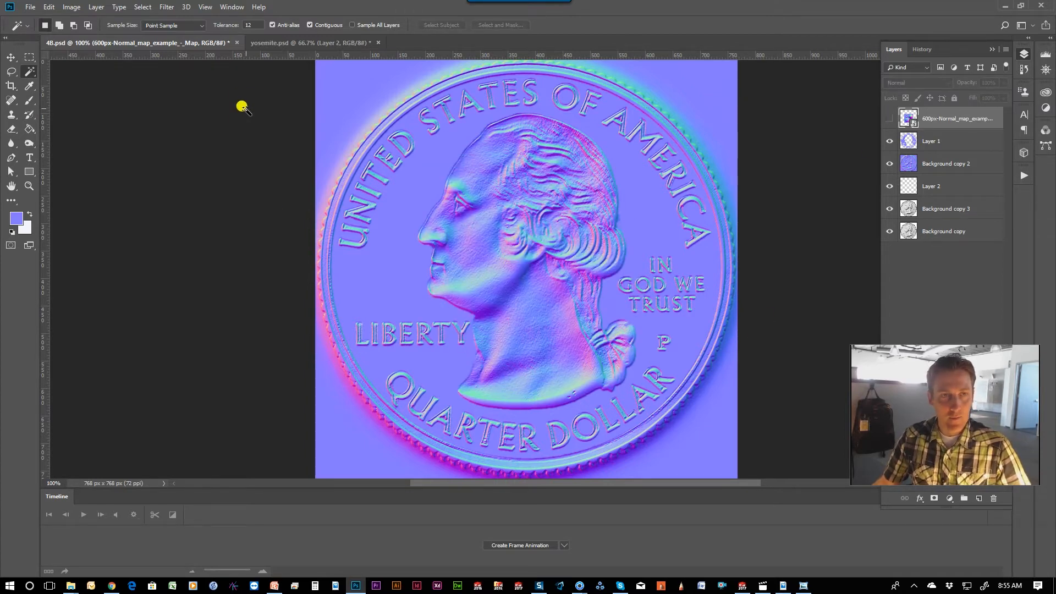
mouse_move(274, 49)
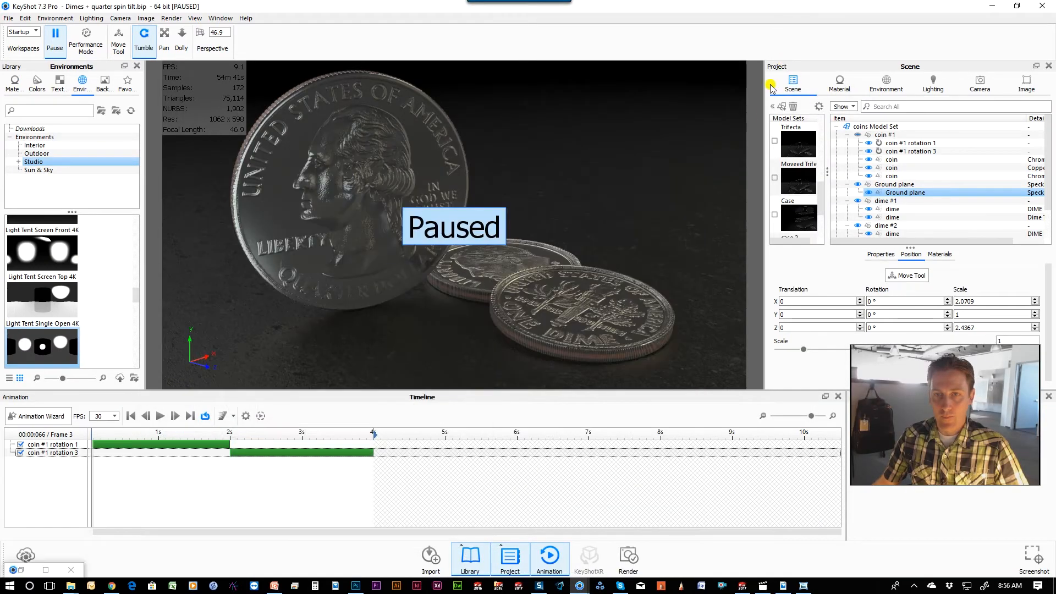
Resume the real-time render and open the quarter's chrome material in the Material Graph
click(891, 175)
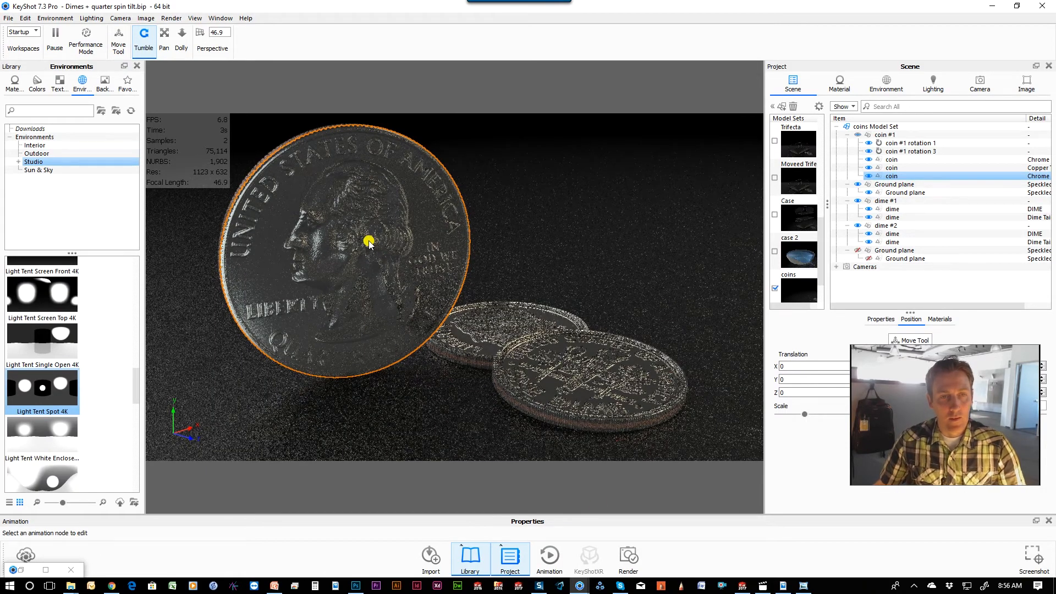
right_click(367, 241)
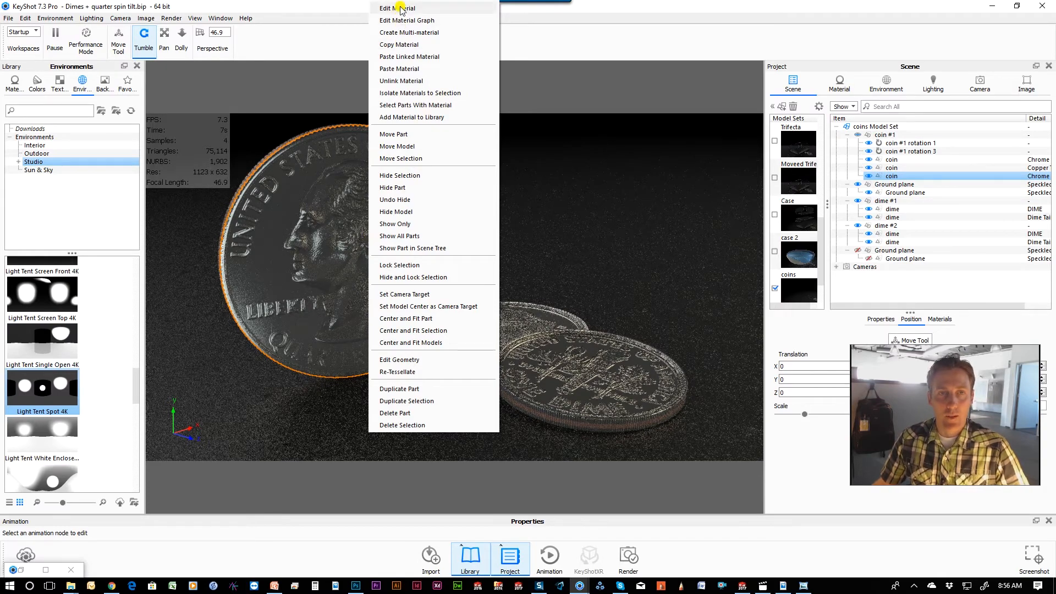
click(399, 8)
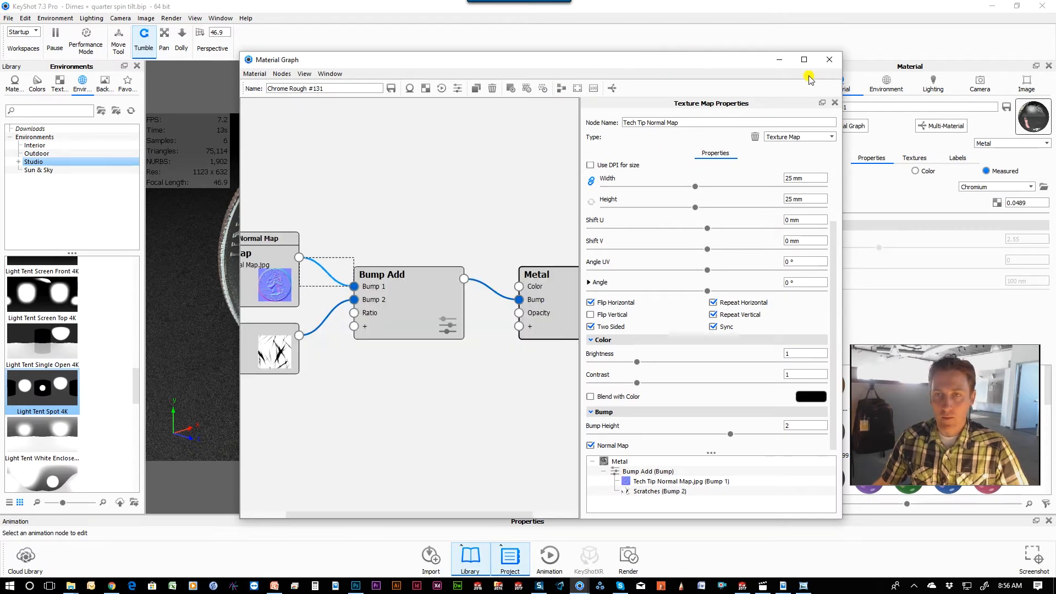
Maximize the graph, move the Scratches node up beside the normal map, and browse Textures
click(804, 59)
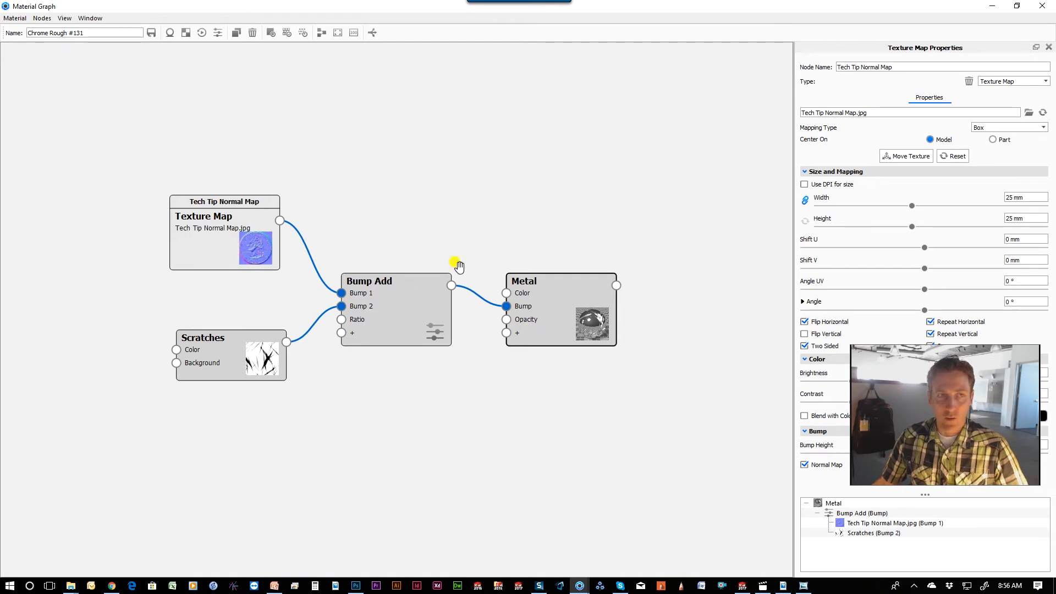
drag(231, 353, 219, 327)
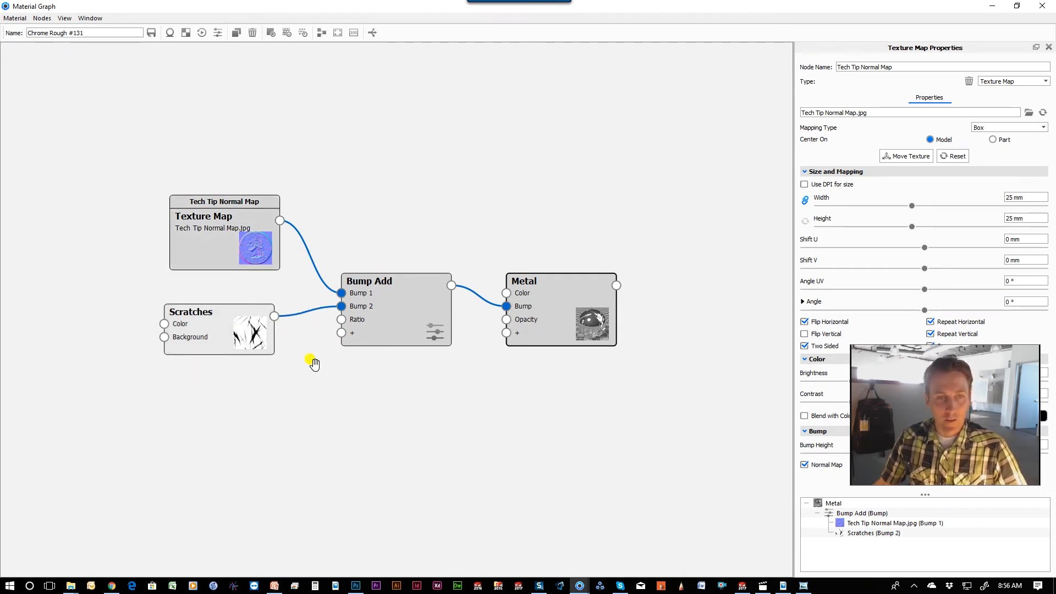
right_click(311, 362)
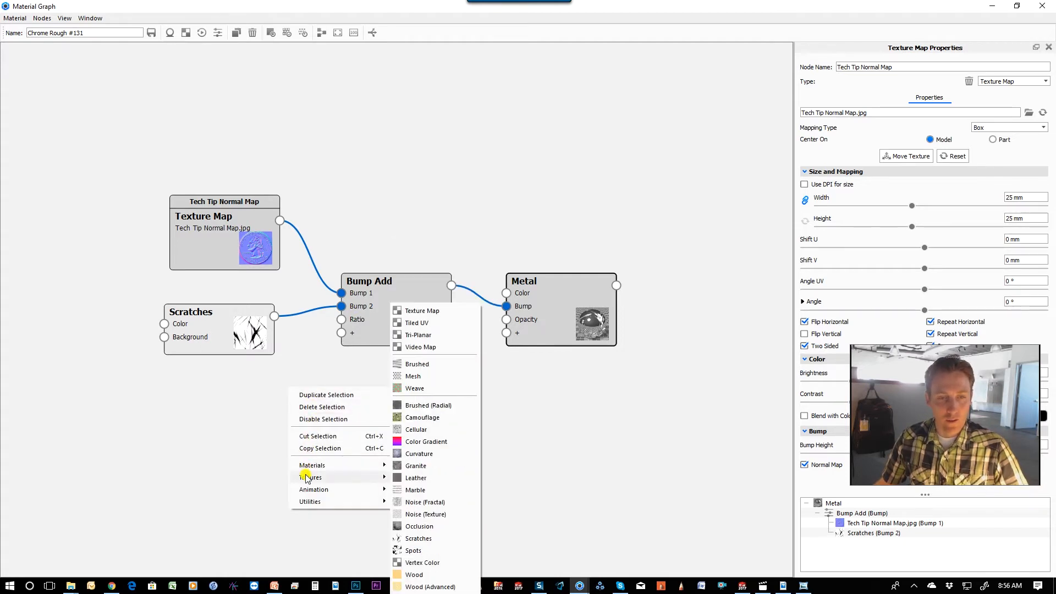
mouse_move(424, 542)
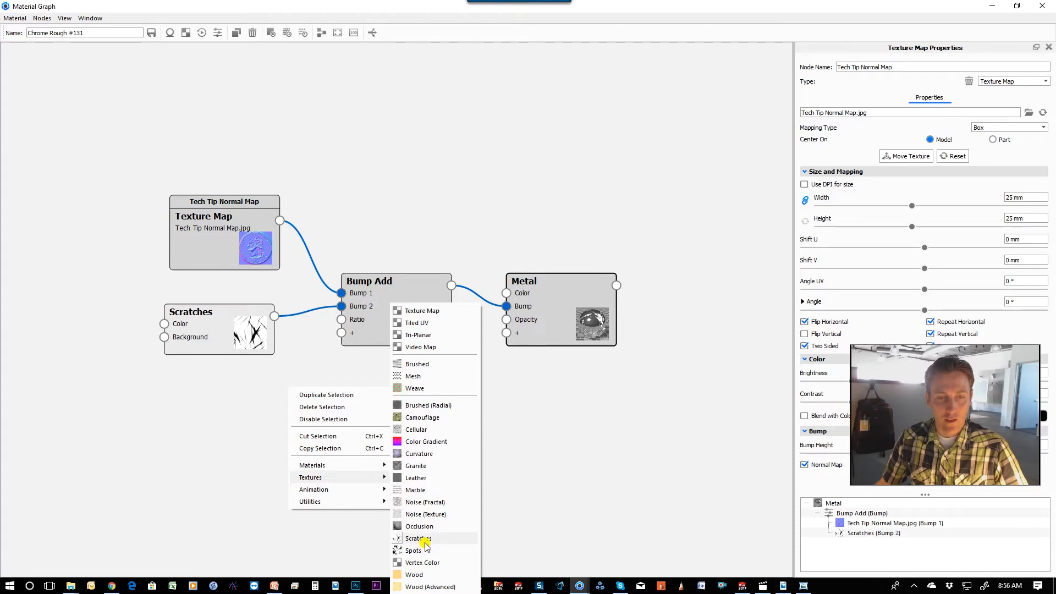
click(416, 538)
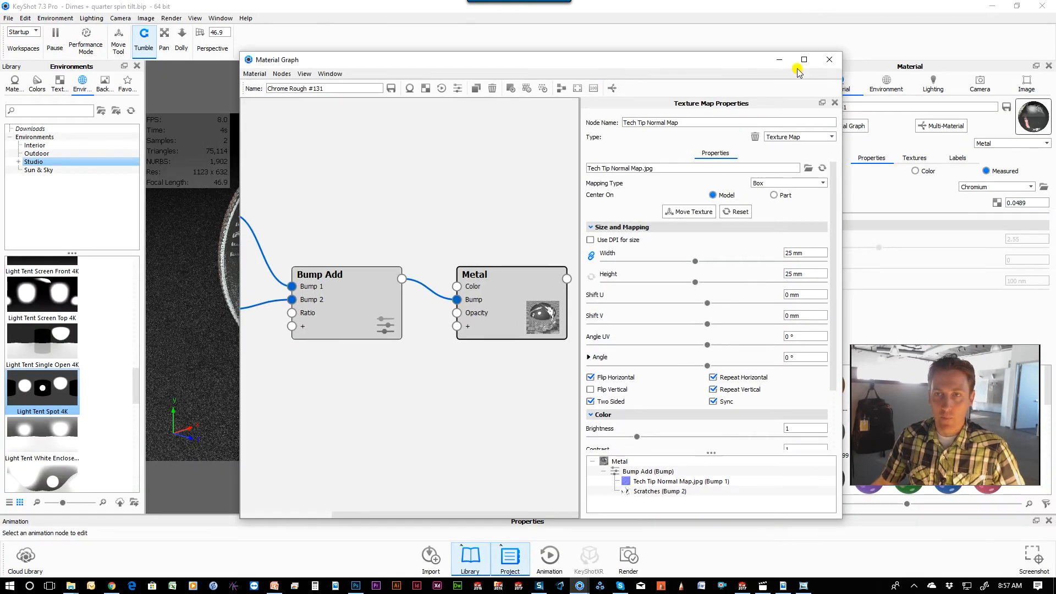
Close the graph and apply the normal map image from File Explorer to the quarter as Bump
click(829, 59)
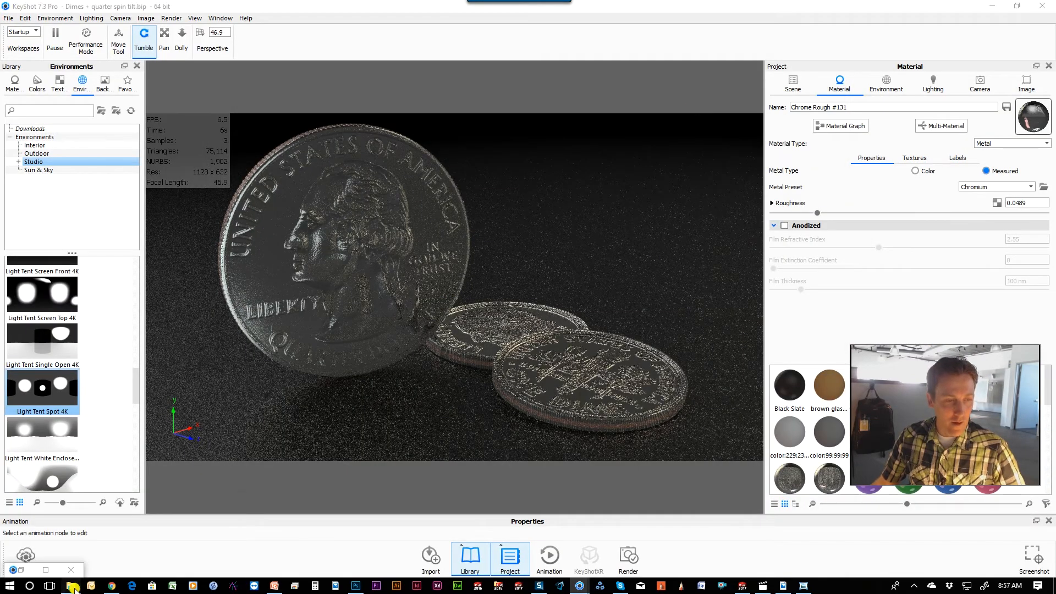
click(71, 585)
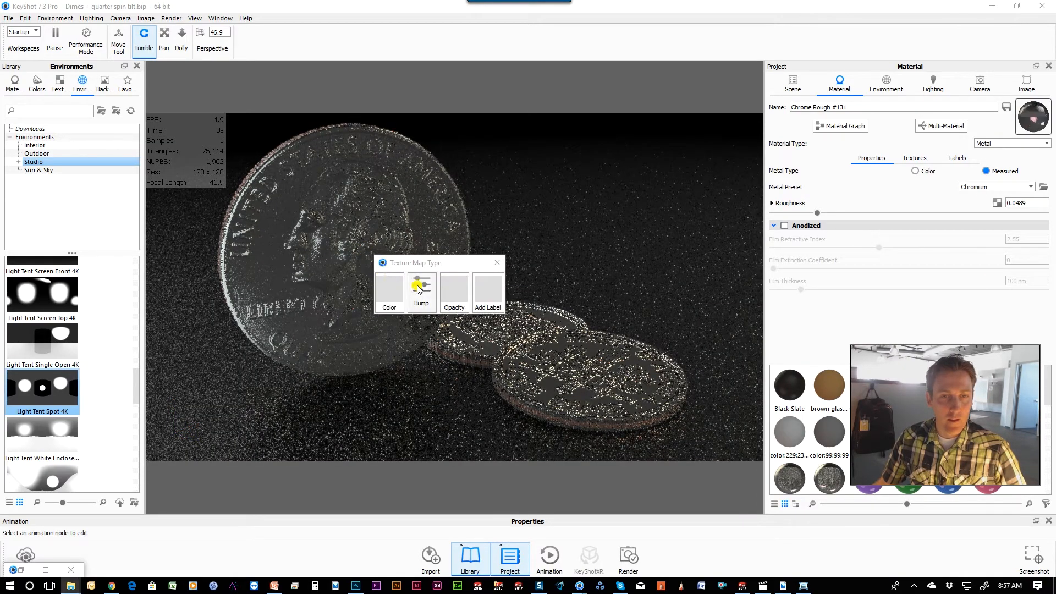
click(421, 289)
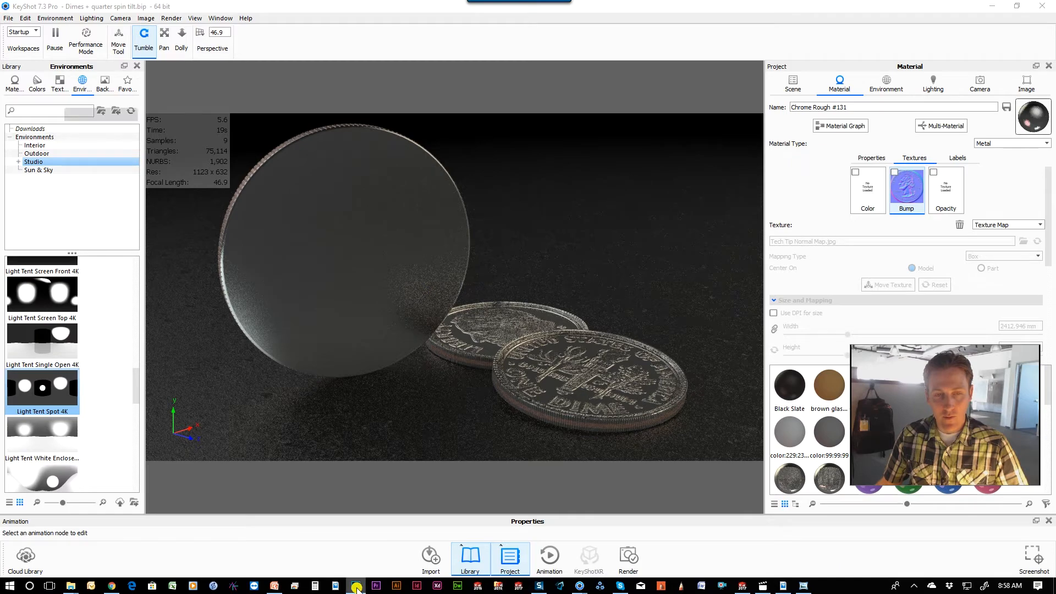
Switch to Photoshop and bring up the 48.psd quarter normal map document
click(353, 586)
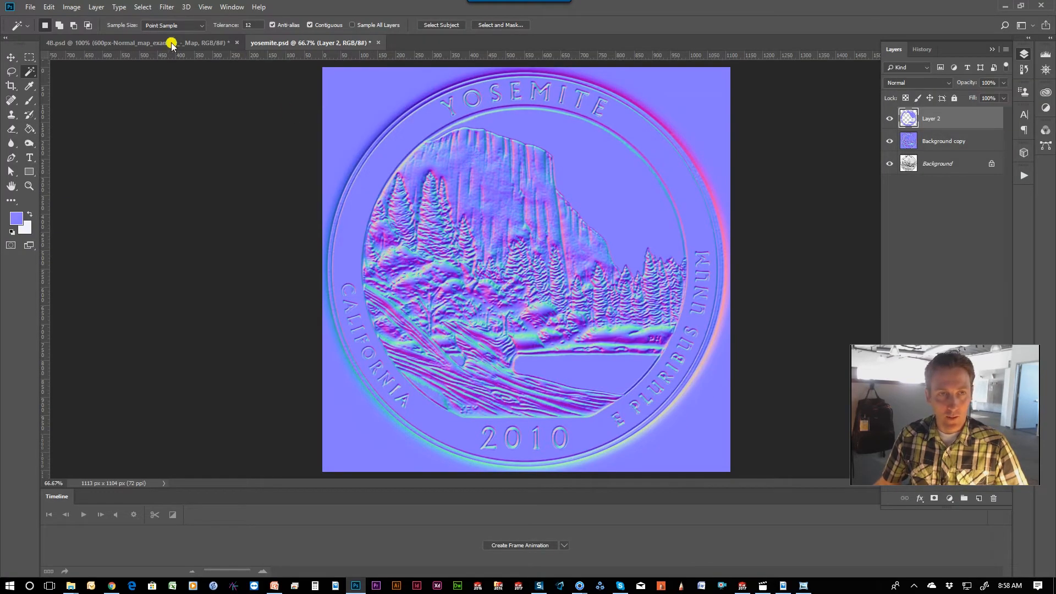
click(116, 43)
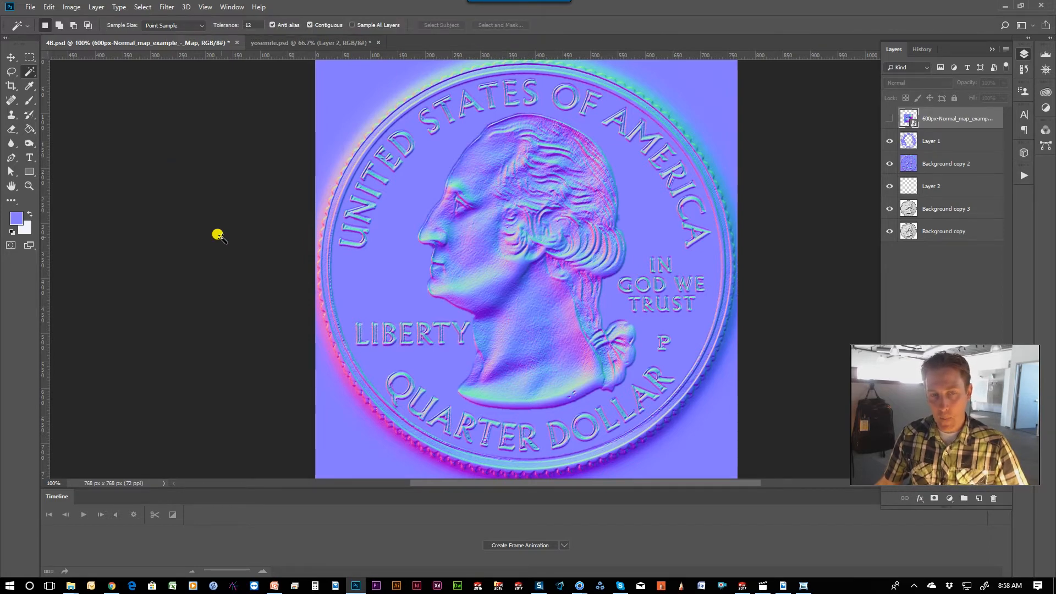
mouse_move(290, 215)
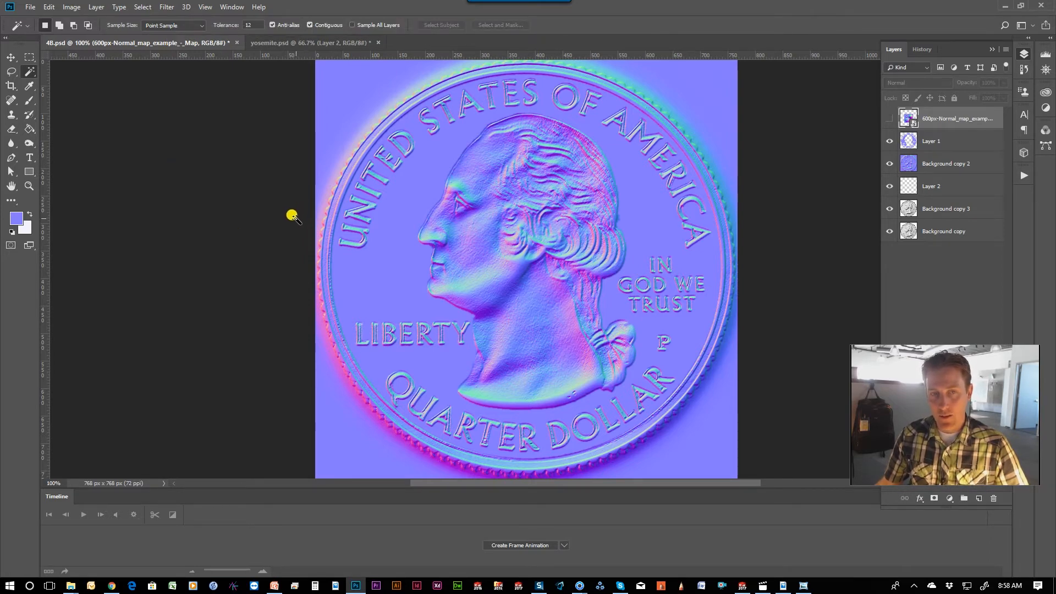
mouse_move(492, 254)
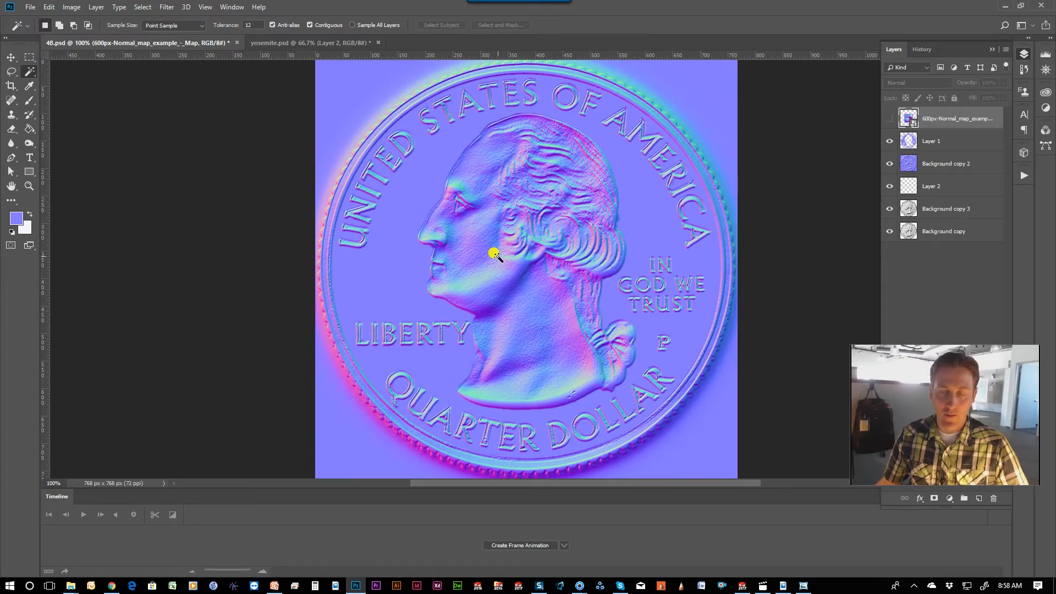
mouse_move(386, 183)
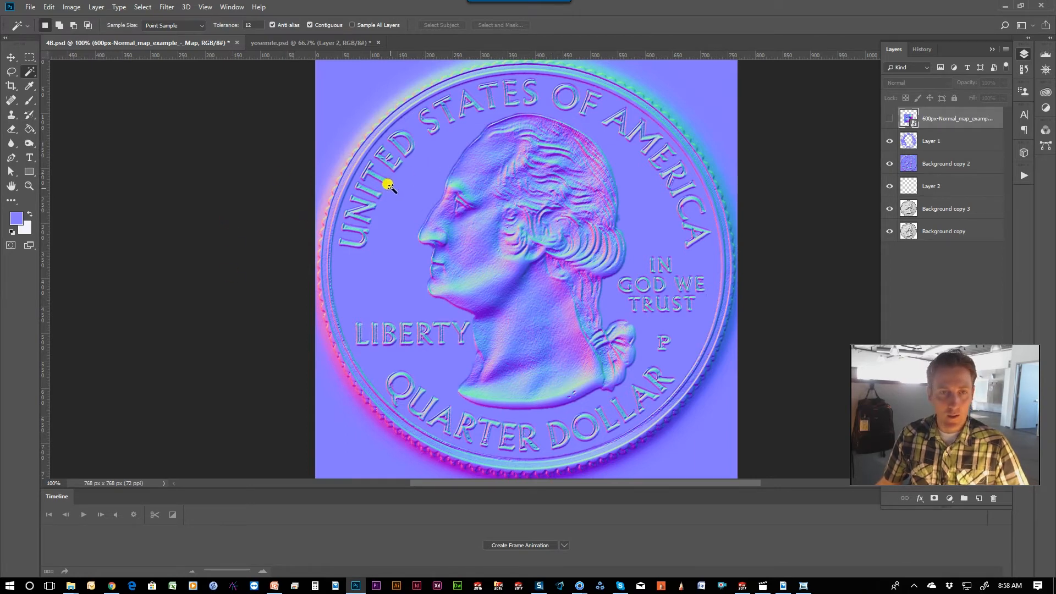
mouse_move(244, 179)
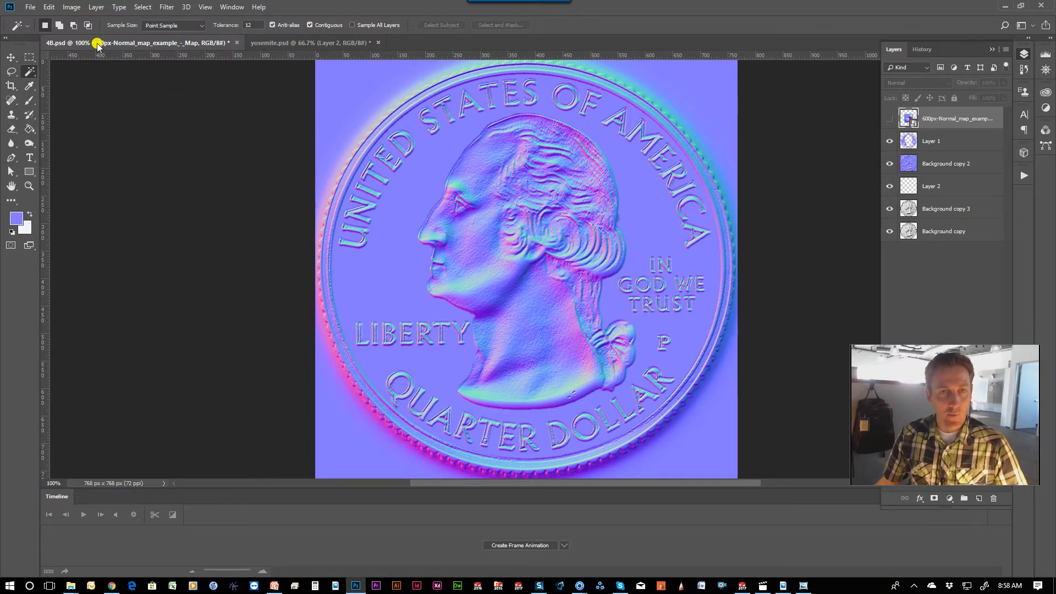
mouse_move(96, 44)
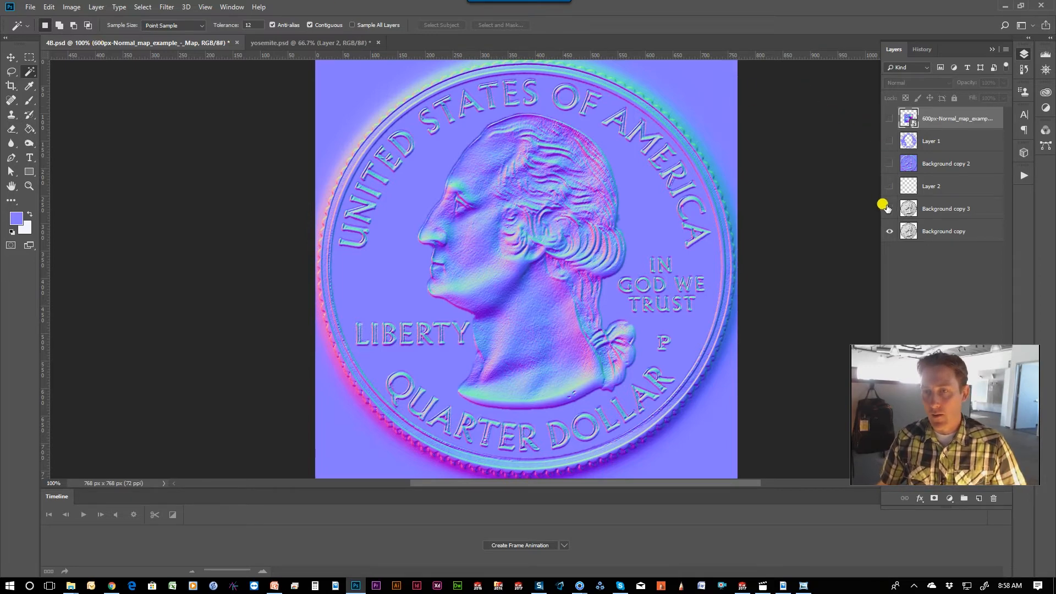
Hide Background copy 3 so only the grayscale Washington coin photo shows
click(889, 209)
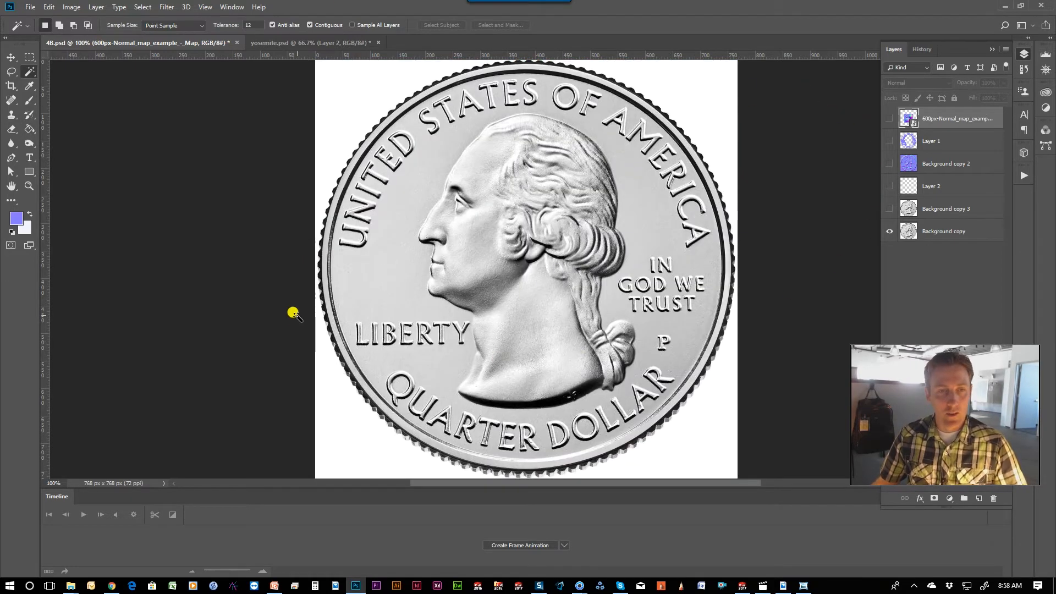
mouse_move(313, 262)
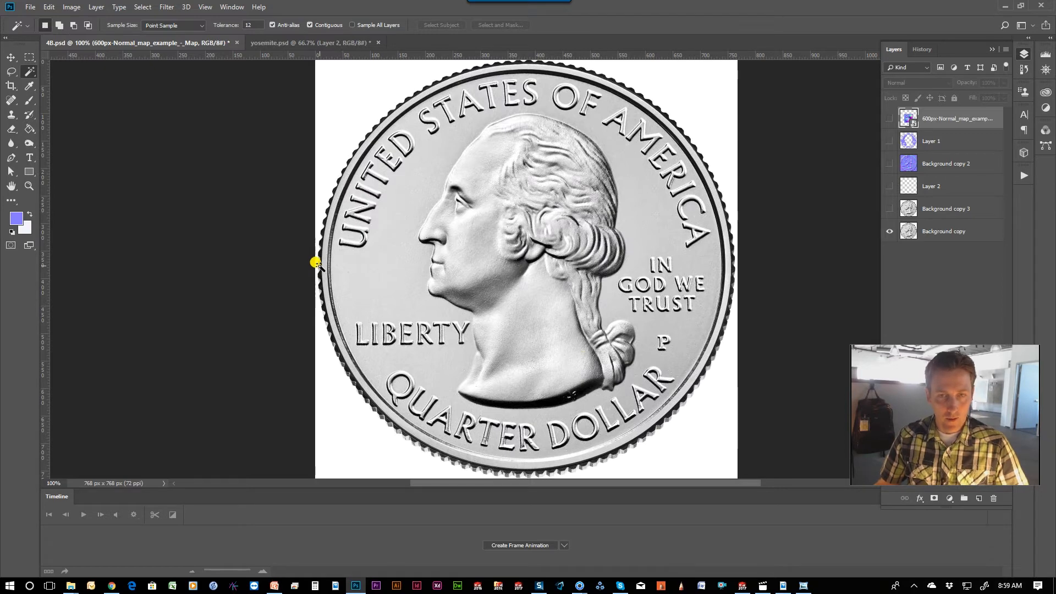
mouse_move(729, 261)
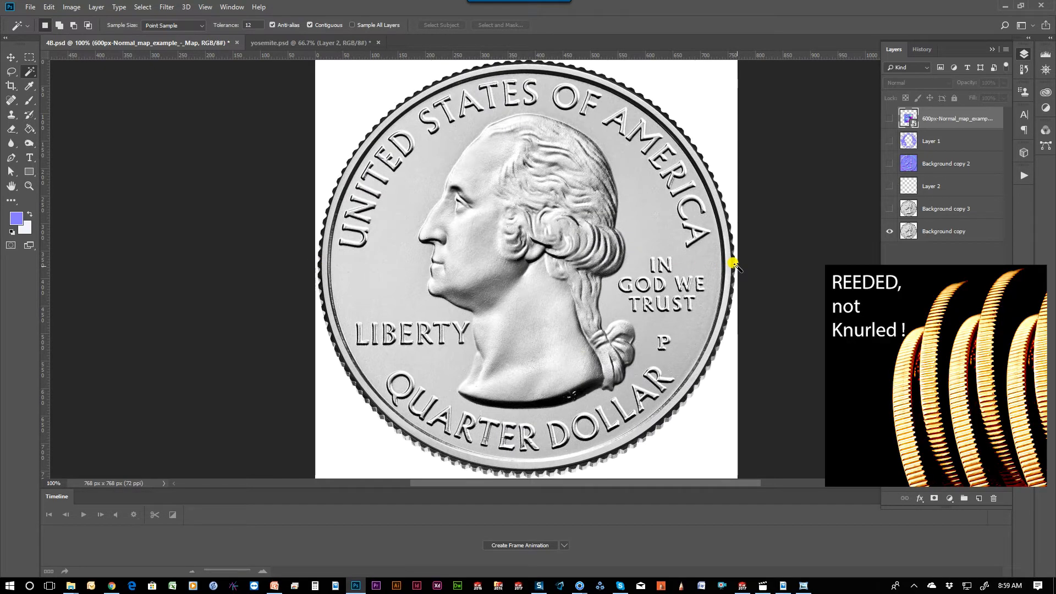
mouse_move(315, 265)
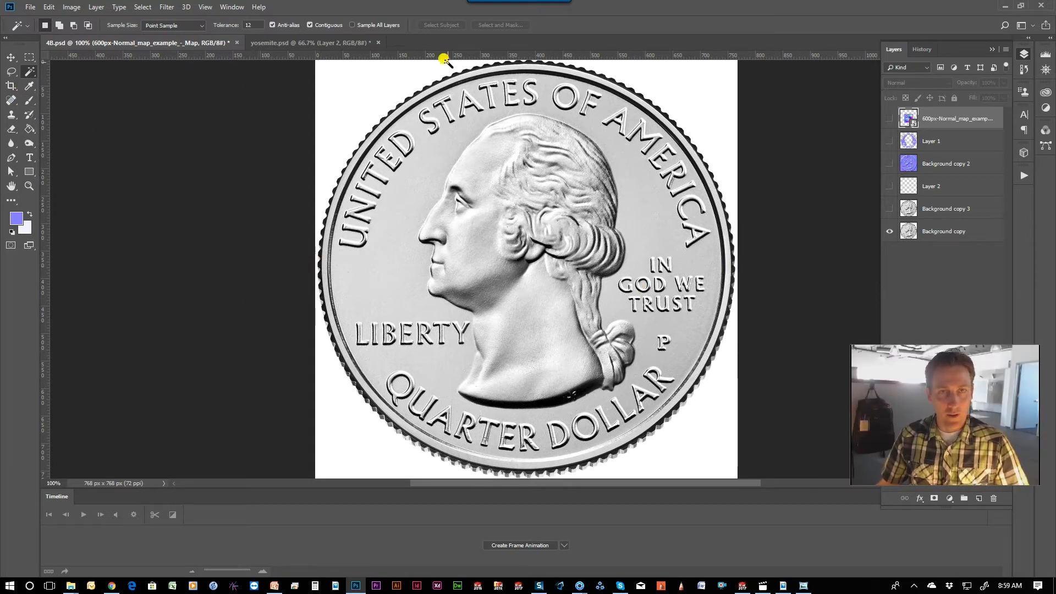
mouse_move(514, 484)
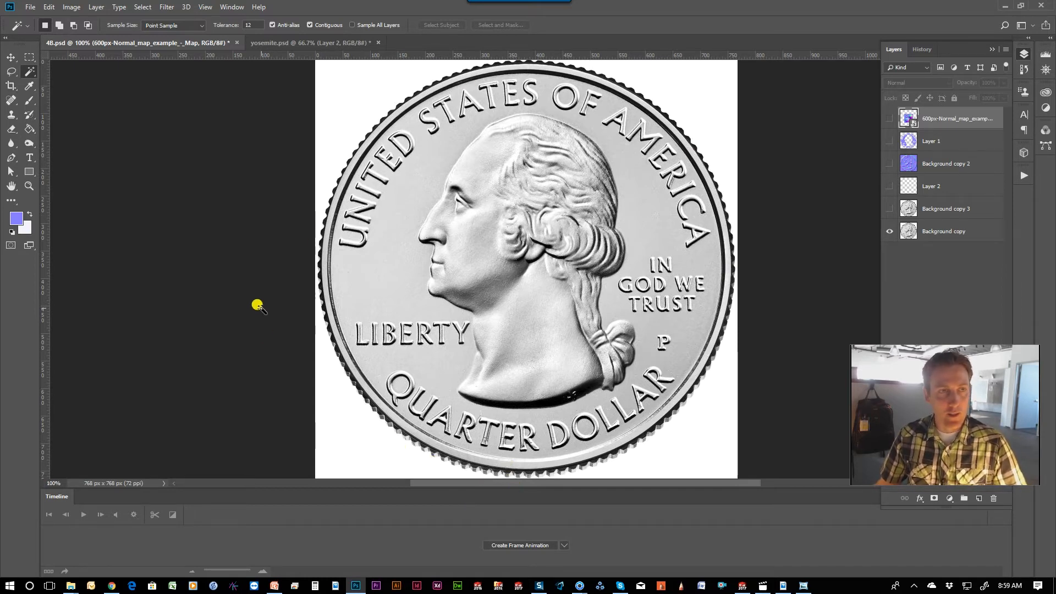
Resize the quarter image to 1 × 1 inch at 300 ppi and show the normal map layer
click(72, 8)
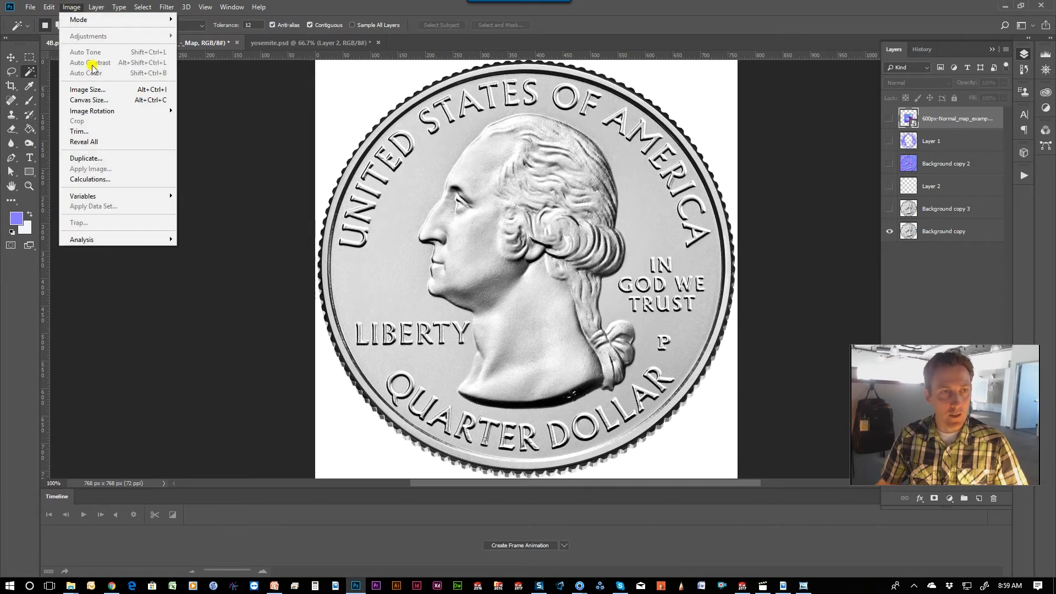
click(87, 89)
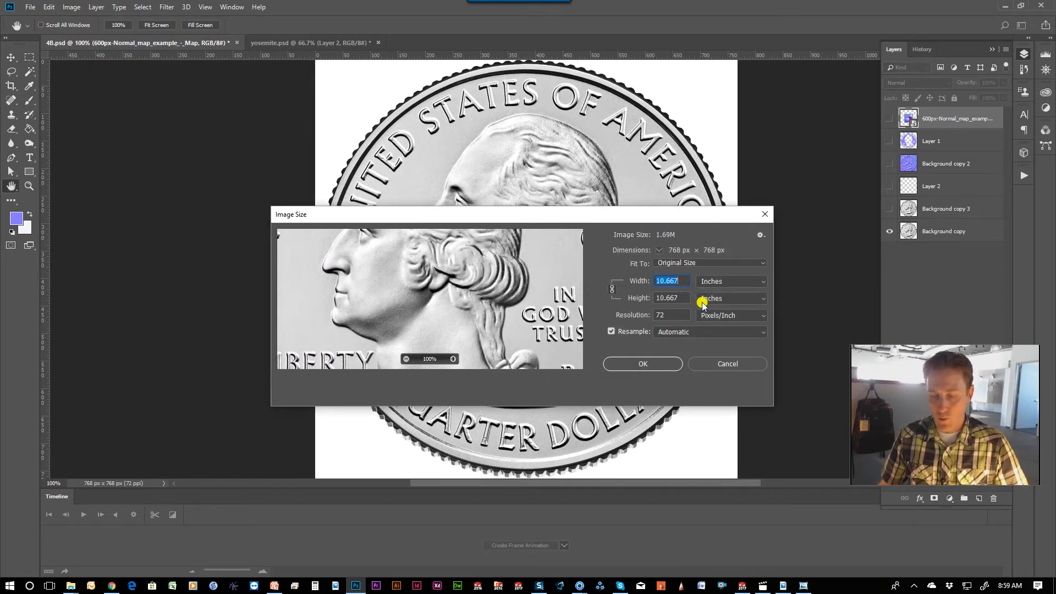
text(1)
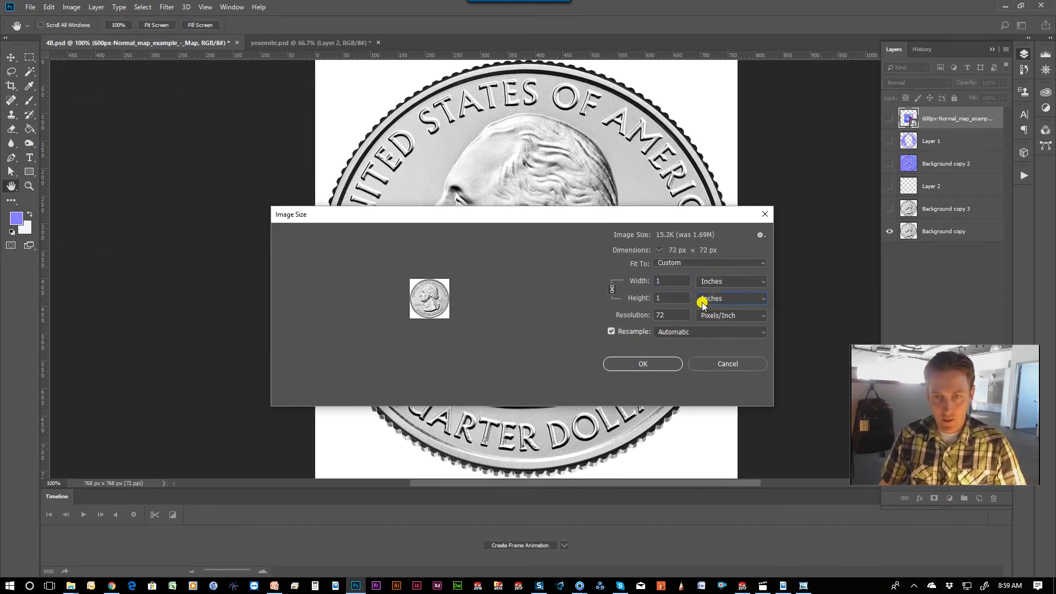
text(300)
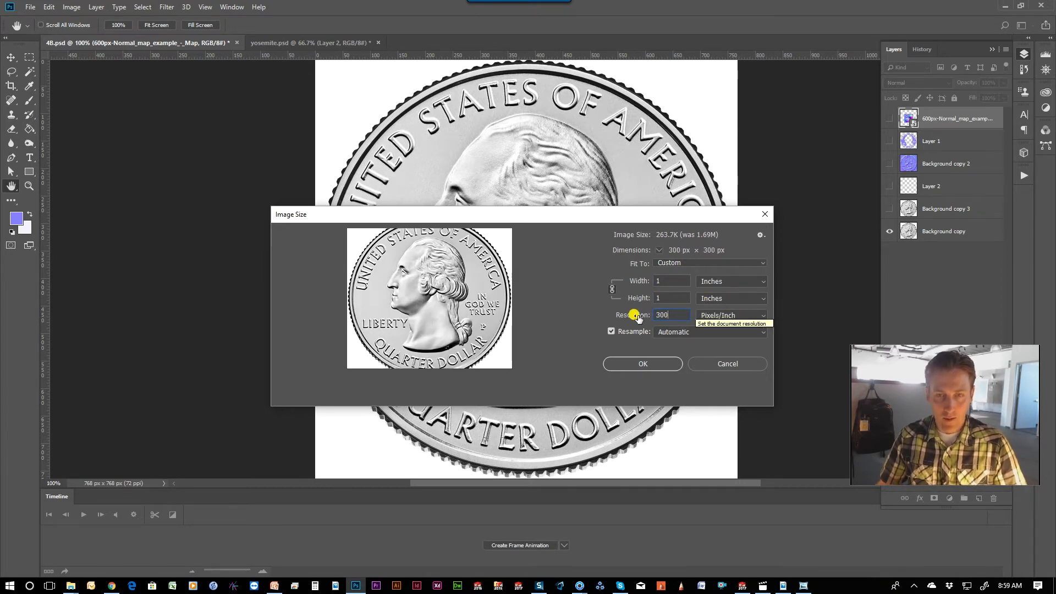
mouse_move(626, 365)
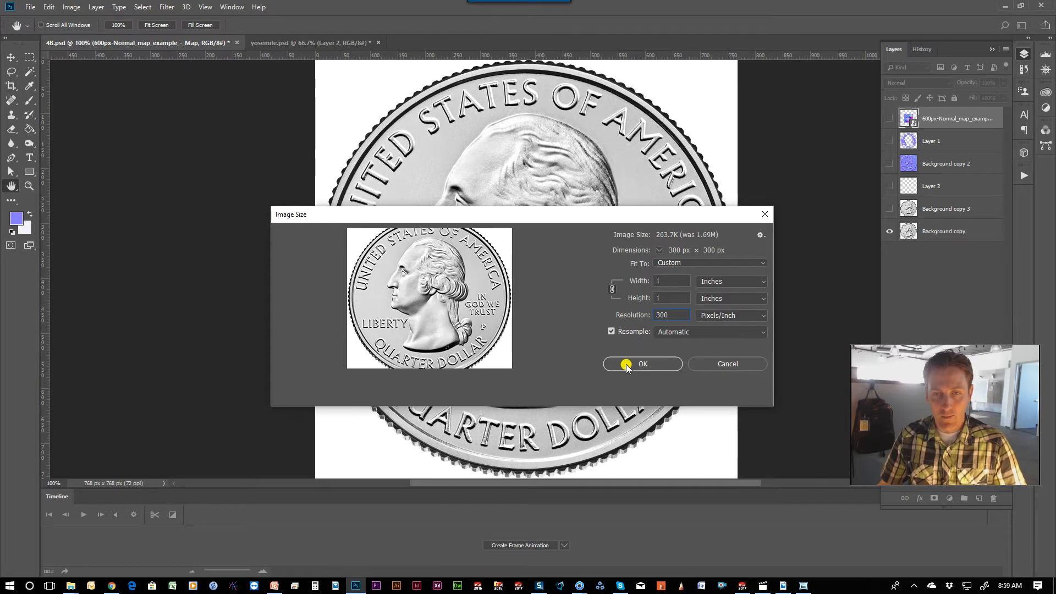
click(643, 364)
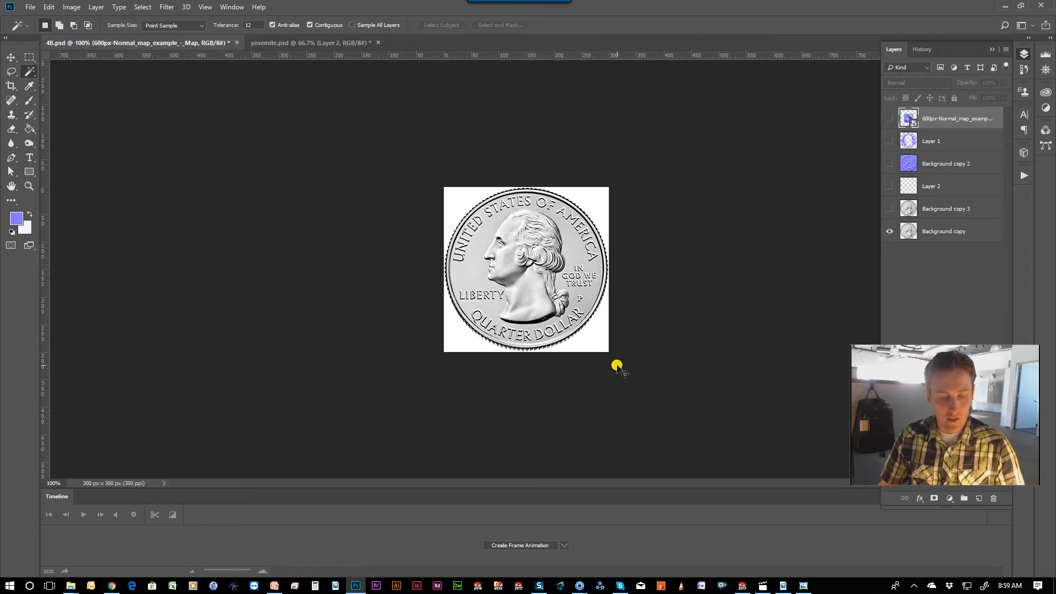
mouse_move(831, 301)
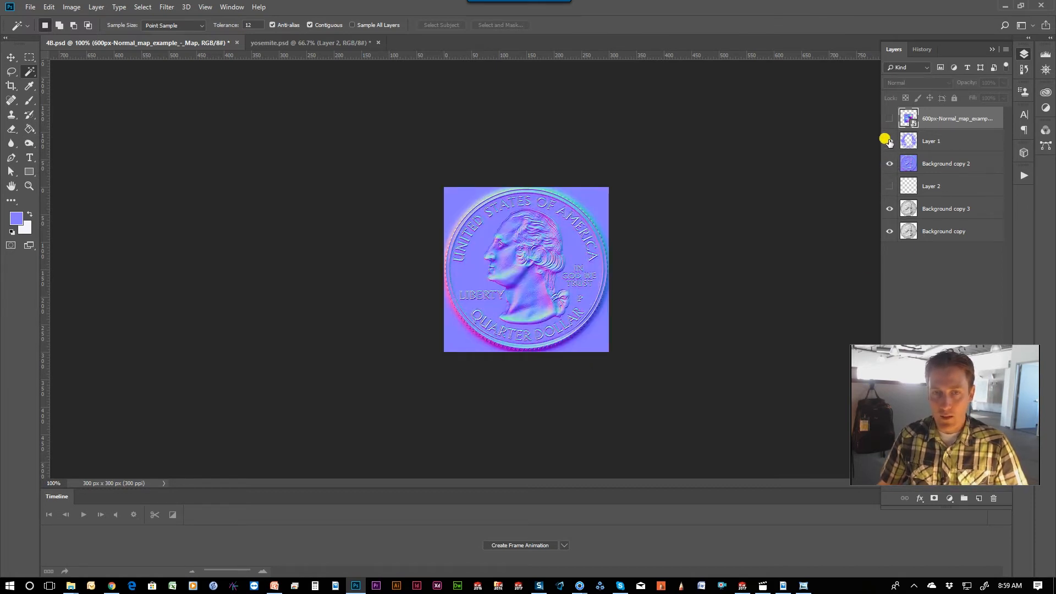
click(889, 141)
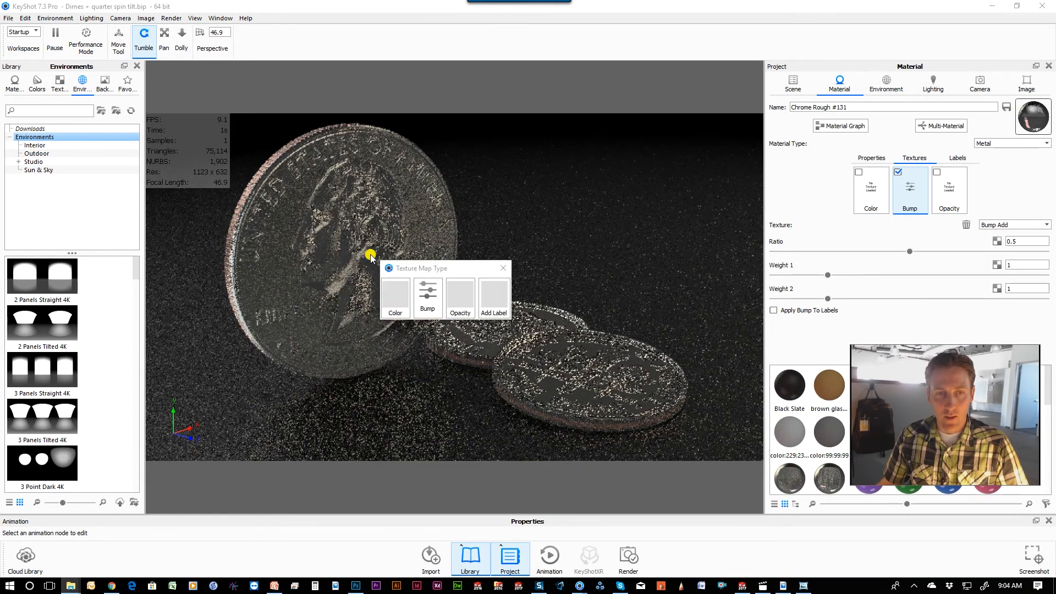
Apply the dropped '4 1 to 1.jpg' normal map to the quarter as a Bump texture
click(427, 300)
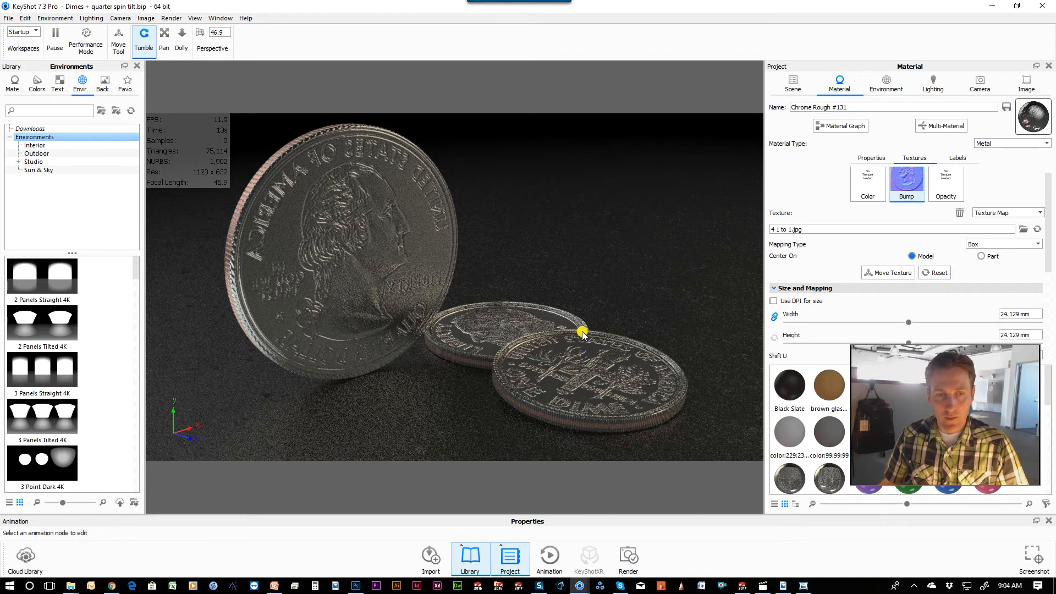
mouse_move(714, 270)
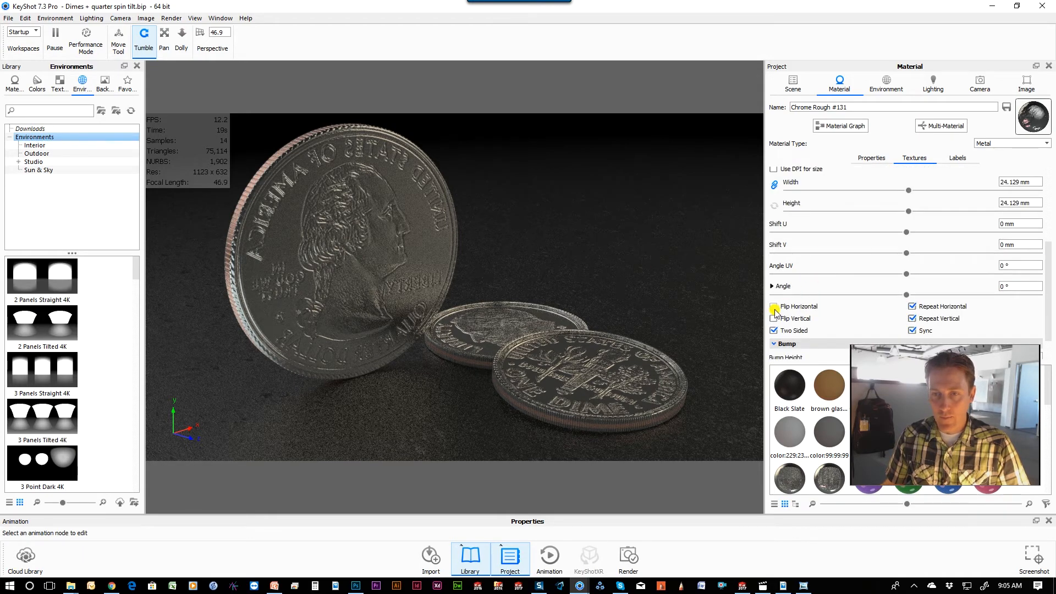
Flip the quarter's bump texture horizontally so the lettering reads correctly
click(773, 306)
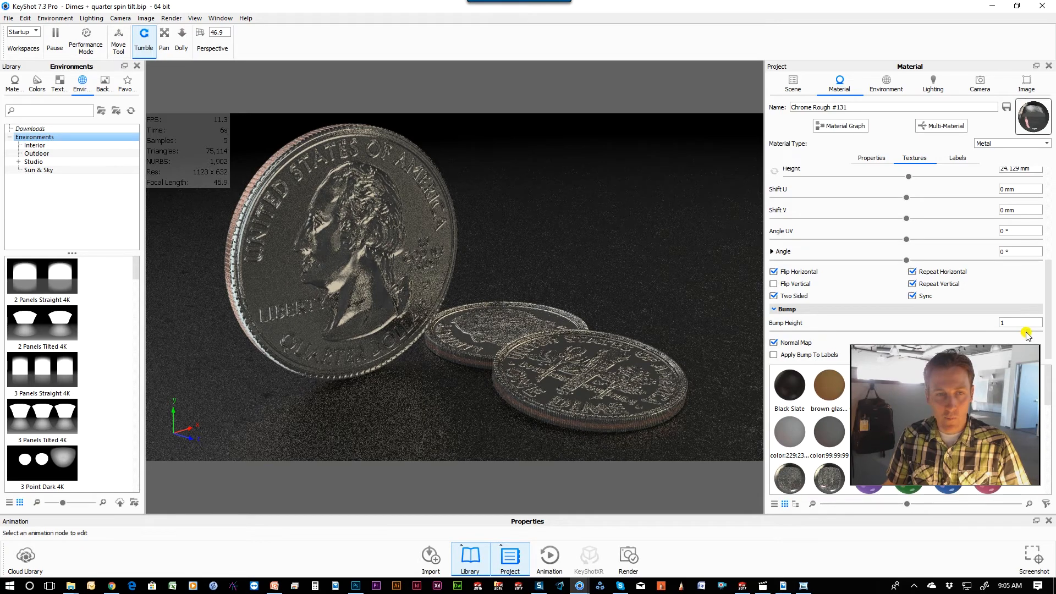
Start editing the Bump Height value of the quarter's normal map
click(1019, 322)
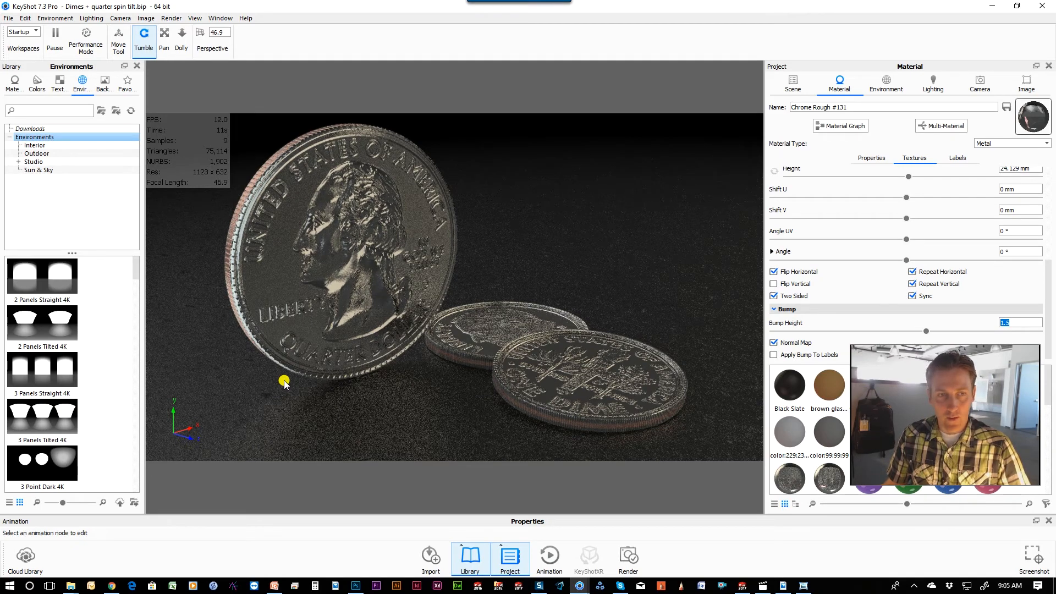
mouse_move(484, 369)
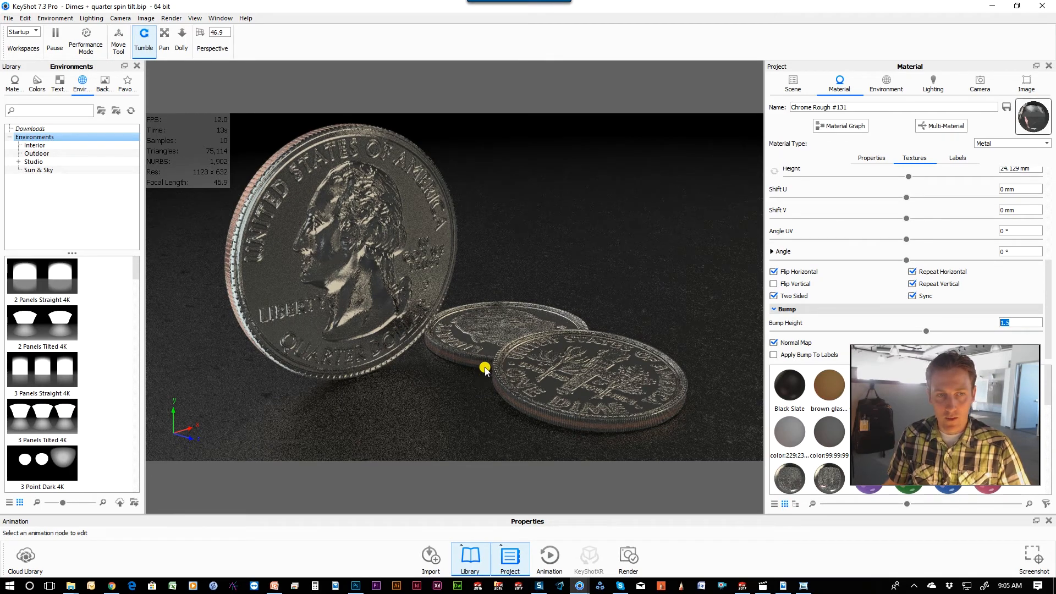
mouse_move(408, 215)
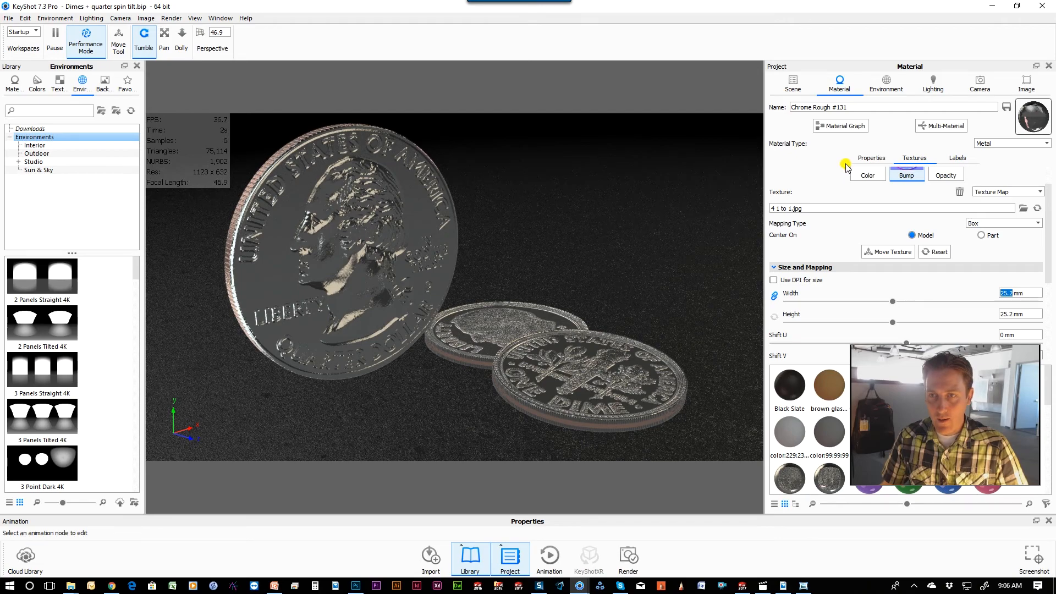
Show the quarter material's Properties with its Chromium metal preset
click(871, 158)
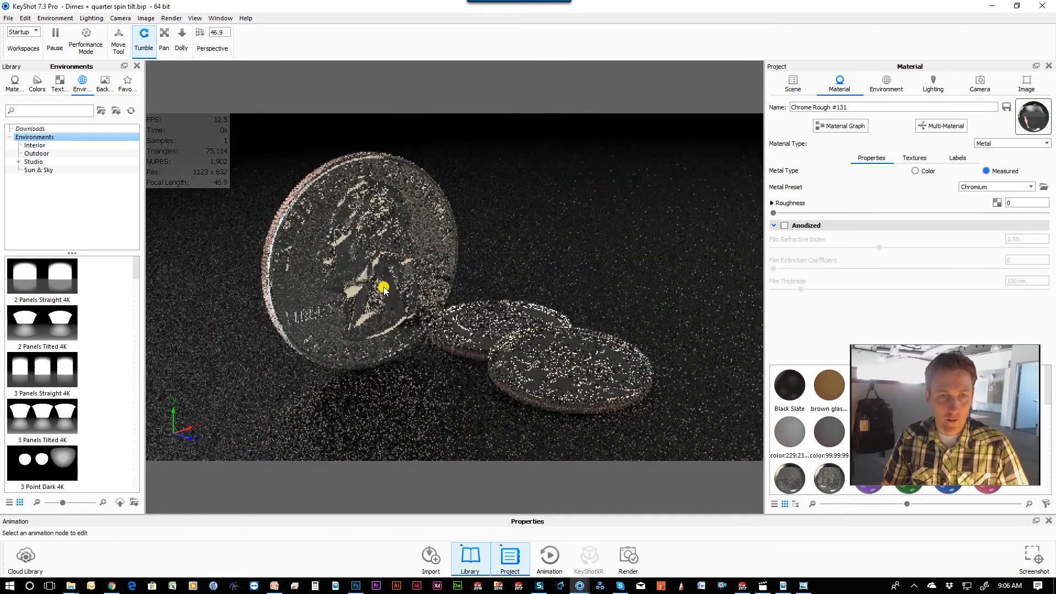
Drop a second bump texture onto the quarter, creating a Bump Add blend at ratio 0.5
drag(384, 287, 409, 297)
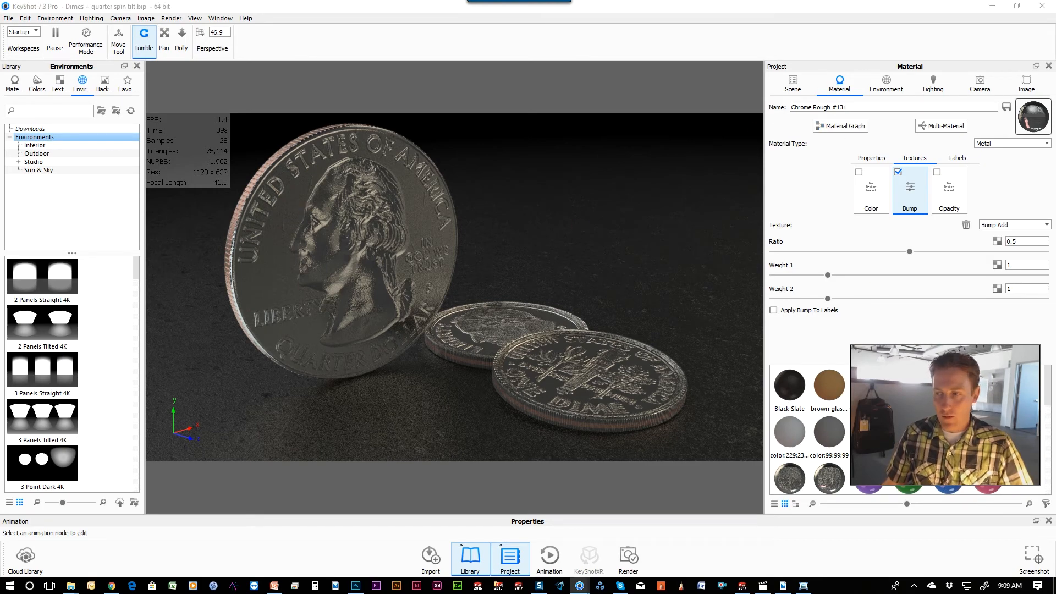
Open the quarter's Material Graph and select the Scratches node to show its properties
click(841, 125)
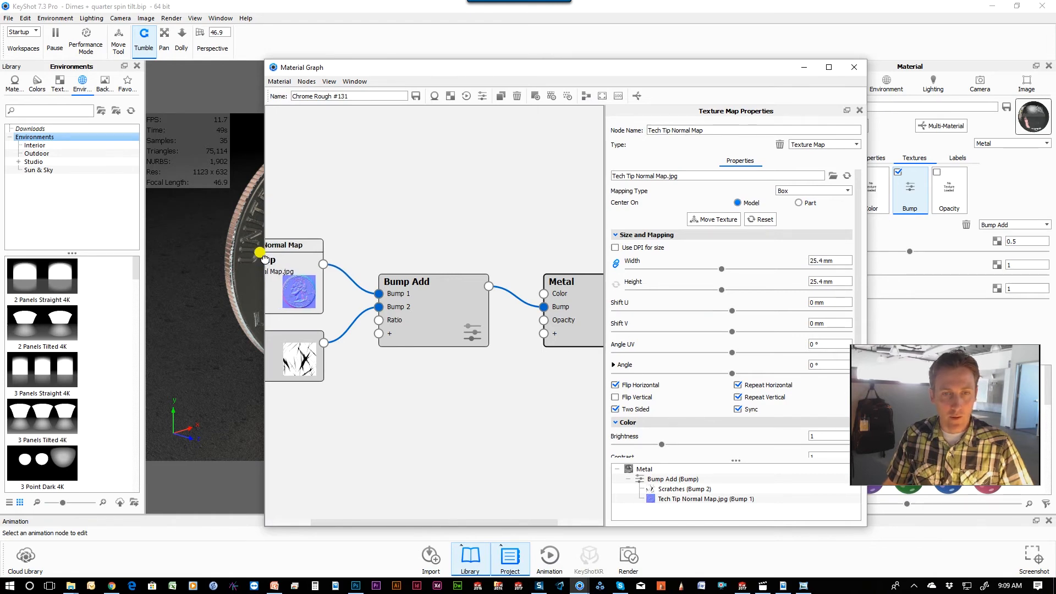
right_click(421, 318)
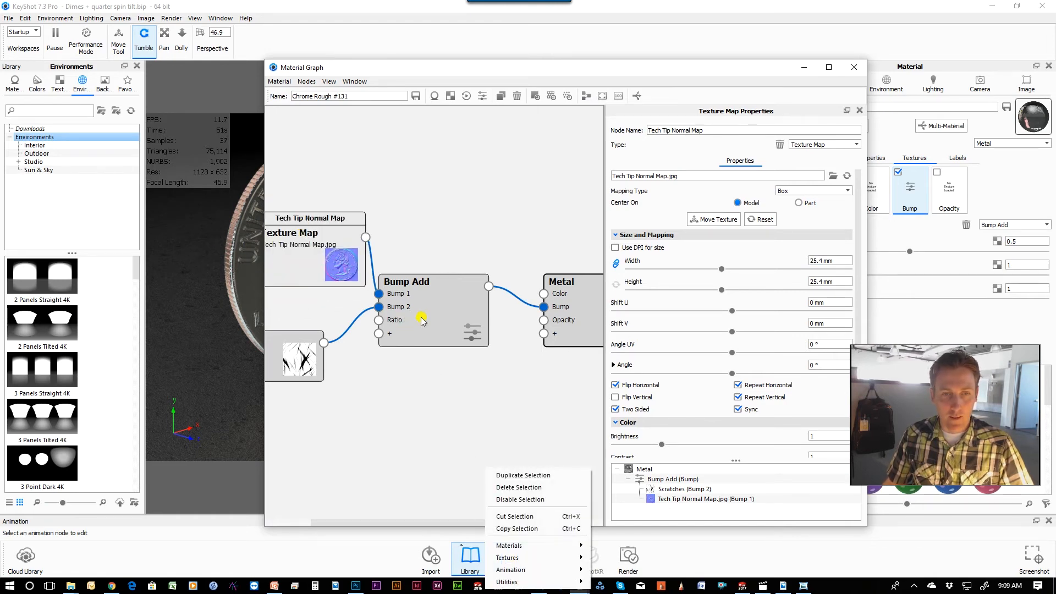
mouse_move(511, 570)
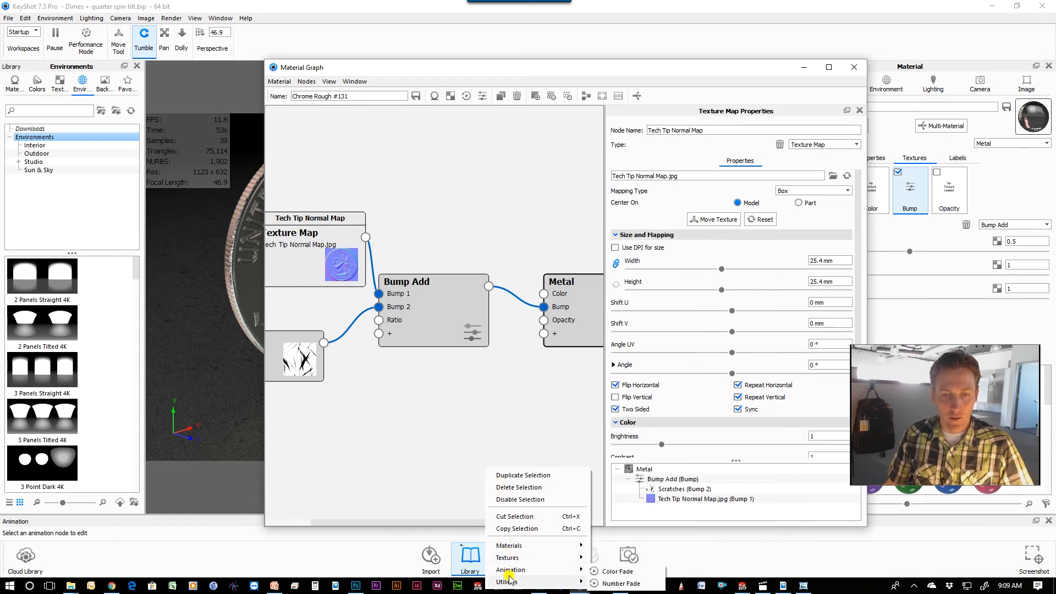
click(396, 399)
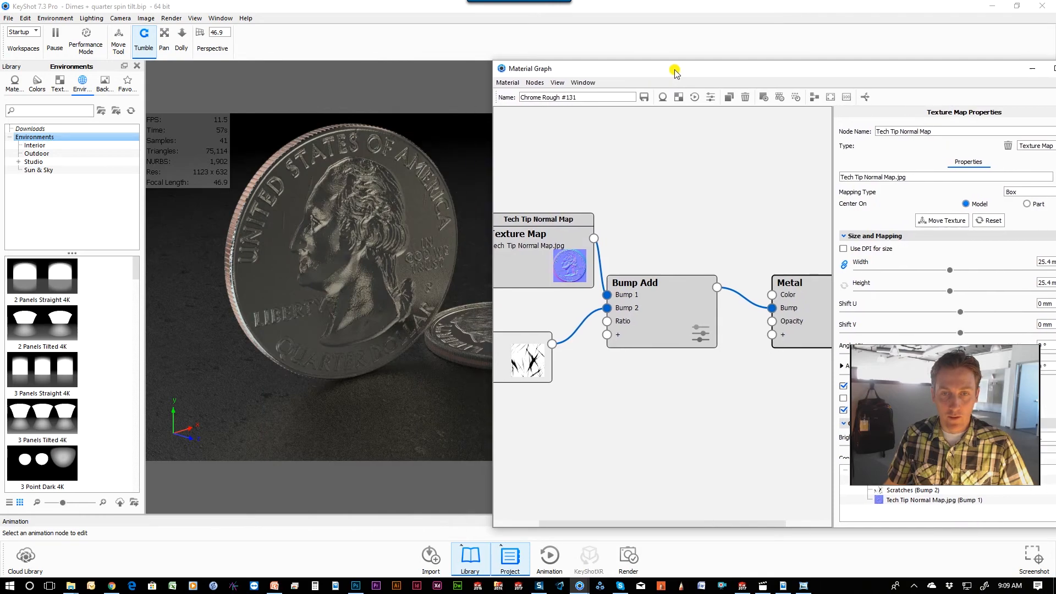
click(539, 340)
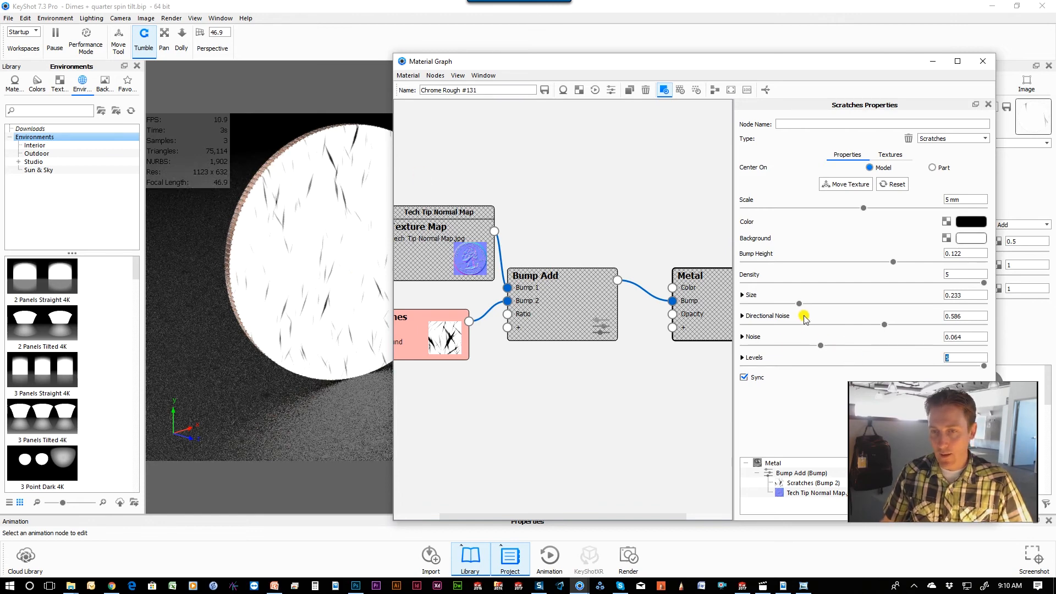
Set scratches size to 0.366 and directional noise to 0.096, then minimize the Material Graph
drag(795, 303, 830, 303)
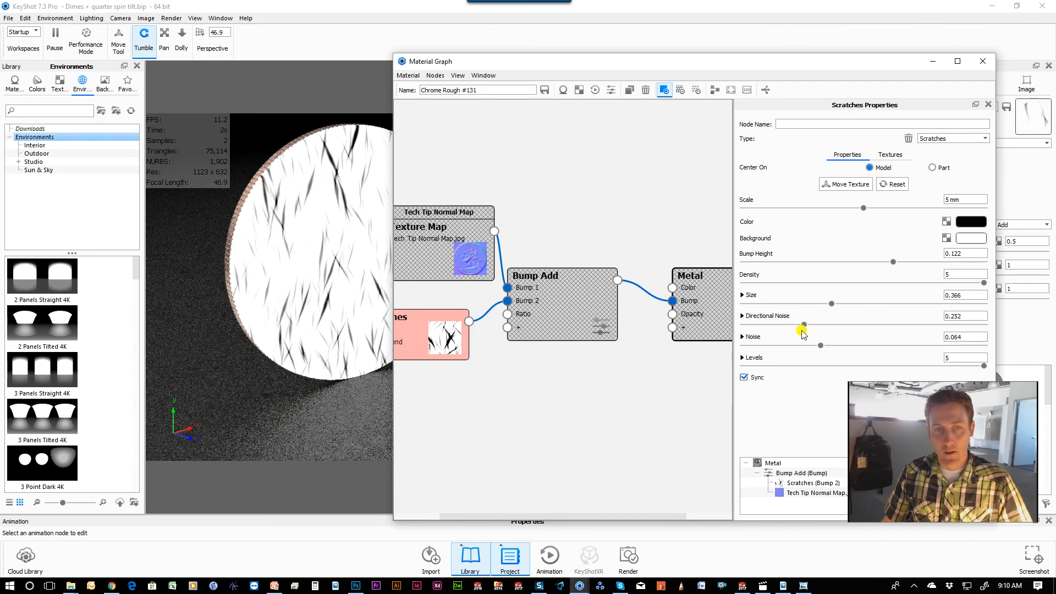
drag(803, 321, 766, 322)
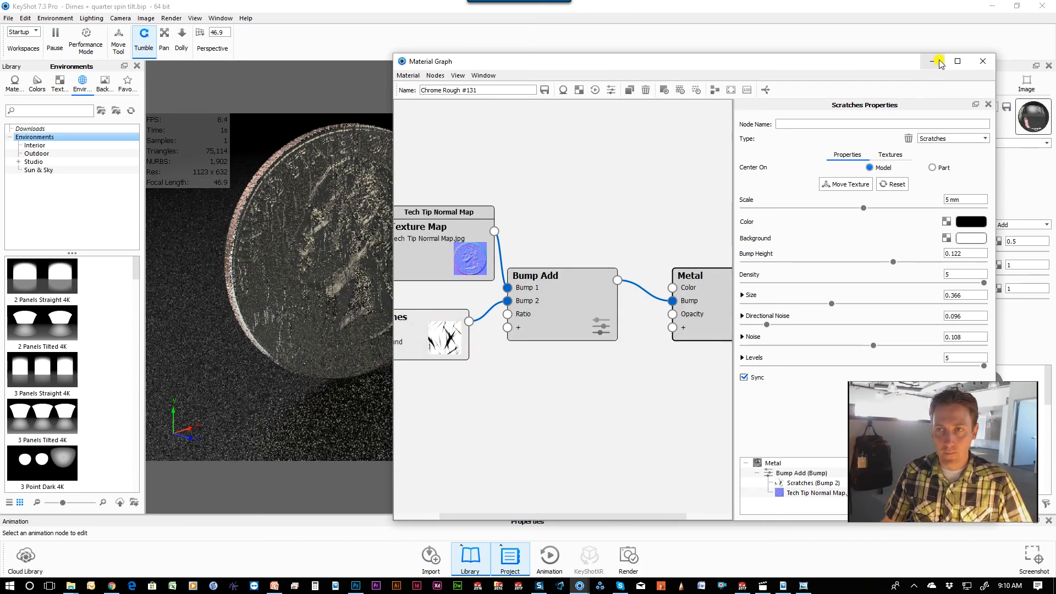
click(939, 61)
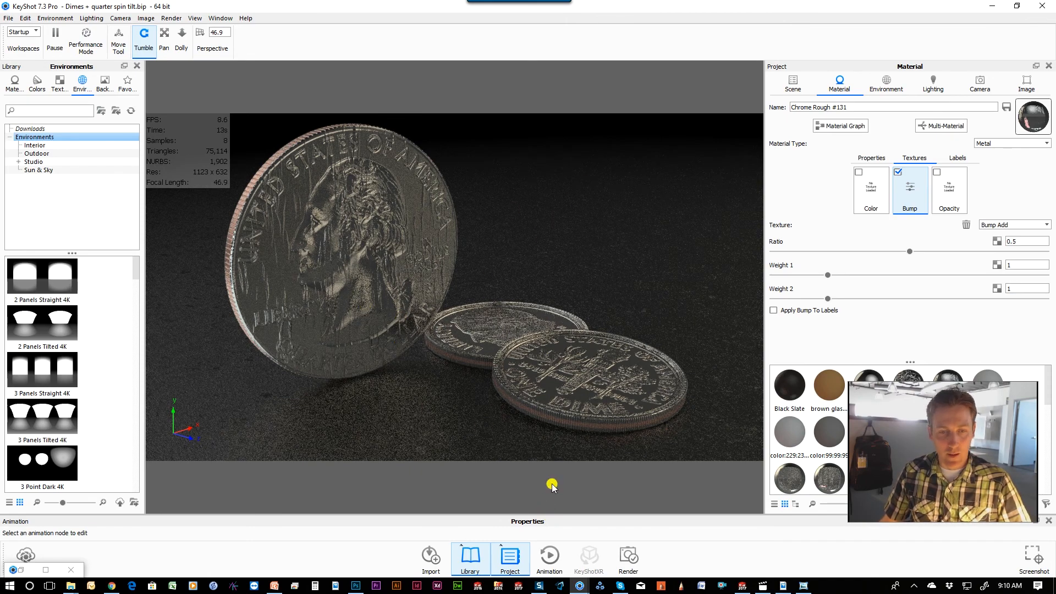
Enable coin #1 rotation 2 after the first spin and play the animation preview
click(549, 559)
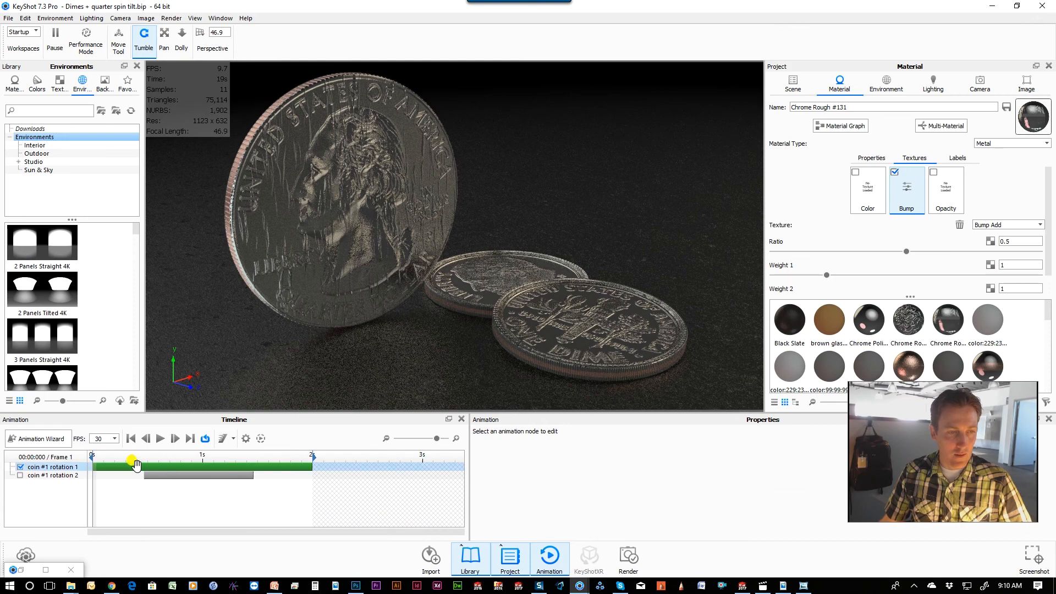
click(19, 476)
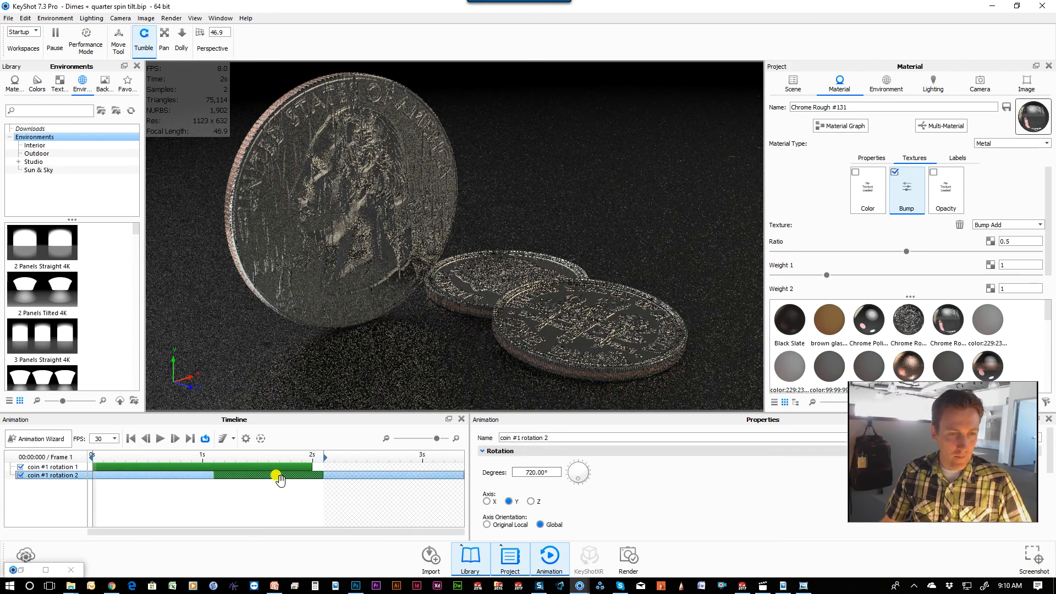
click(160, 438)
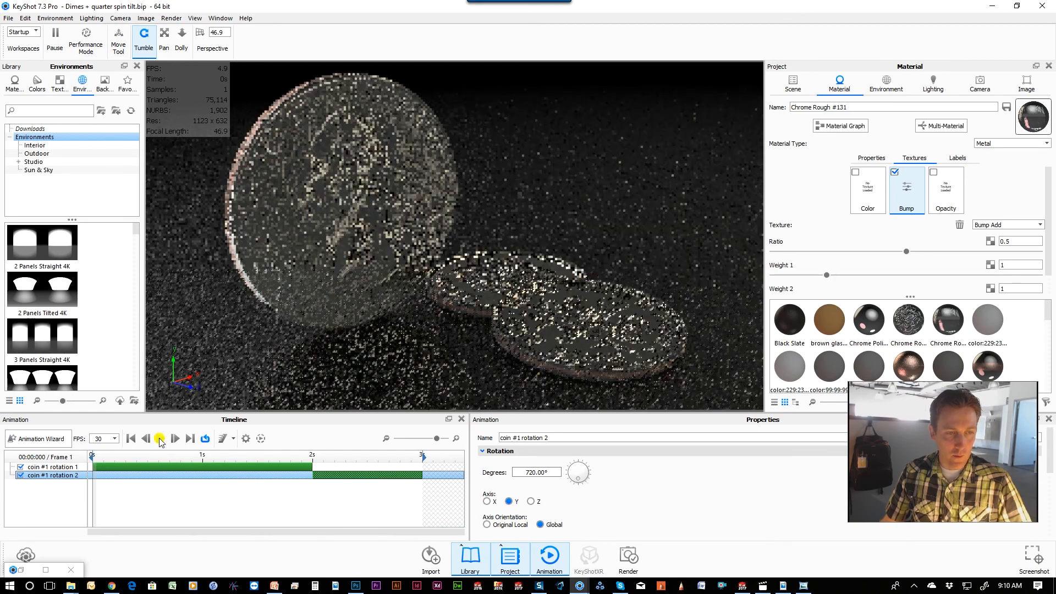
click(160, 438)
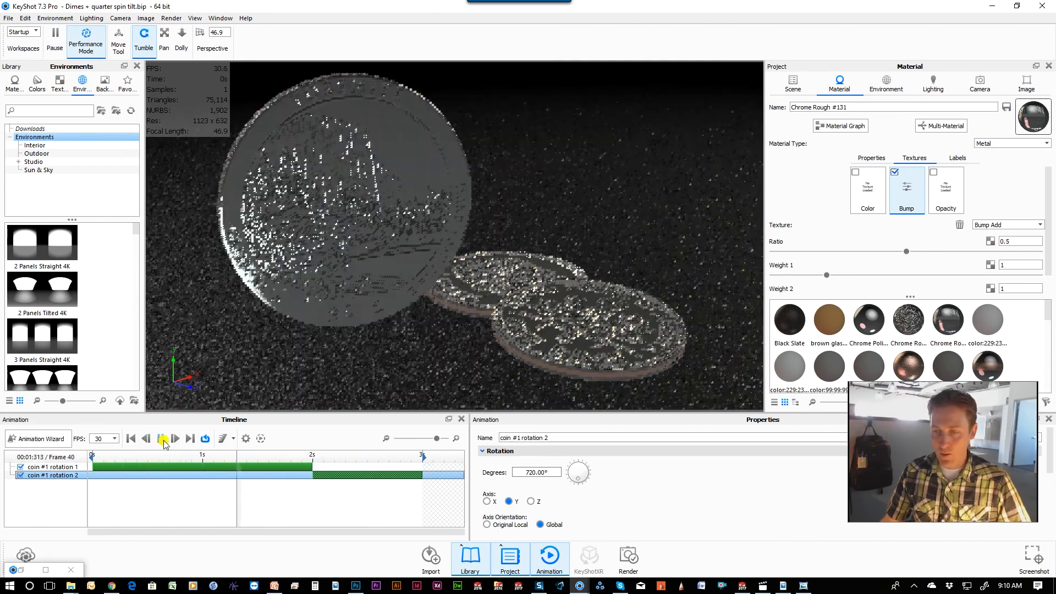
click(162, 438)
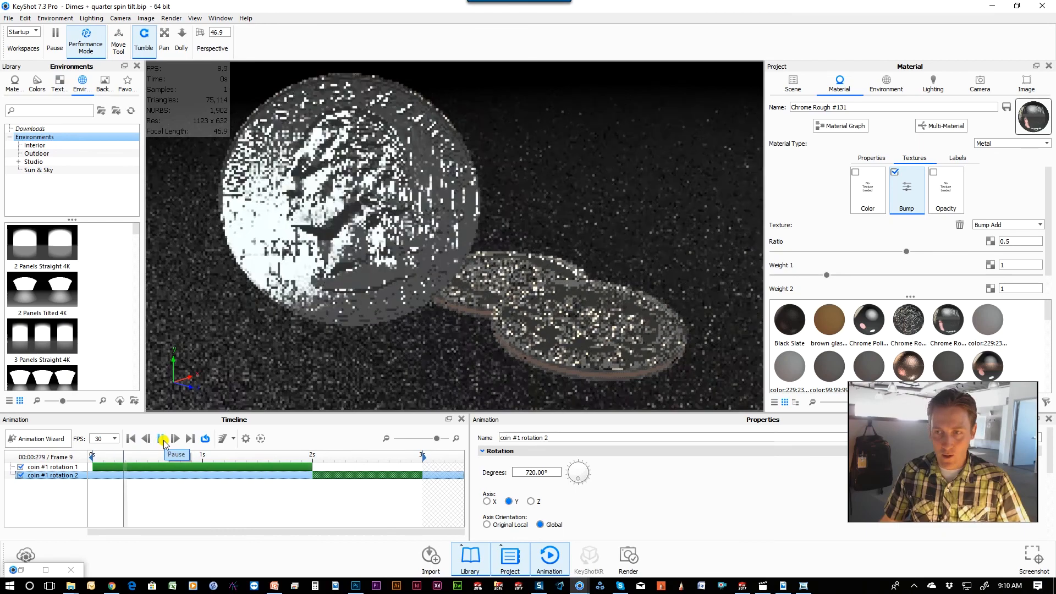
click(162, 438)
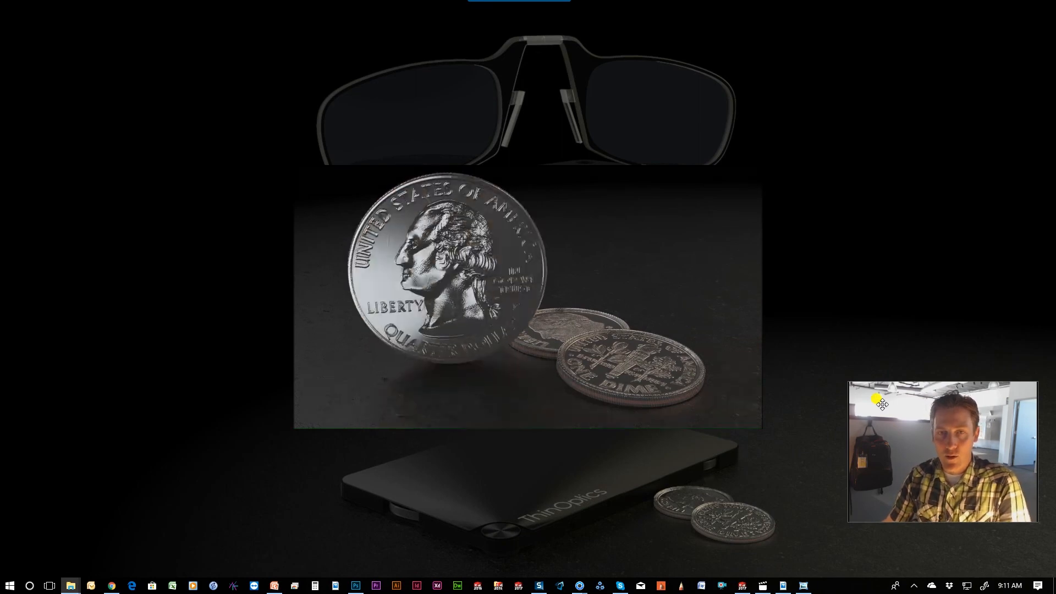
mouse_move(799, 461)
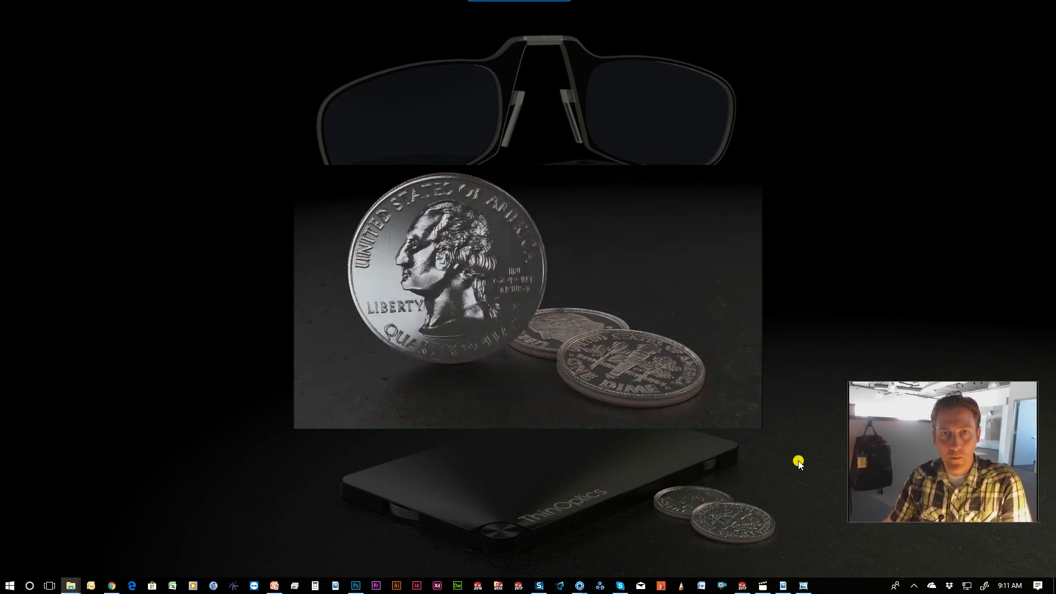